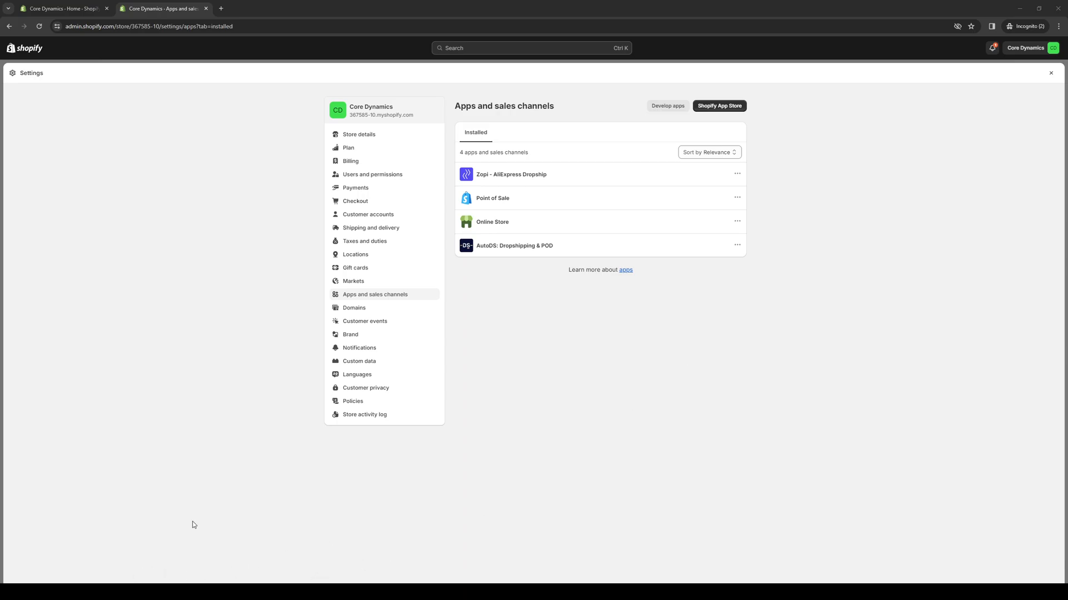
pyautogui.moveTo(445, 274)
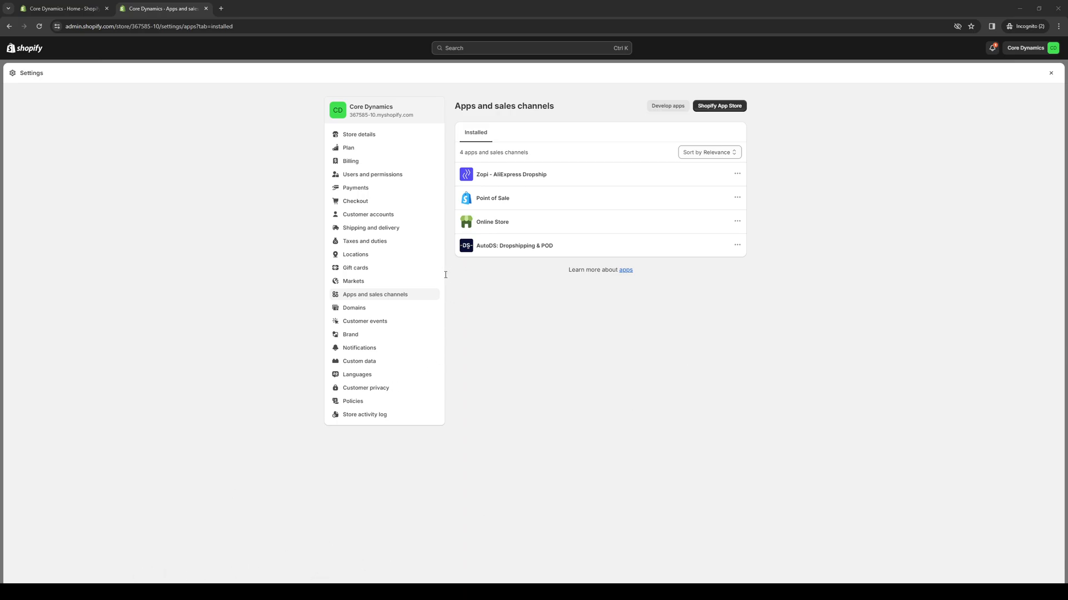
pyautogui.moveTo(355, 303)
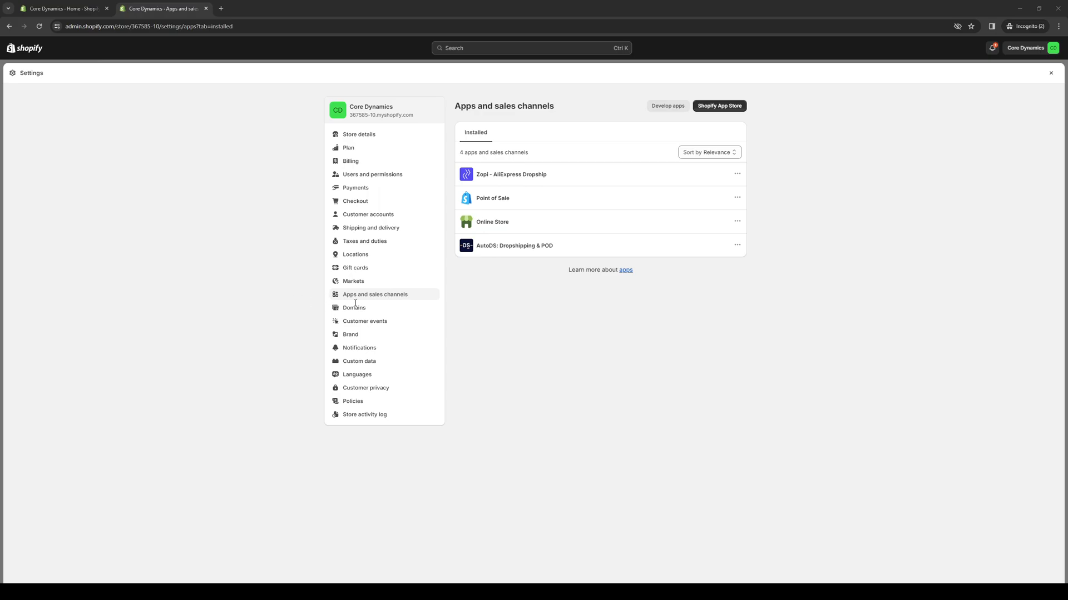
pyautogui.moveTo(357, 196)
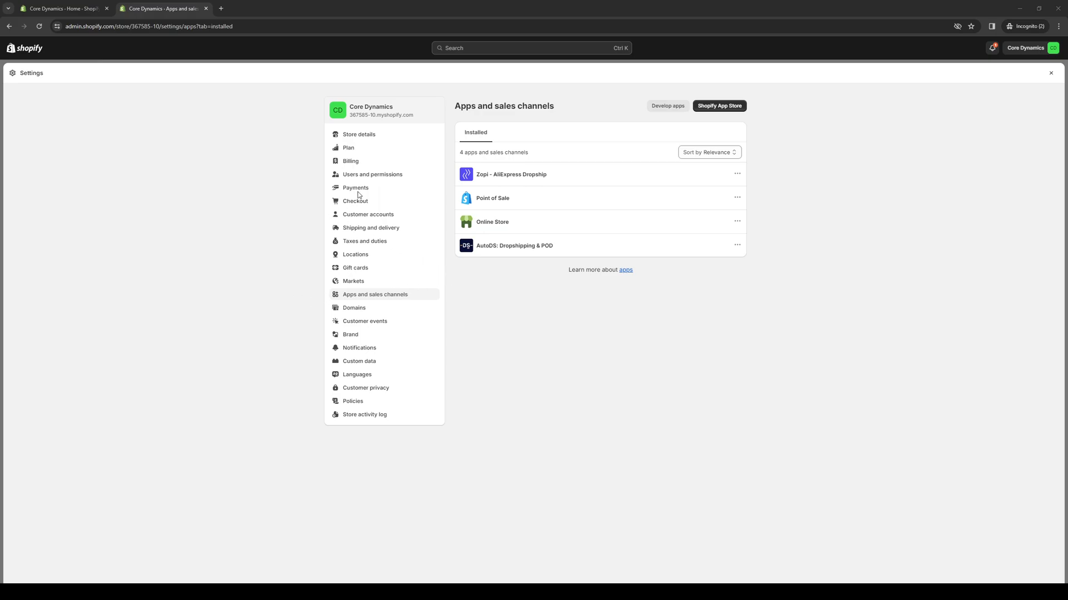
pyautogui.moveTo(363, 254)
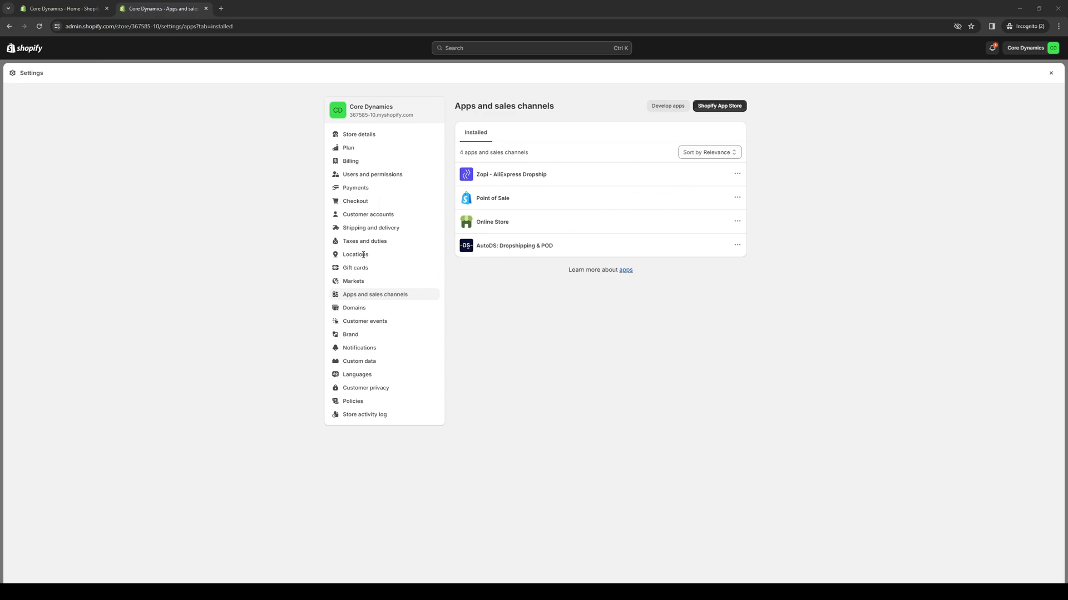
pyautogui.moveTo(427, 298)
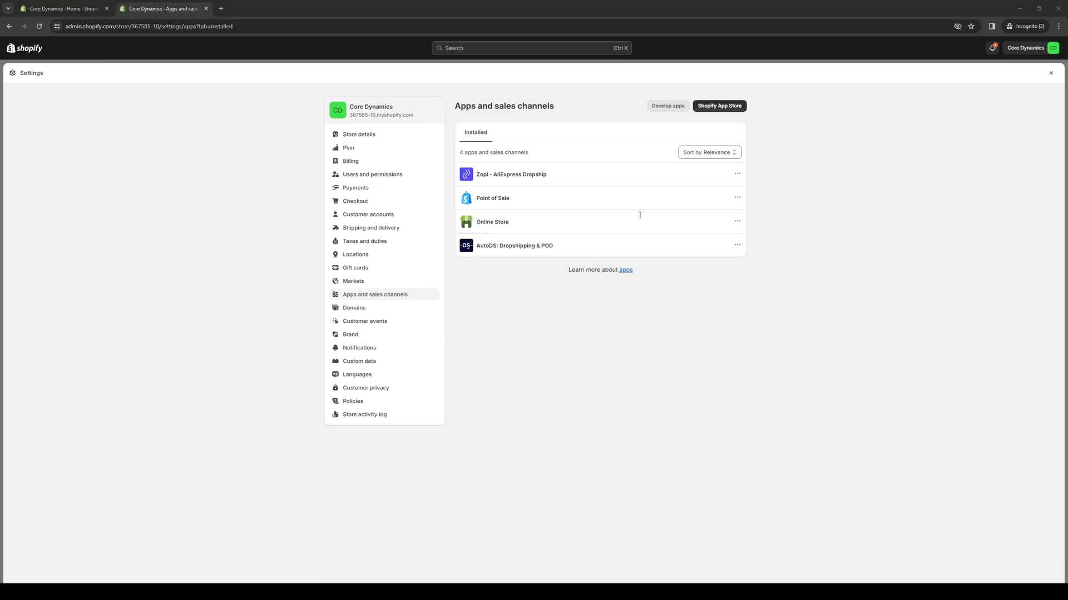
pyautogui.moveTo(658, 182)
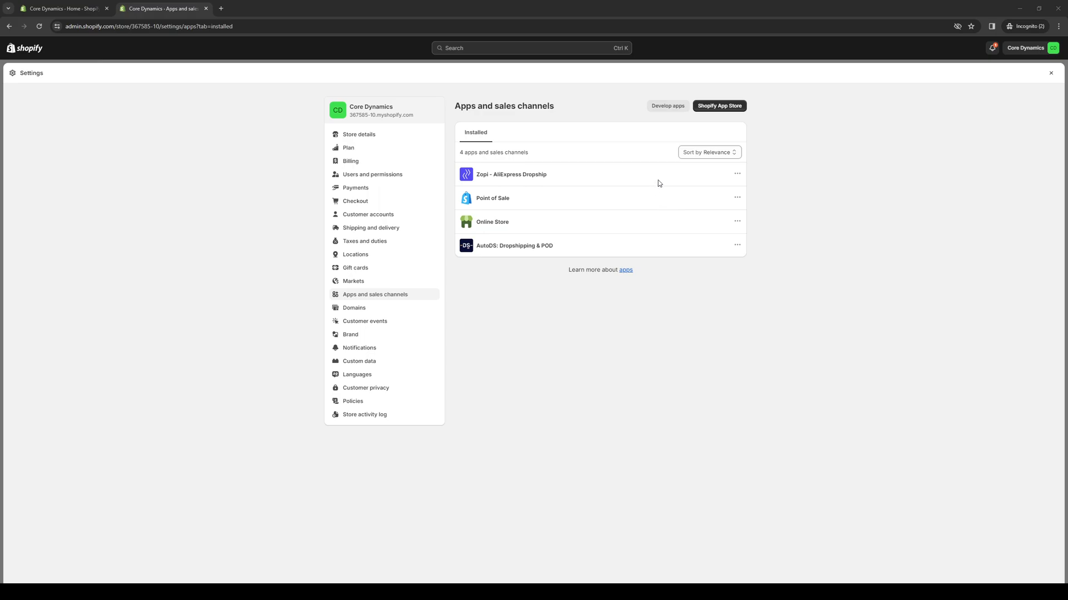
pyautogui.moveTo(464, 272)
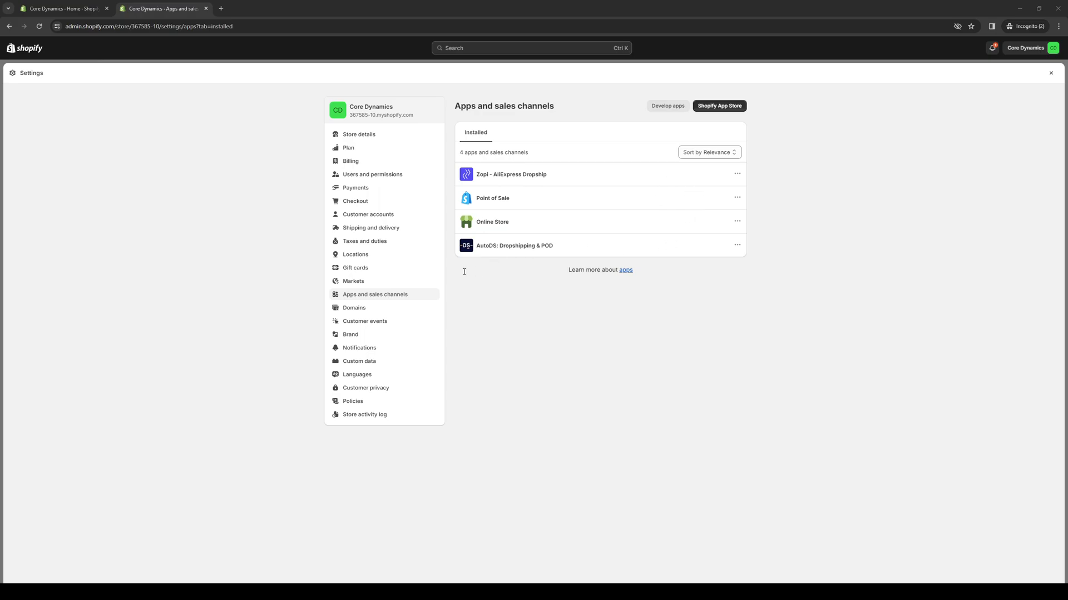
pyautogui.moveTo(501, 278)
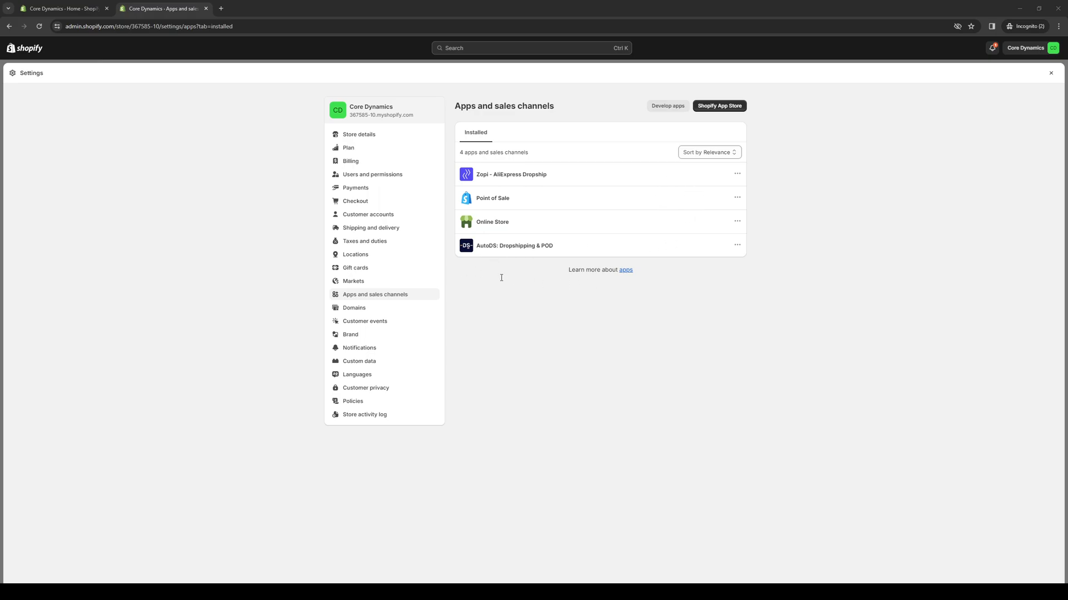
pyautogui.moveTo(500, 278)
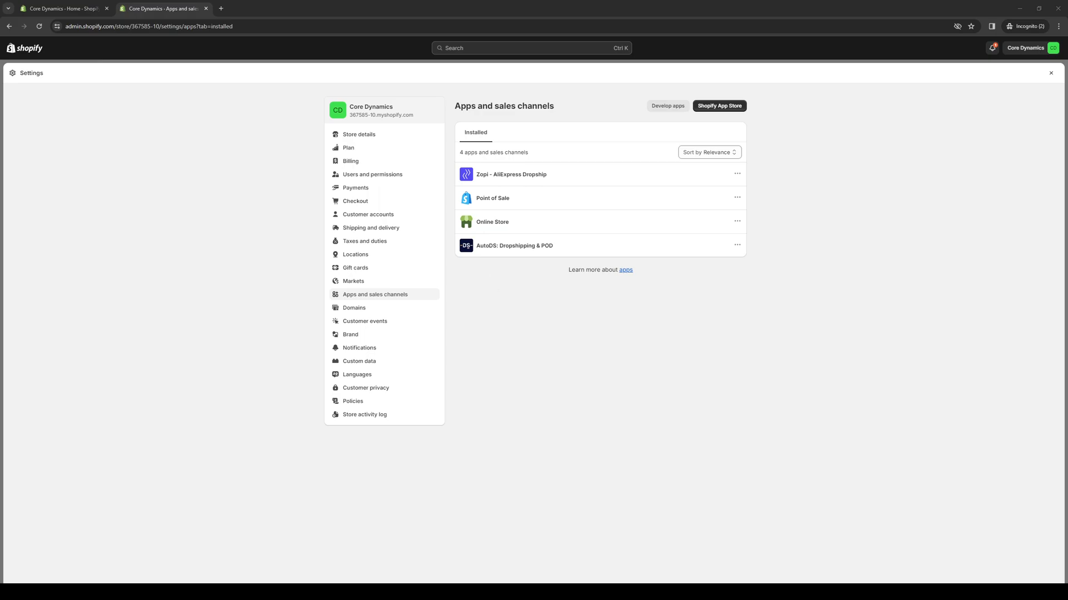
pyautogui.moveTo(667, 173)
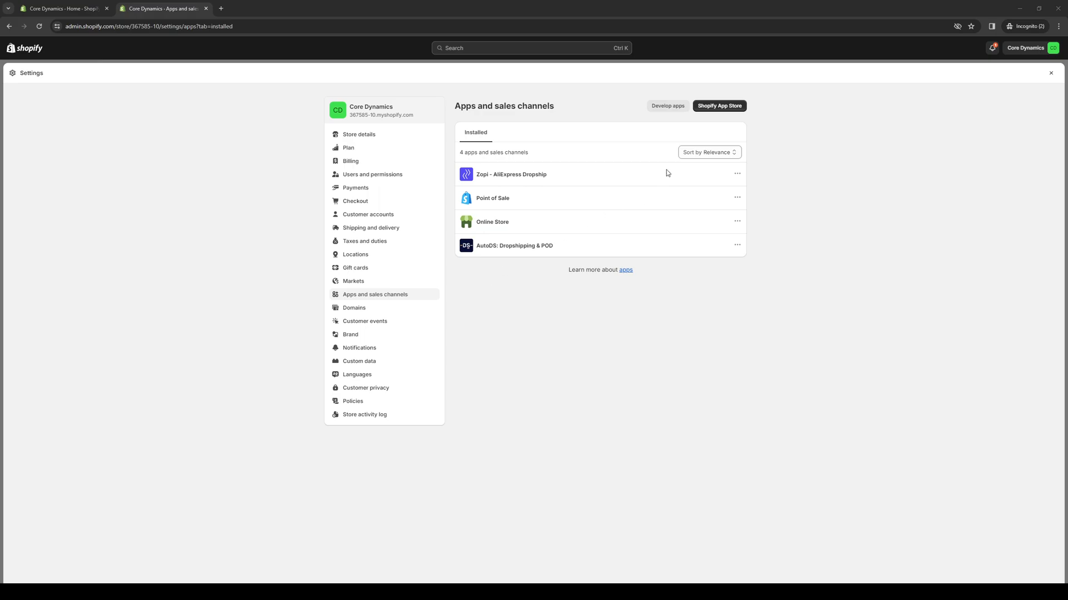
pyautogui.moveTo(658, 254)
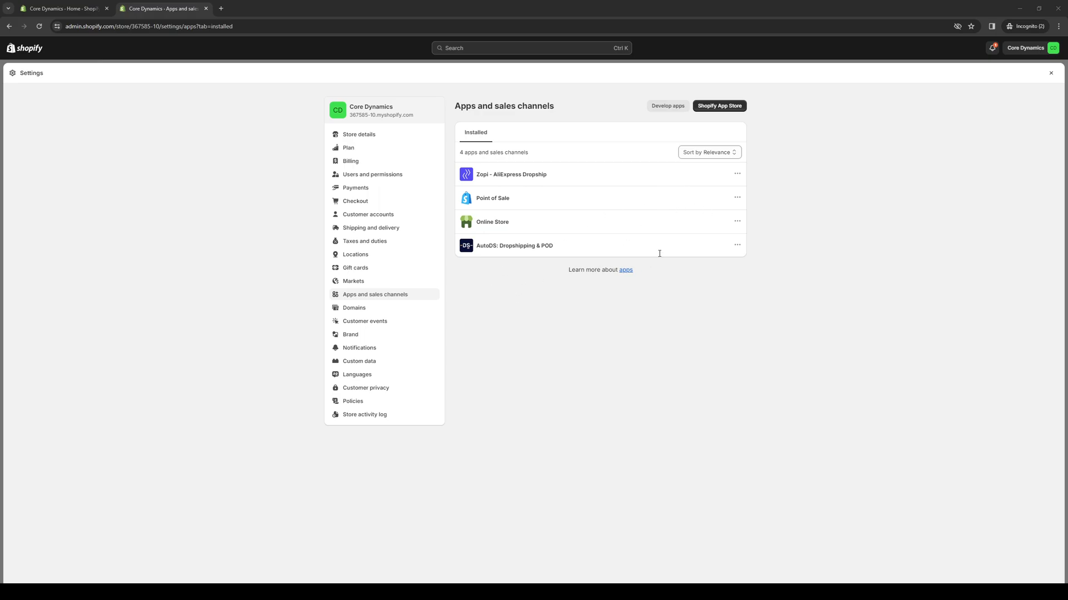
pyautogui.moveTo(725, 257)
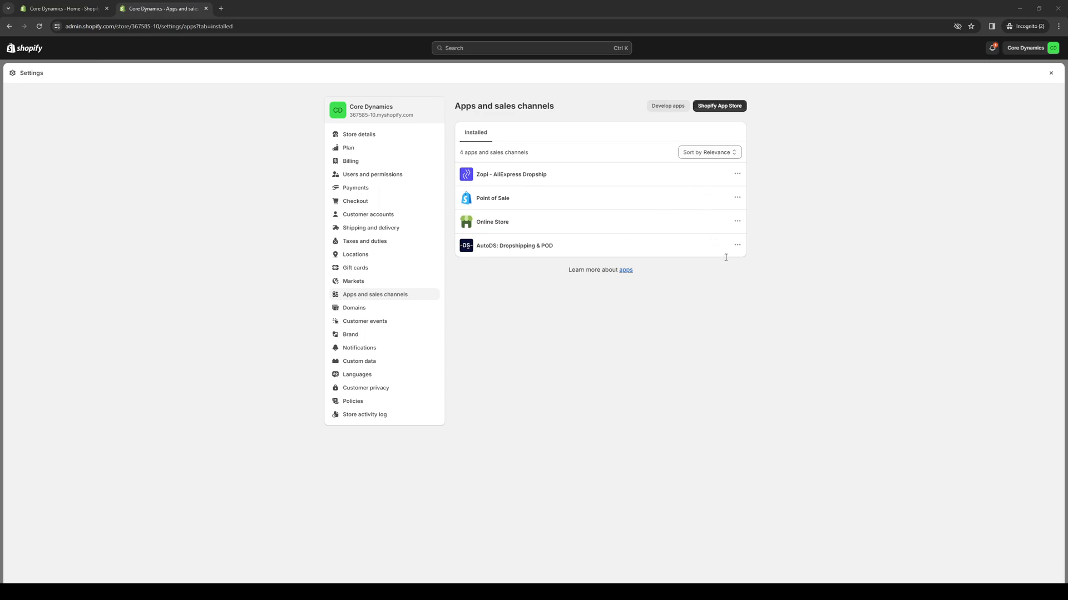
pyautogui.moveTo(462, 272)
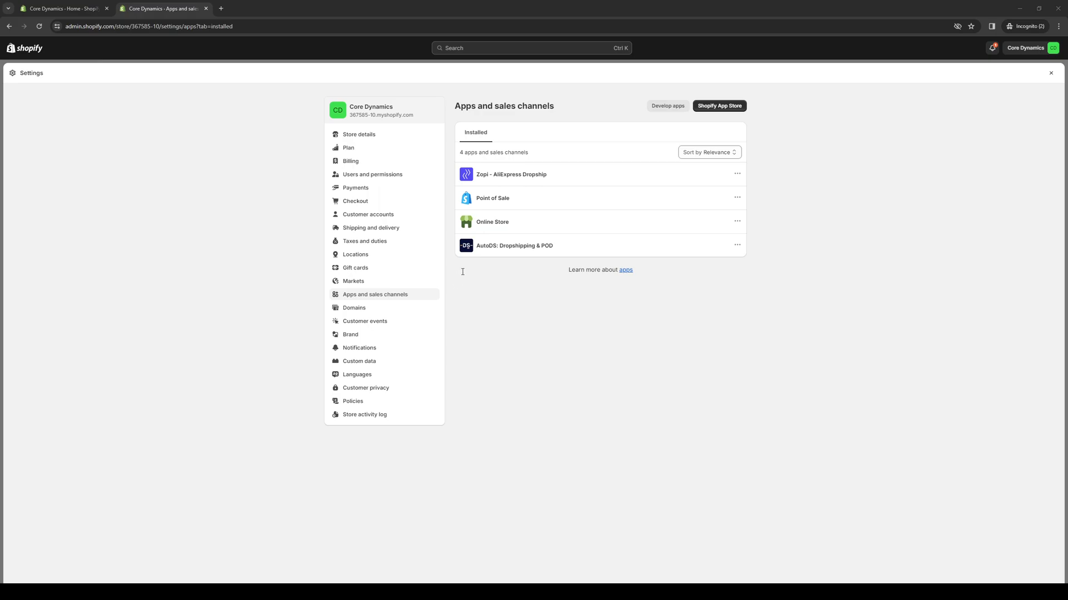
pyautogui.moveTo(782, 213)
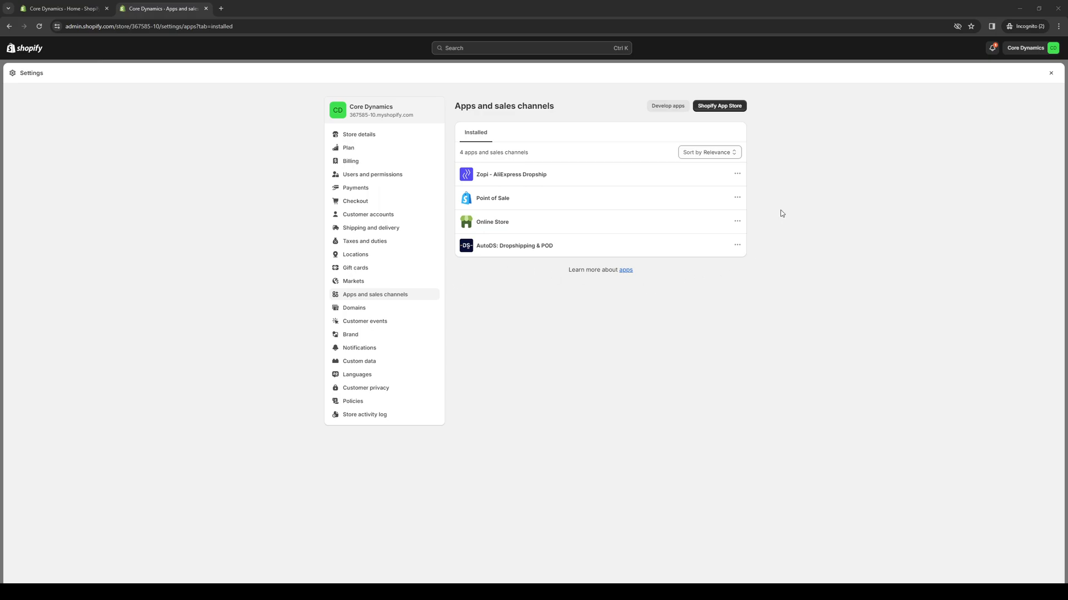
pyautogui.moveTo(870, 300)
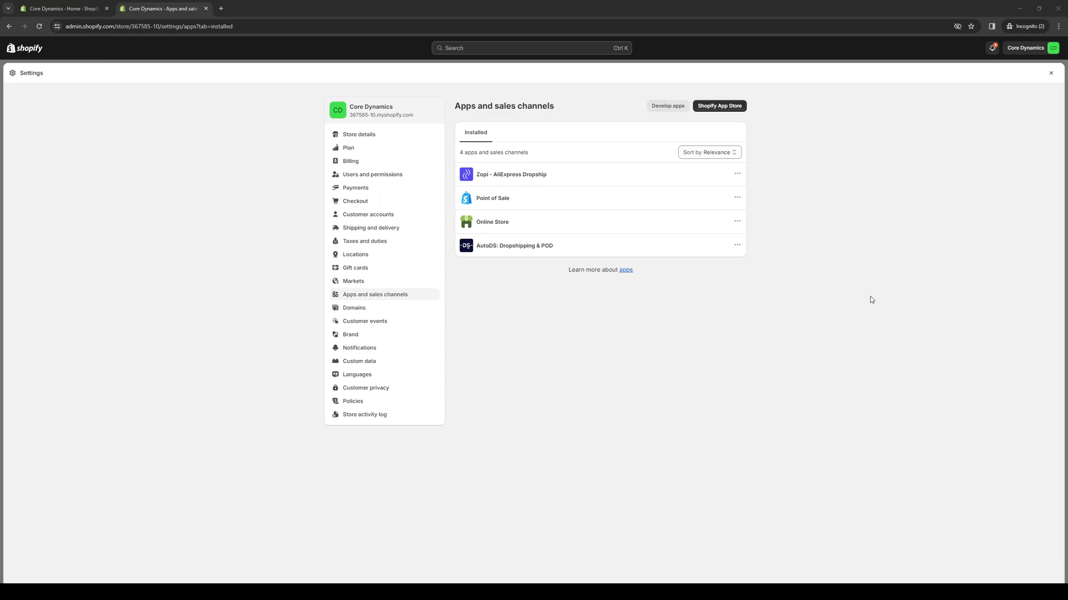
pyautogui.moveTo(837, 240)
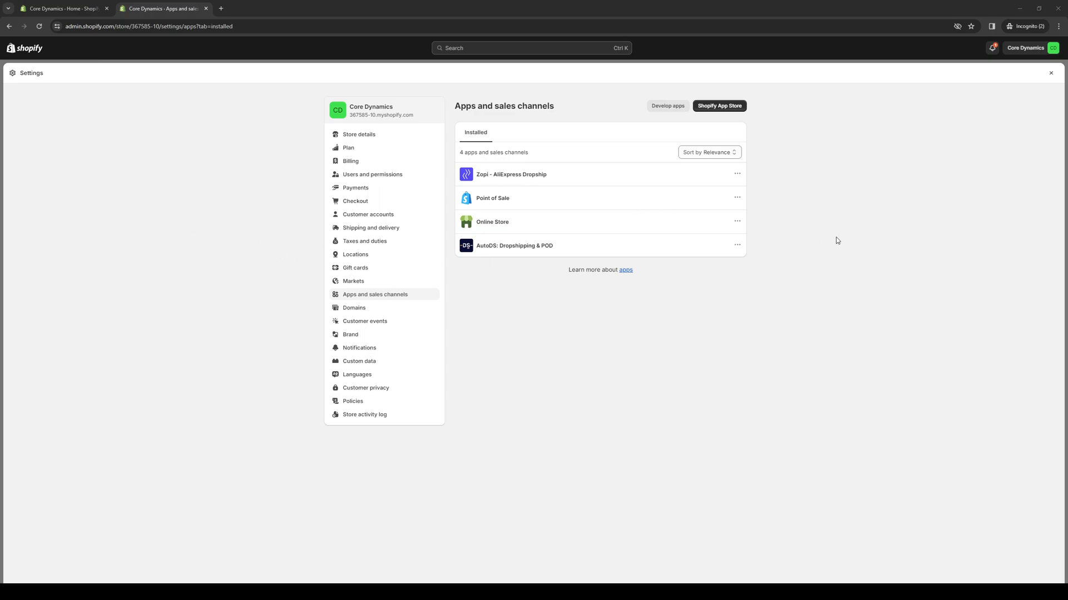
pyautogui.moveTo(863, 227)
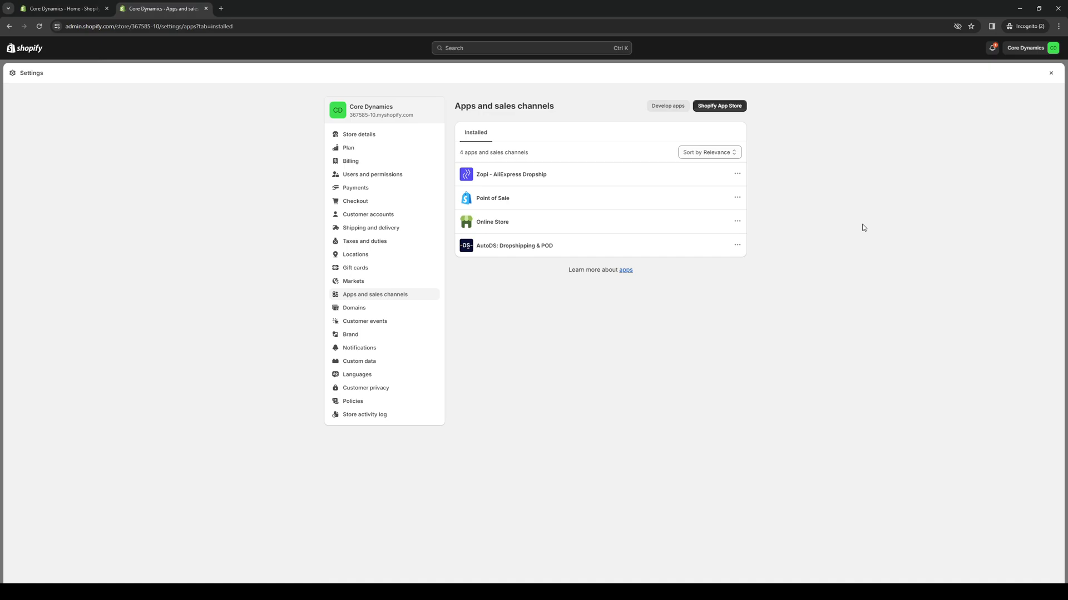
pyautogui.moveTo(802, 256)
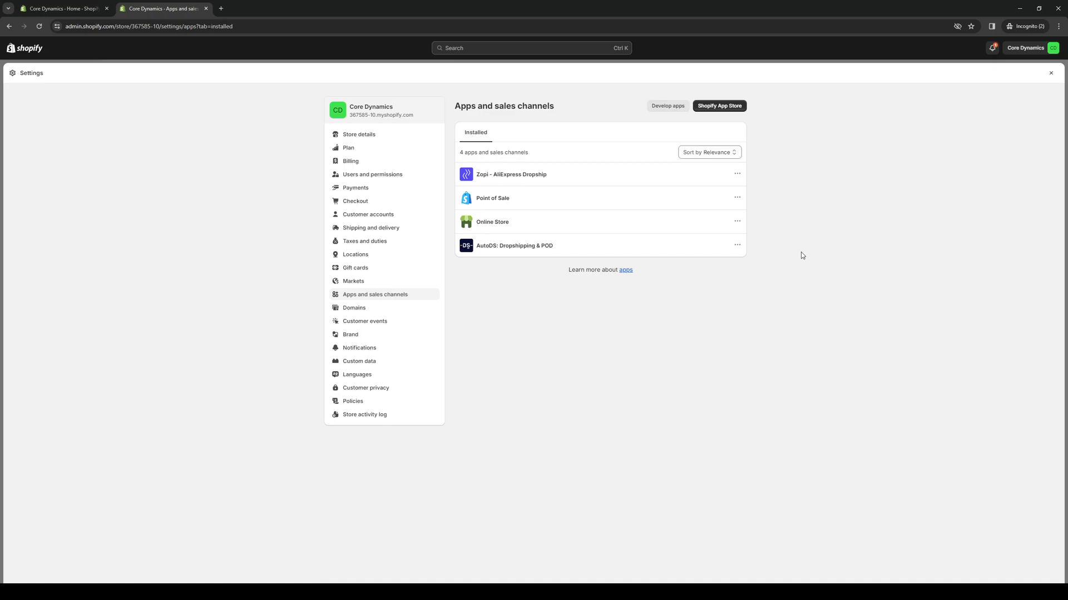
pyautogui.moveTo(853, 261)
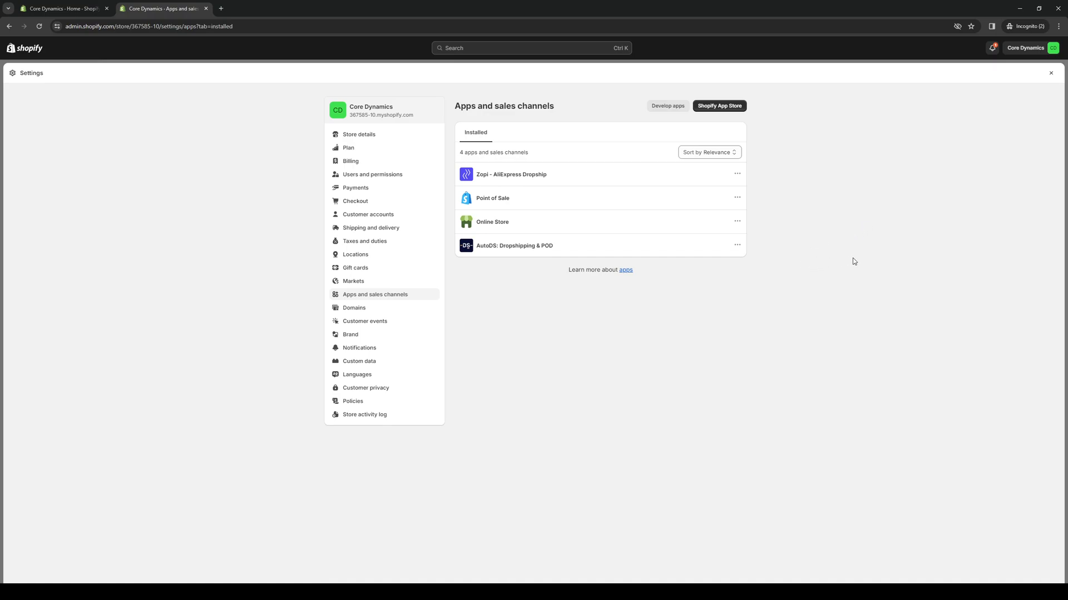
pyautogui.moveTo(212, 124)
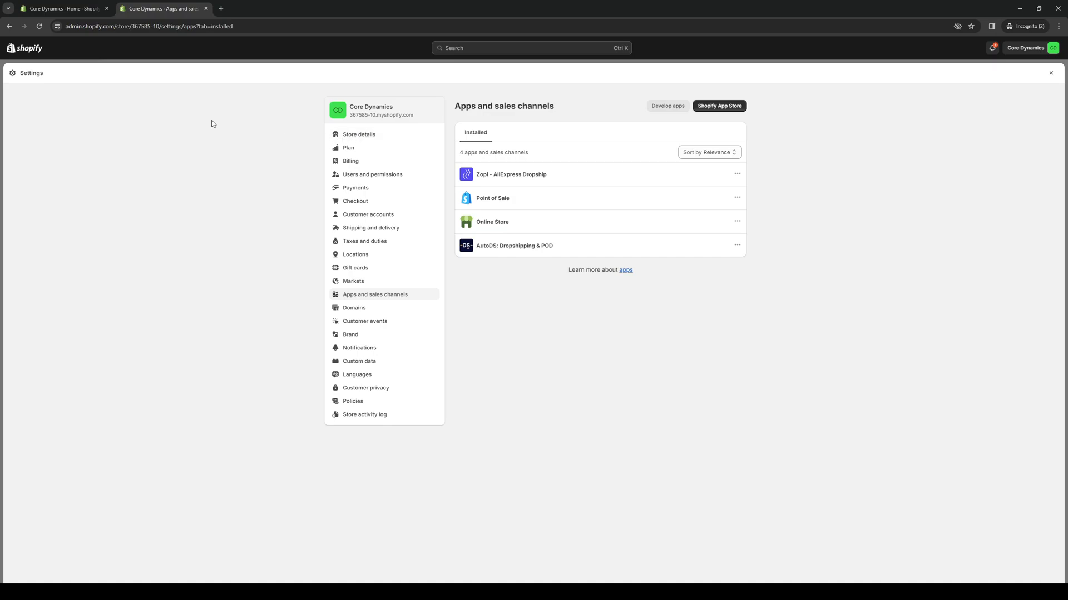
# Go from the store home via app search to Settings > Apps and sales channels
pyautogui.click(1051, 72)
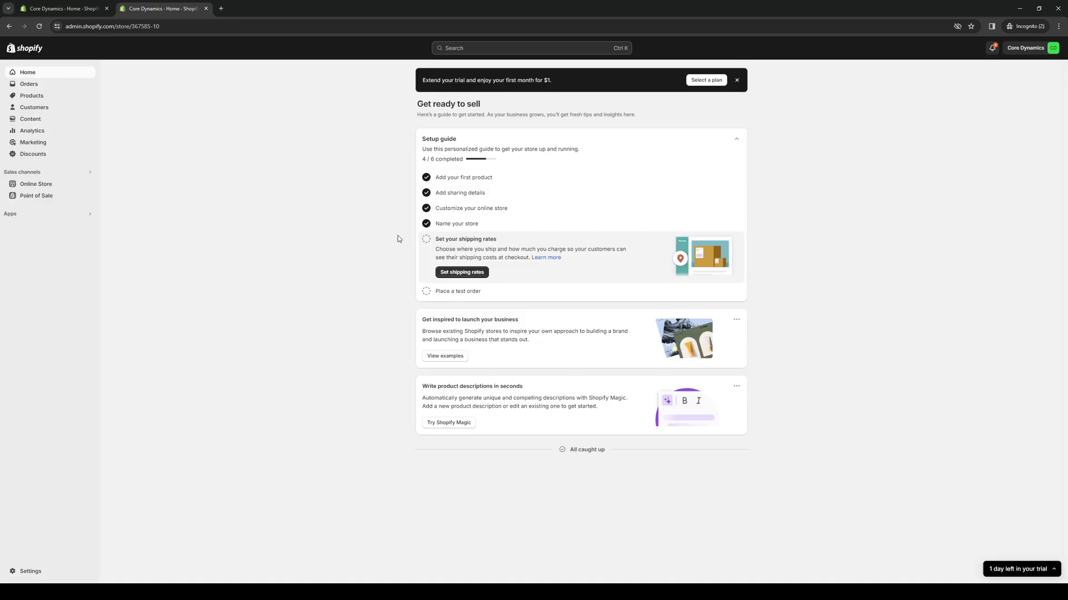
pyautogui.moveTo(240, 463)
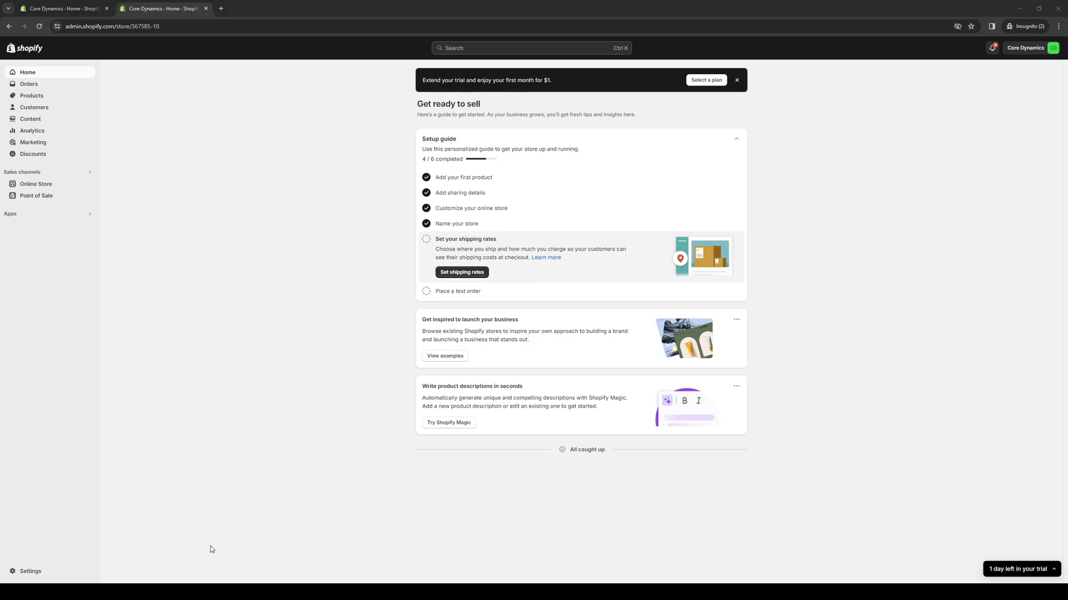
pyautogui.moveTo(303, 247)
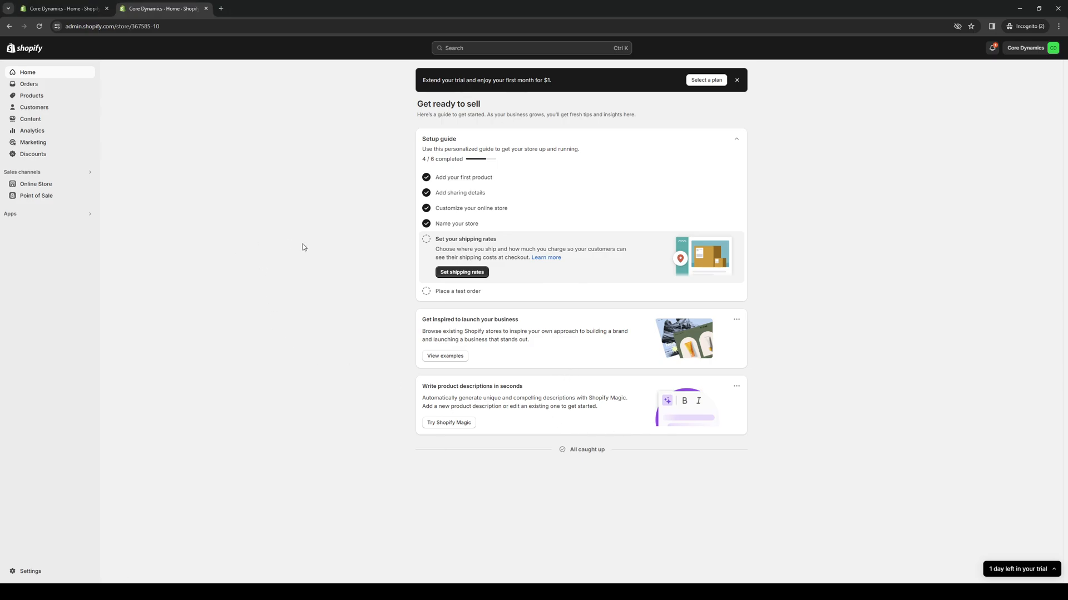
pyautogui.moveTo(240, 226)
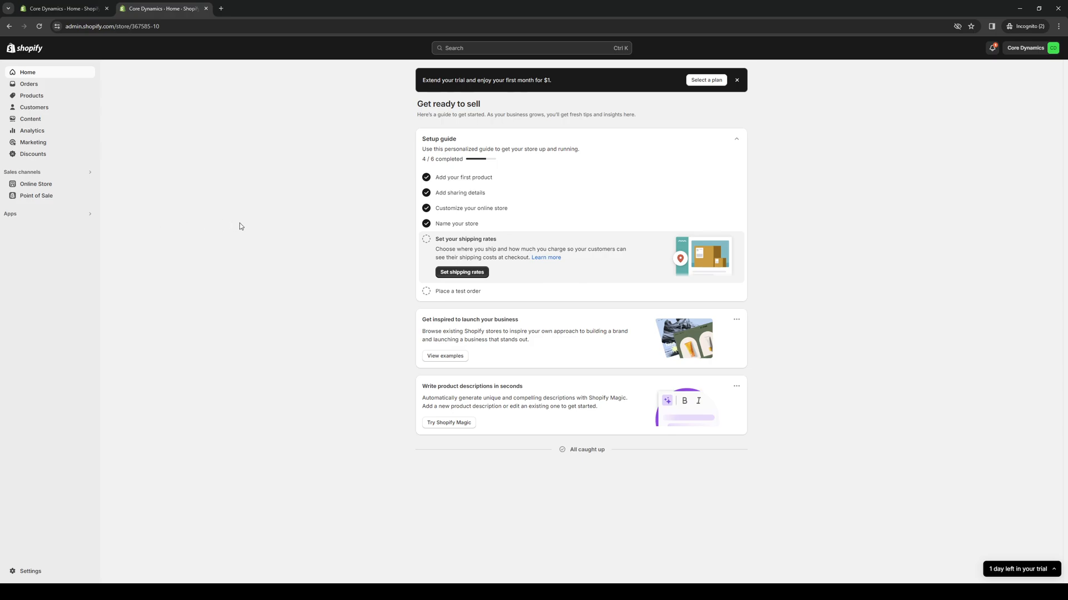
pyautogui.moveTo(92, 218)
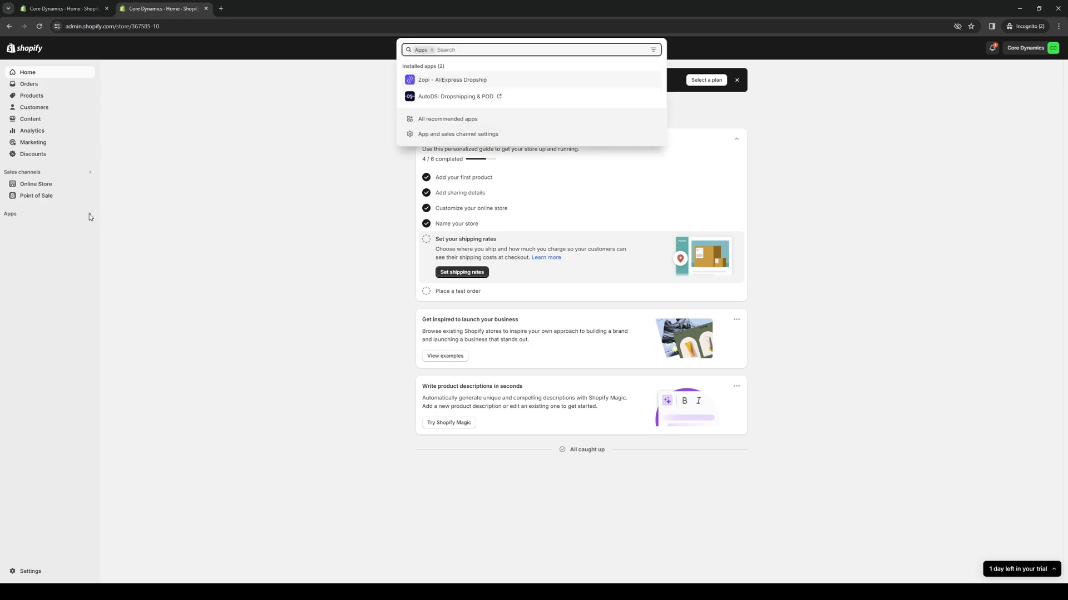
pyautogui.click(109, 226)
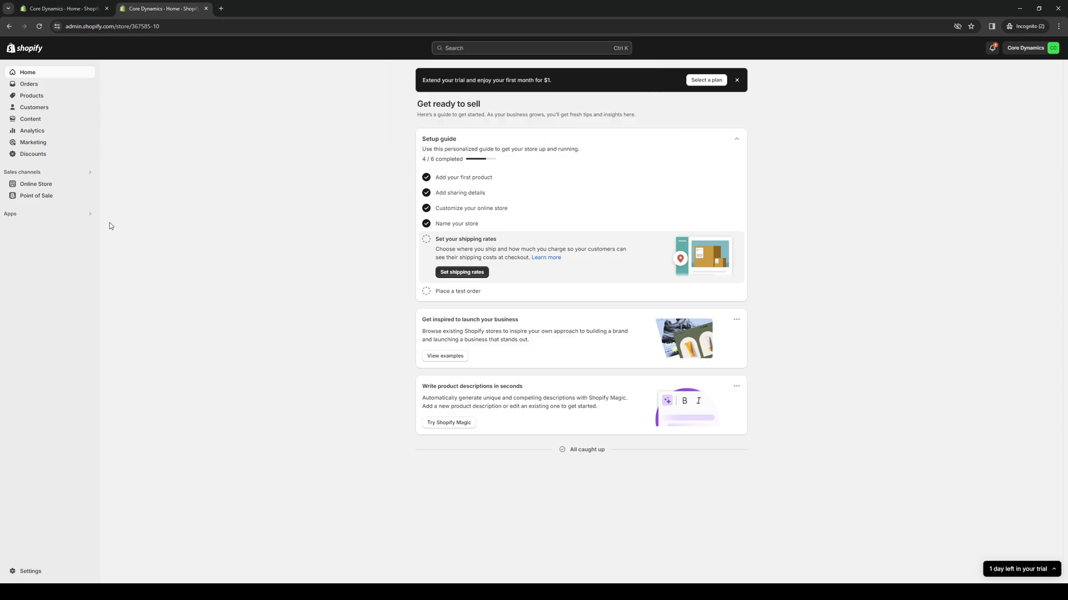
pyautogui.moveTo(39, 228)
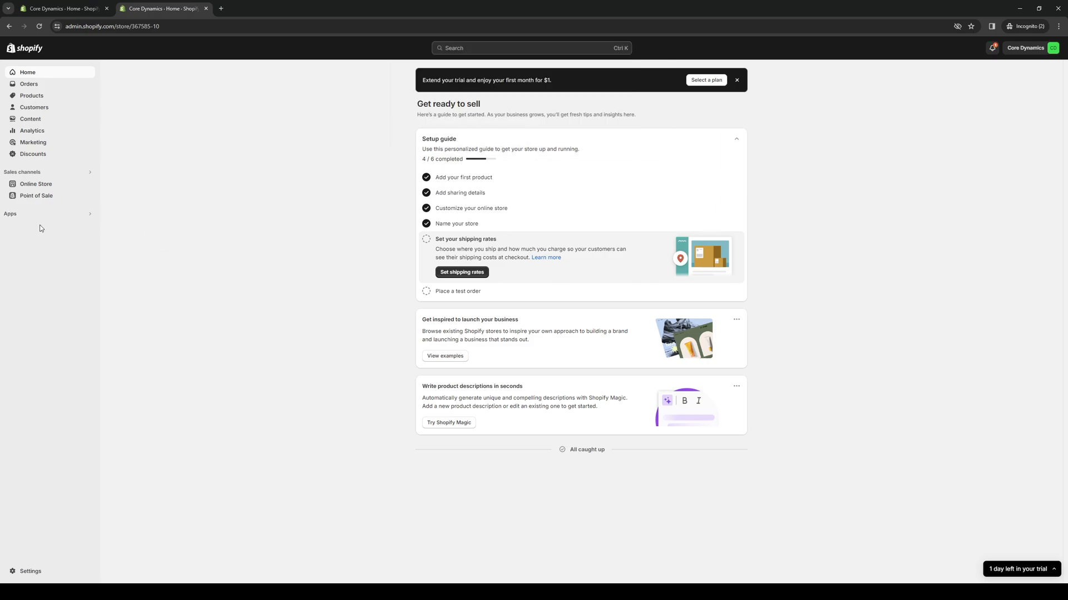
pyautogui.moveTo(51, 207)
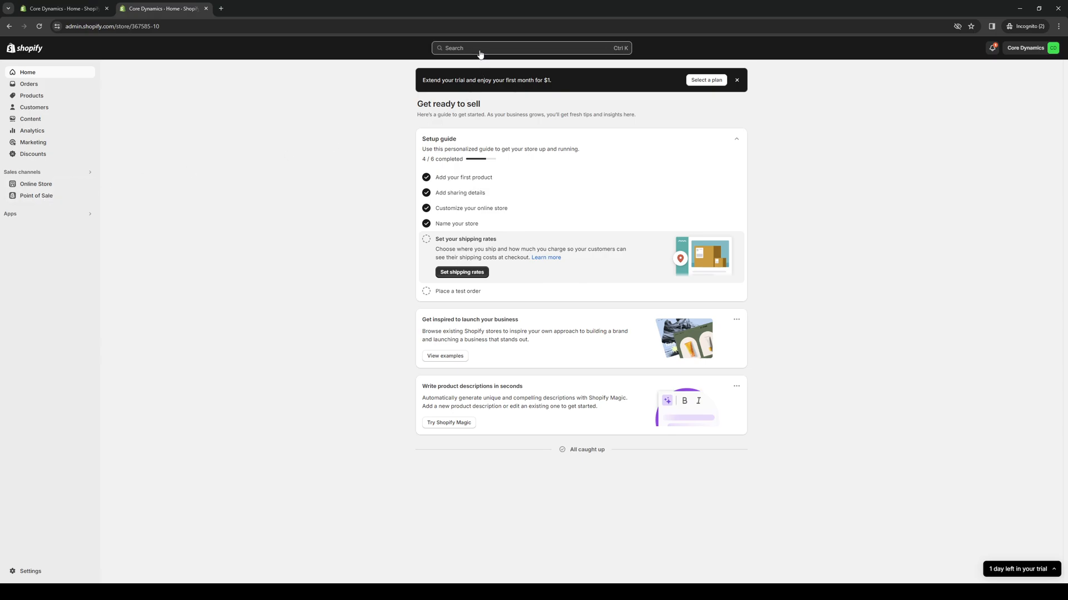
pyautogui.click(530, 48)
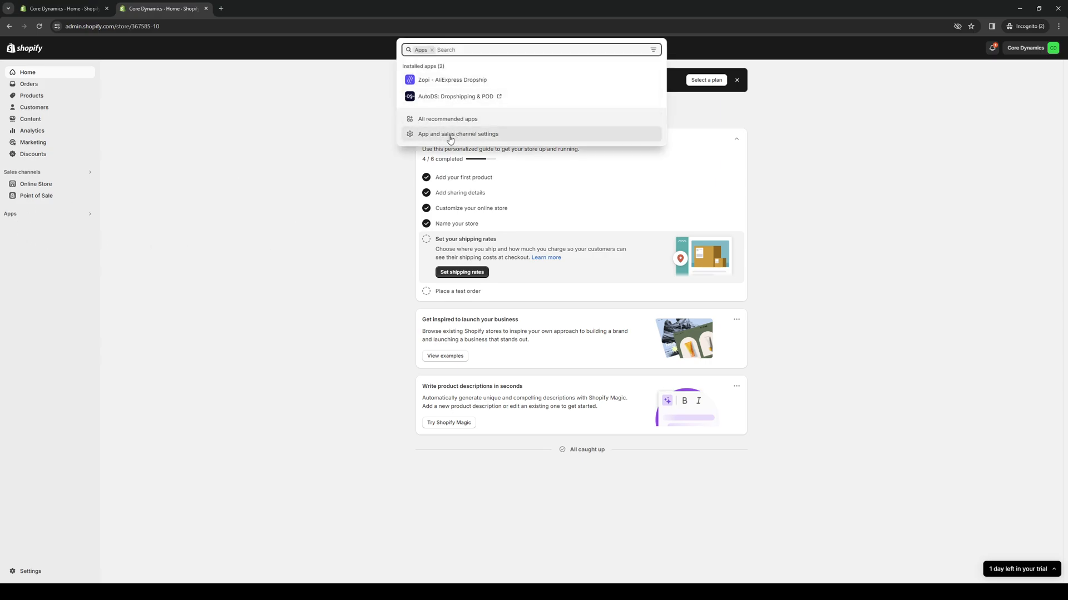
pyautogui.moveTo(504, 140)
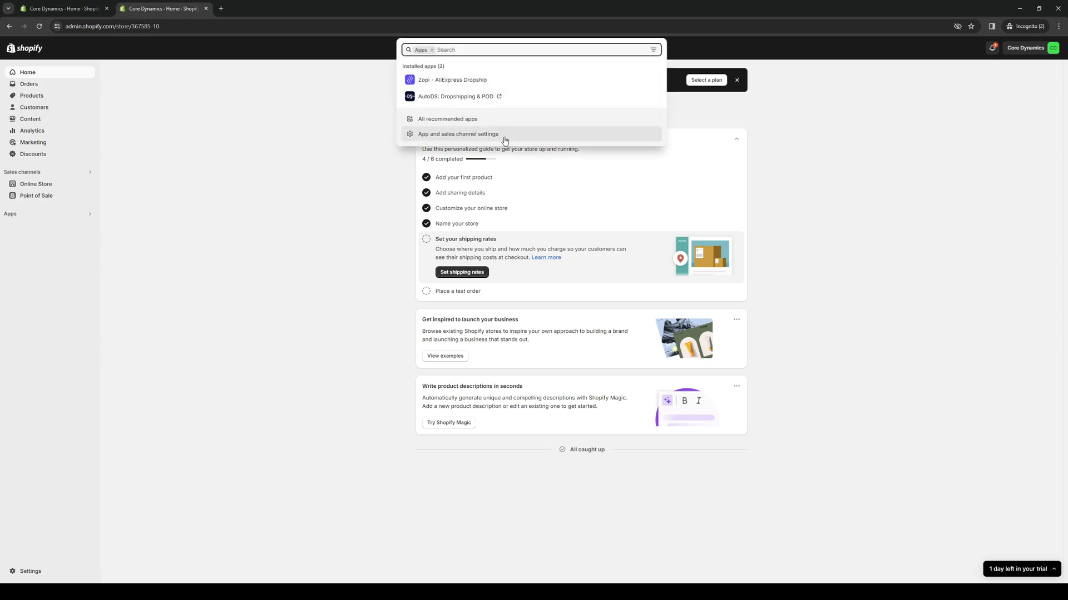
pyautogui.click(457, 134)
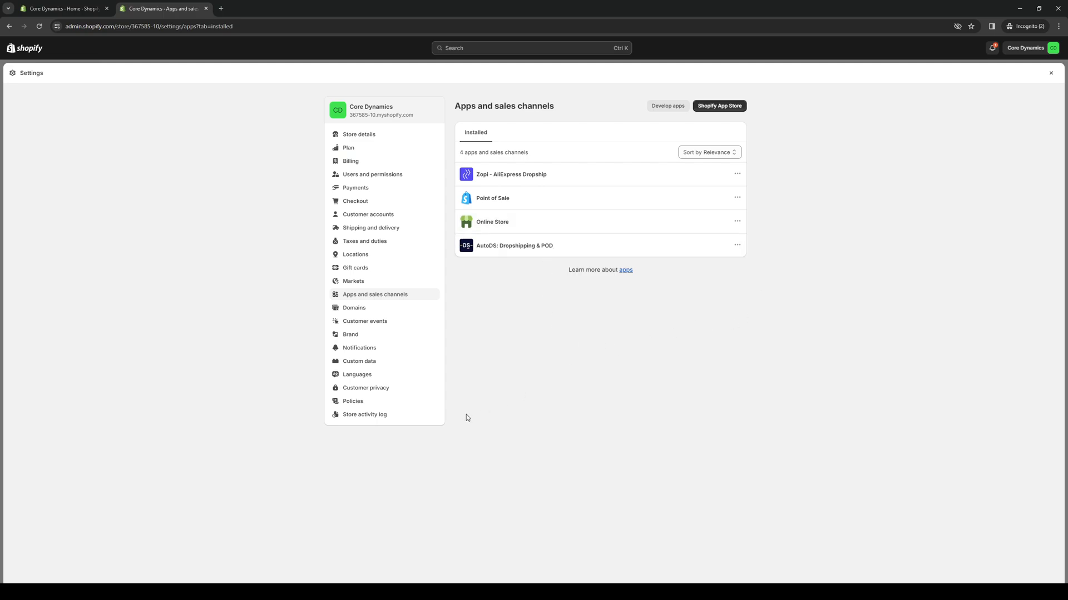
pyautogui.moveTo(719, 105)
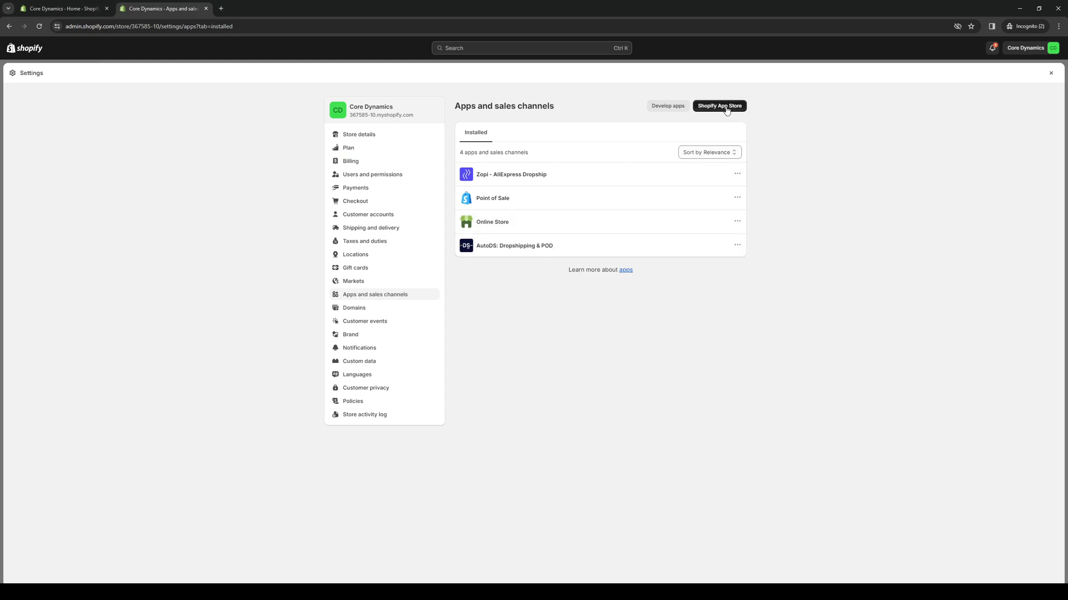
# Open the Shopify App Store in a new tab and browse its popular and trending apps
pyautogui.click(718, 106)
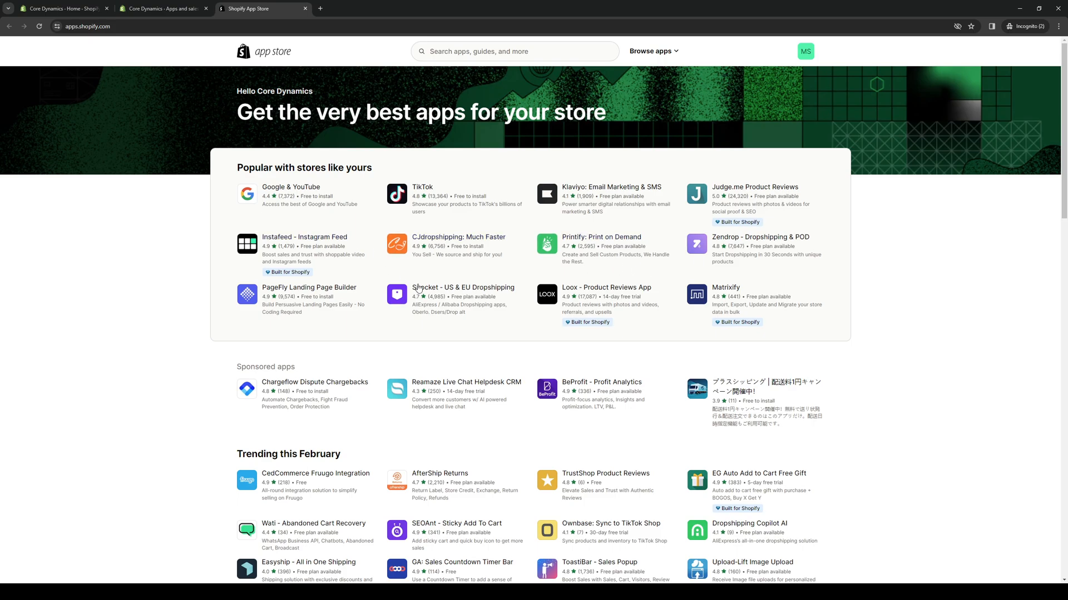
pyautogui.moveTo(858, 288)
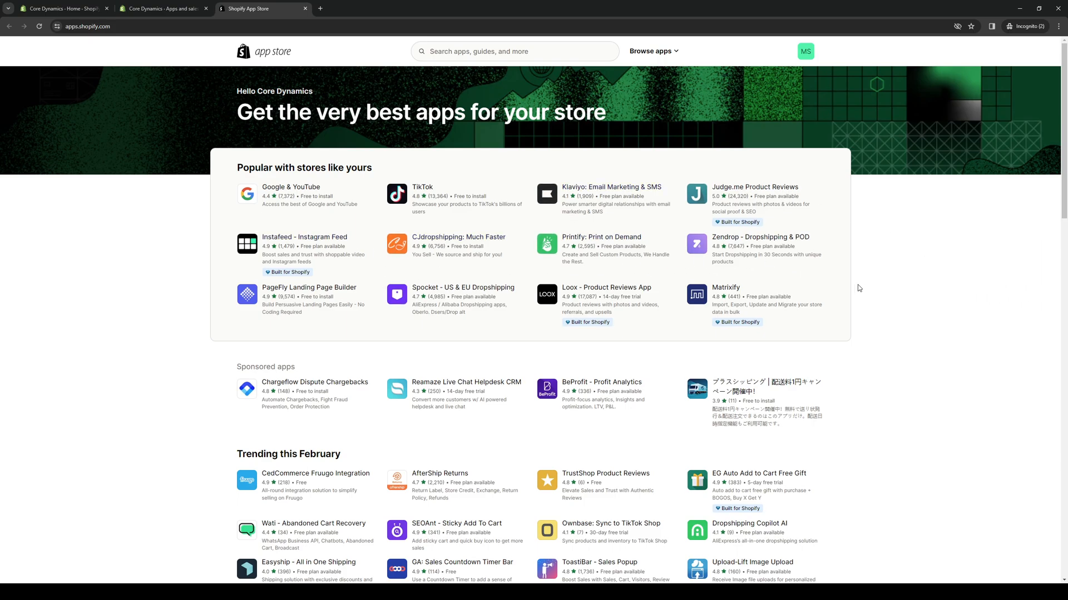
pyautogui.moveTo(334, 362)
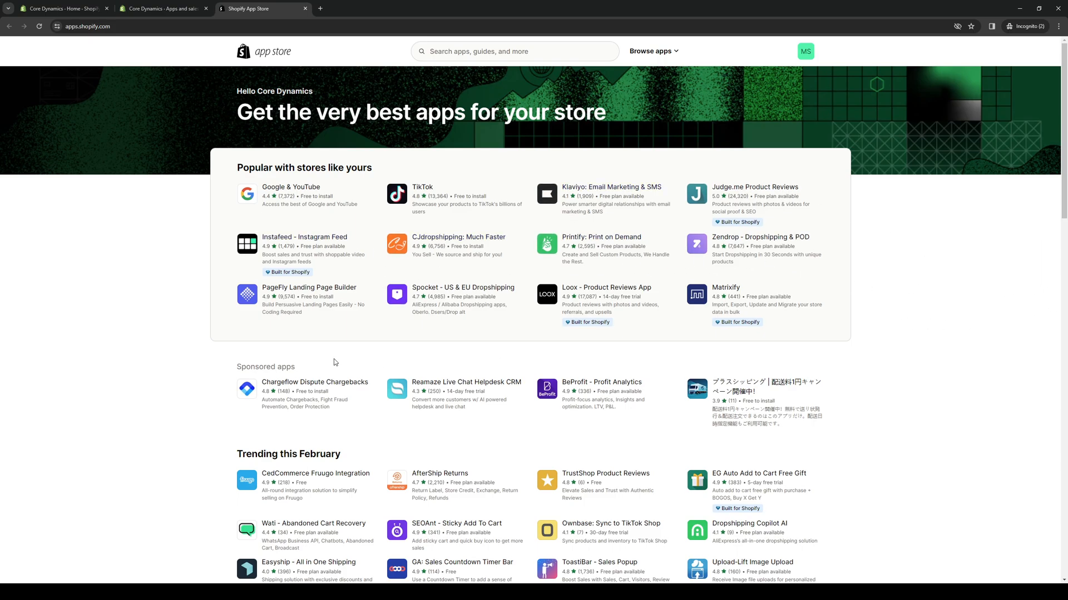
pyautogui.scroll(-3)
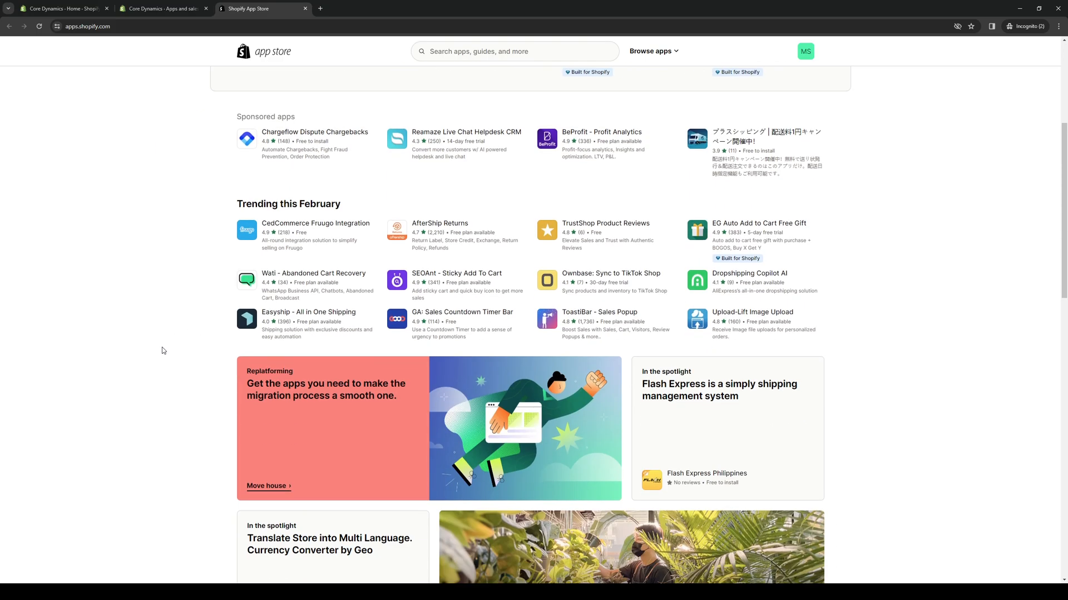
pyautogui.scroll(-3)
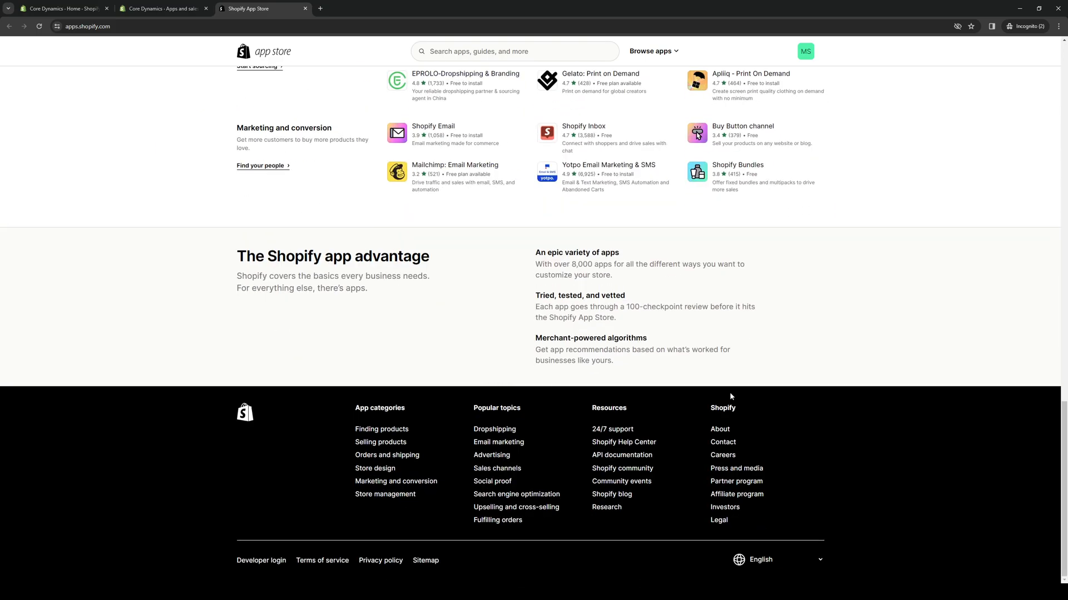
pyautogui.scroll(3)
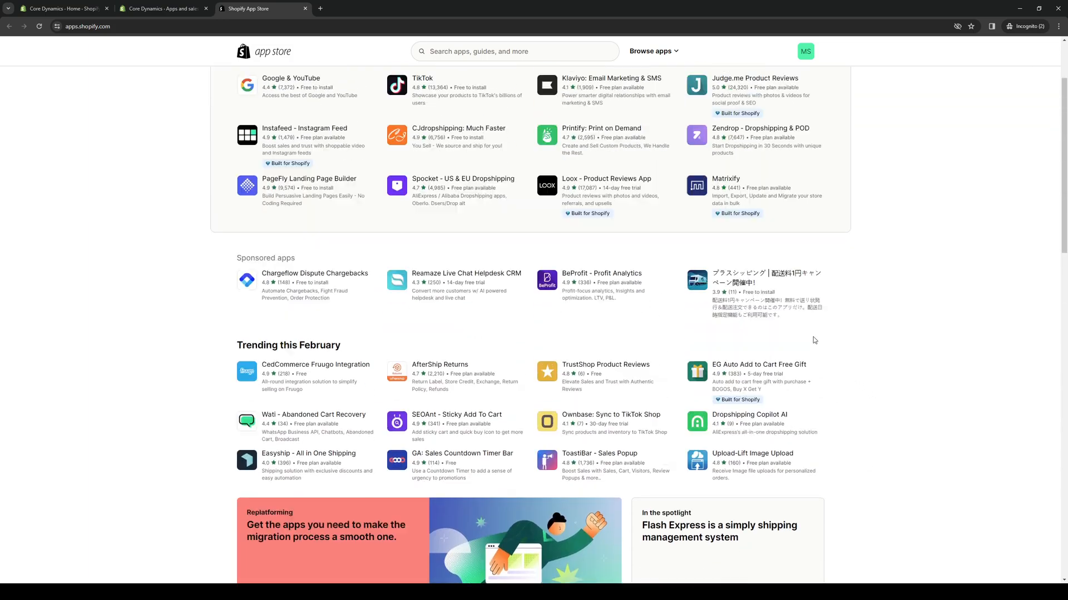
# Search the App Store for 'track123' and pick Track123 Order Tracking Upsell
pyautogui.click(513, 51)
pyautogui.write('track123')
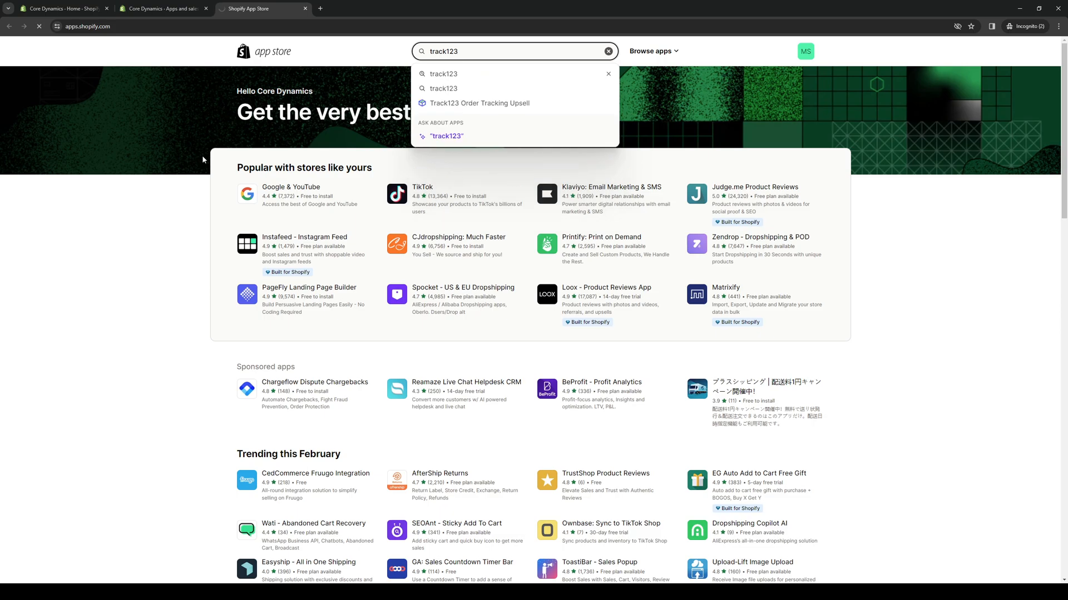
pyautogui.press('Return')
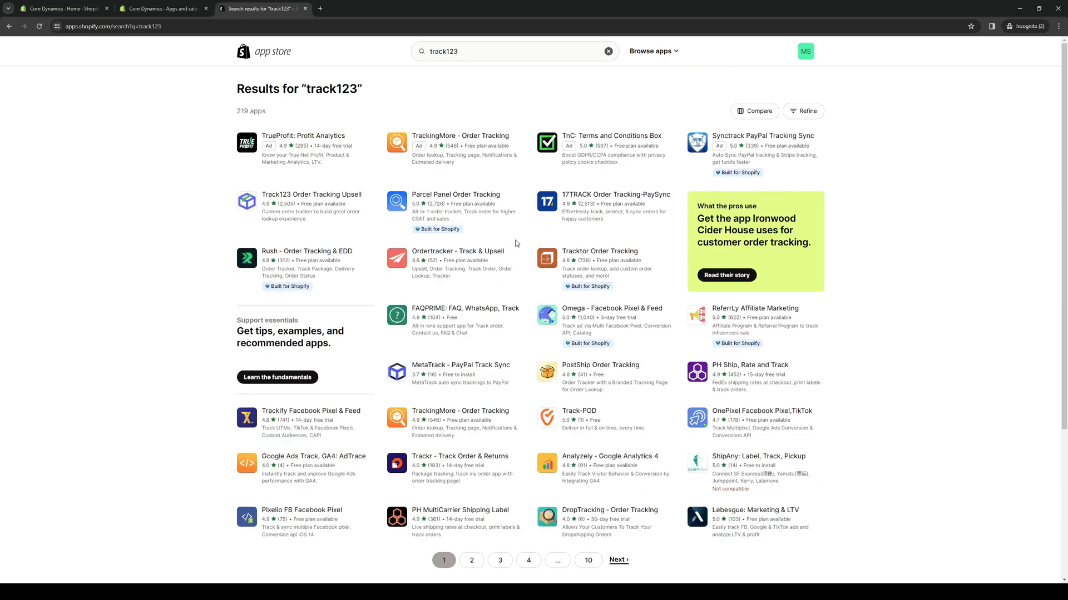
pyautogui.moveTo(311, 194)
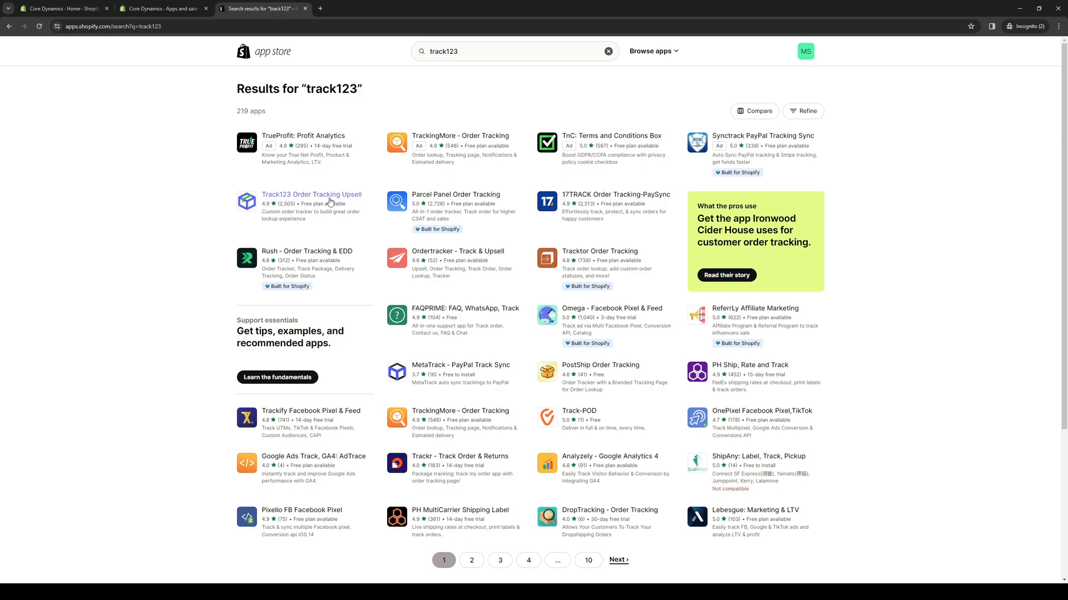
pyautogui.moveTo(353, 200)
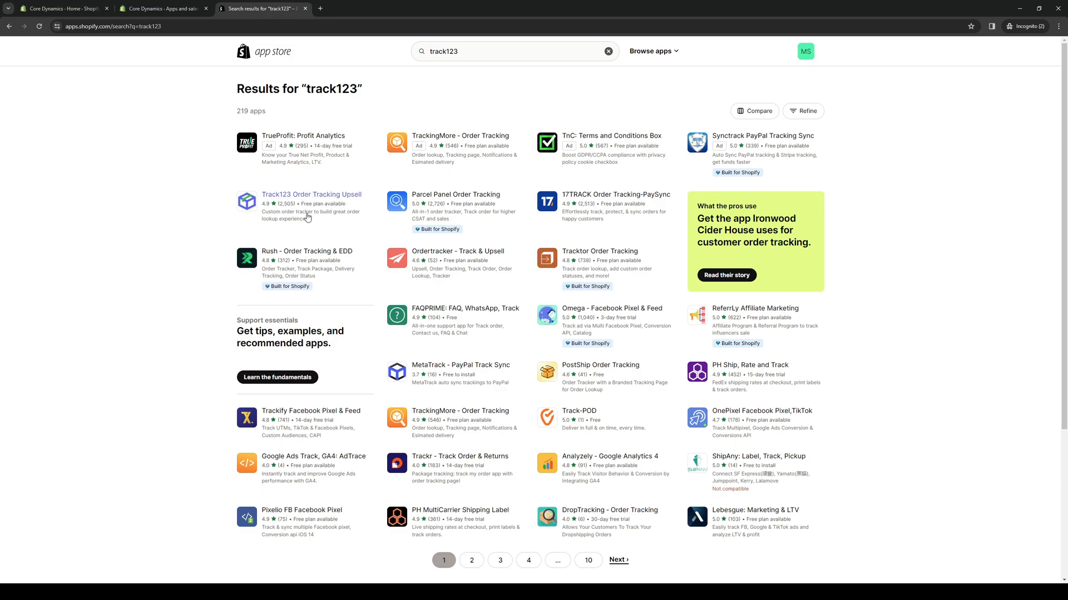
pyautogui.moveTo(309, 230)
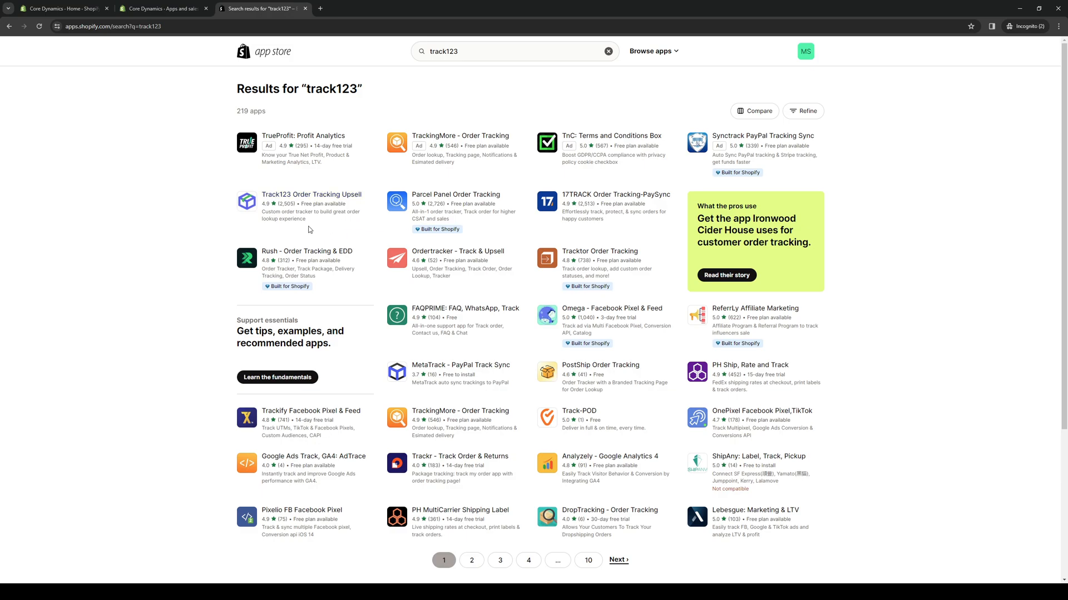
pyautogui.moveTo(104, 181)
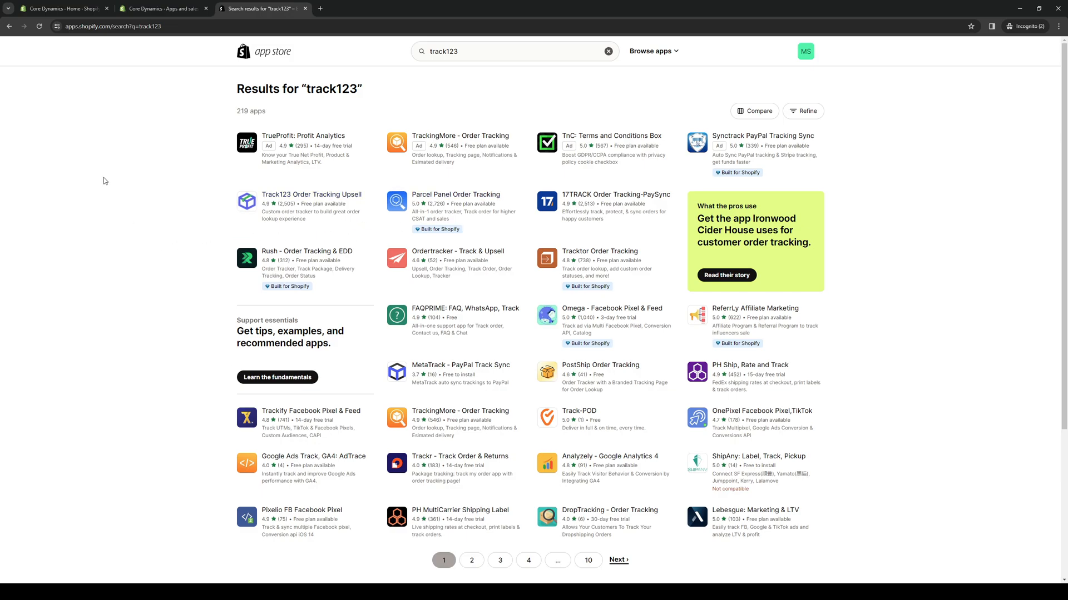
pyautogui.moveTo(311, 195)
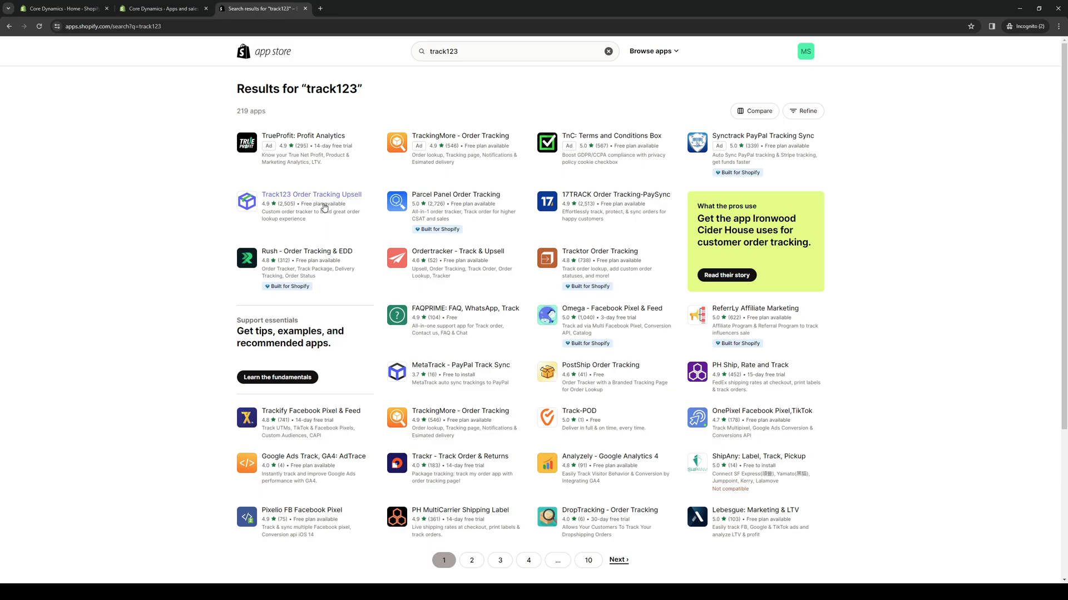
pyautogui.click(311, 194)
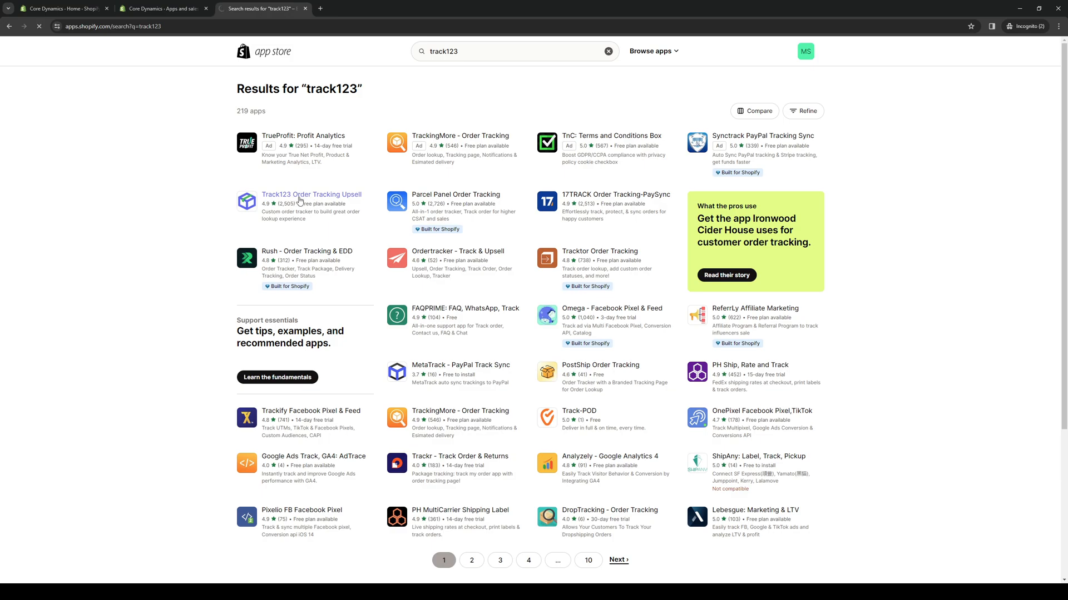
# Scroll through Track123's highlights and four pricing plans, then back to the top
pyautogui.click(310, 194)
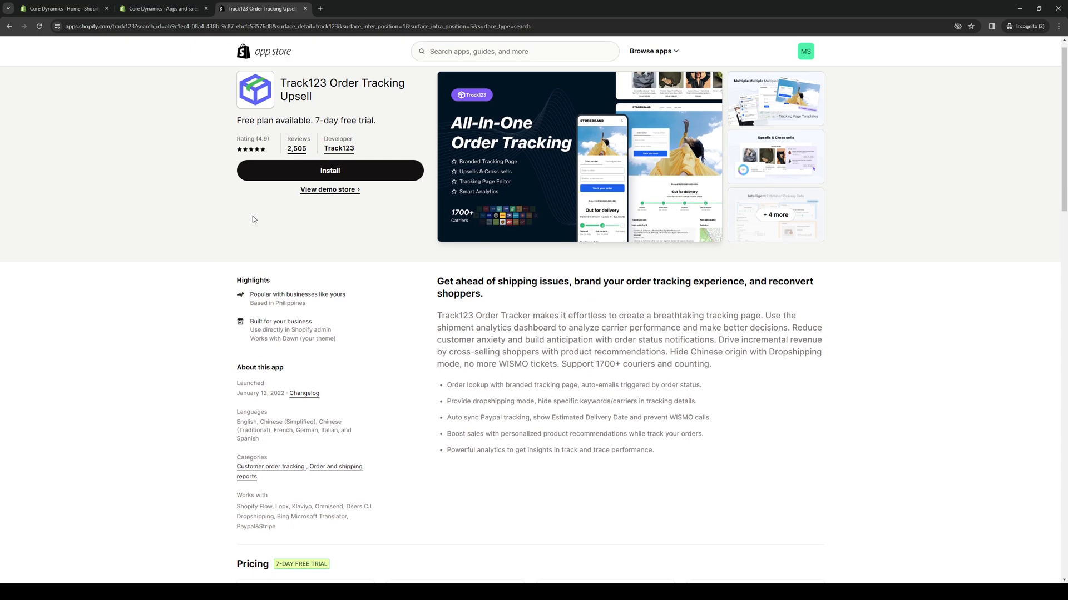
pyautogui.scroll(-3)
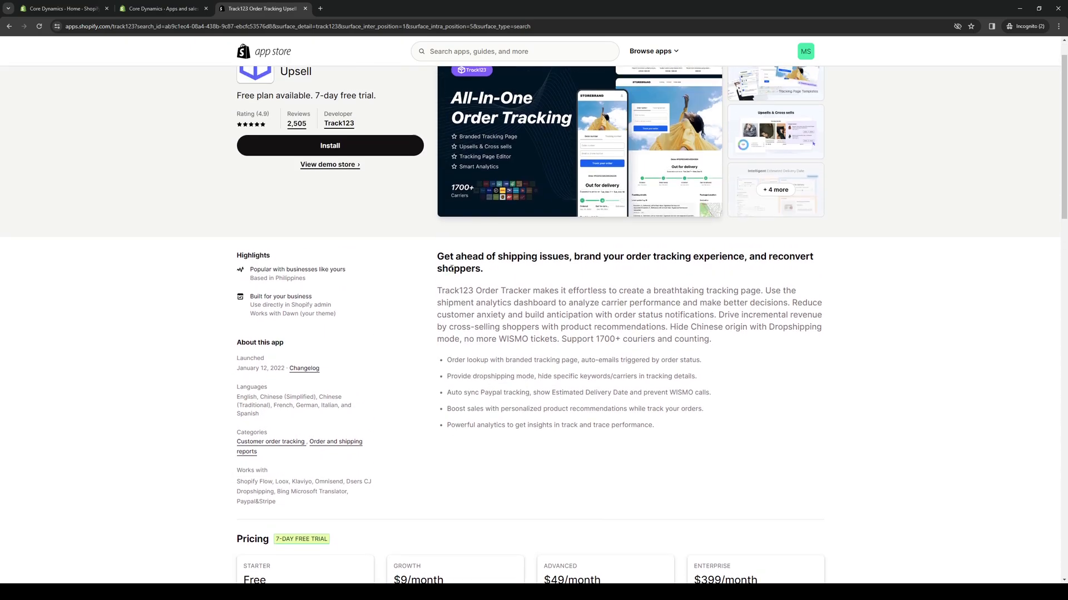
pyautogui.scroll(-3)
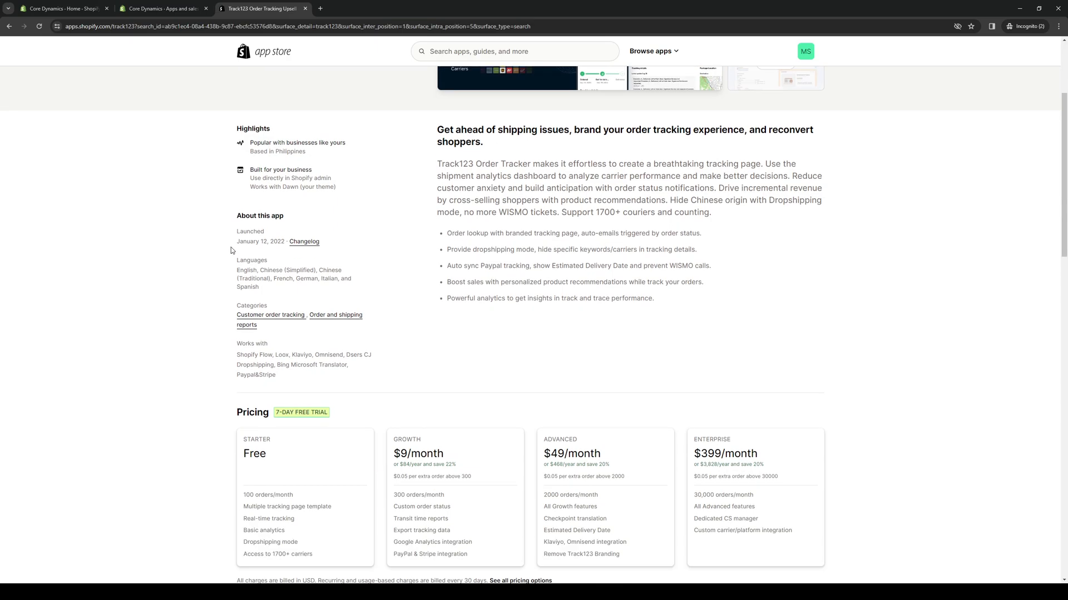
pyautogui.scroll(3)
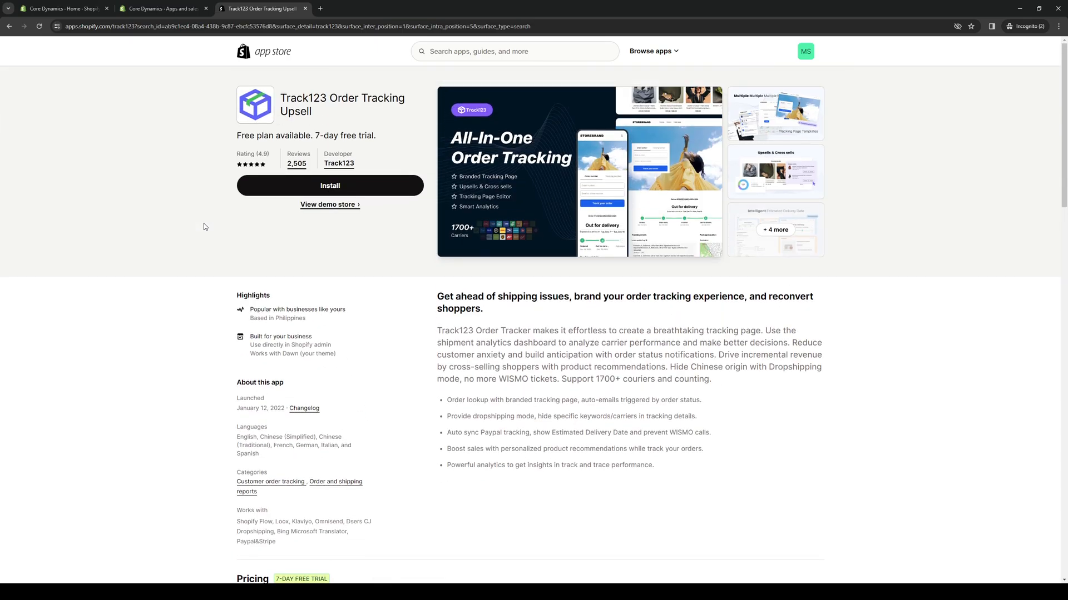
pyautogui.scroll(-3)
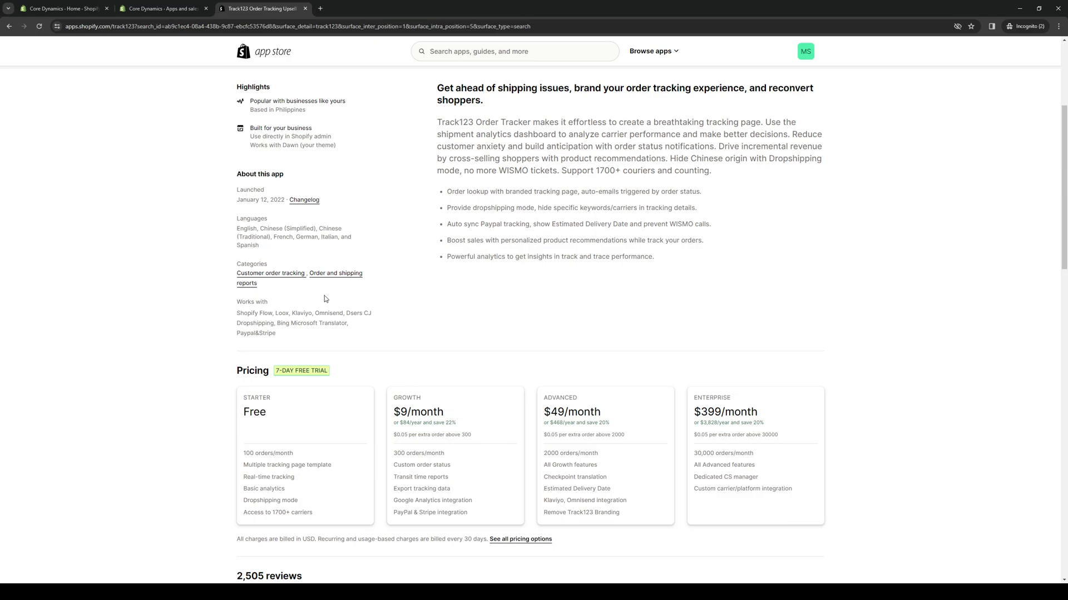
pyautogui.scroll(3)
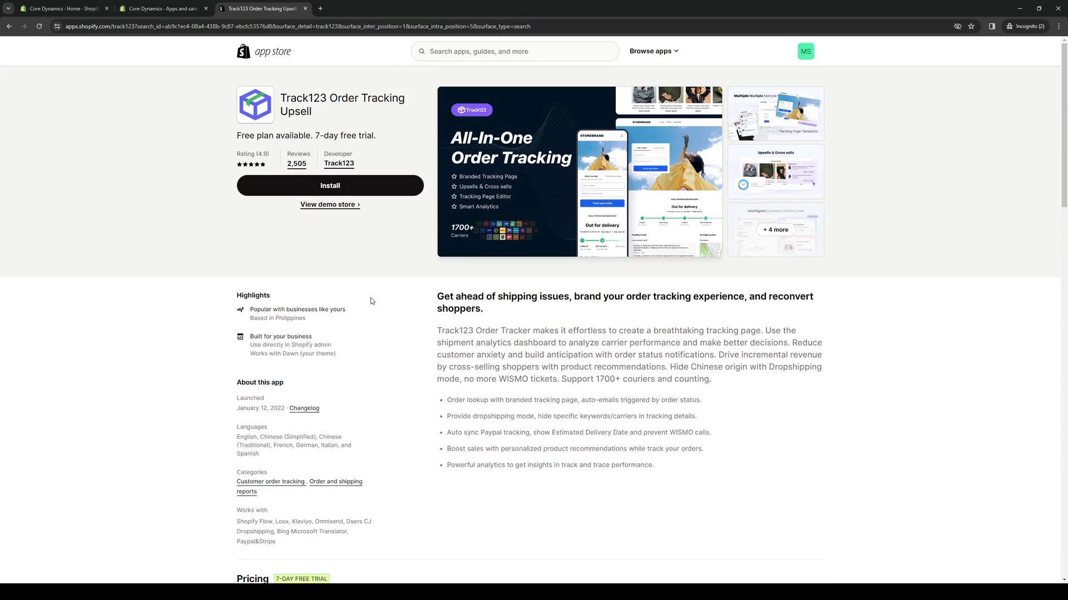
pyautogui.scroll(-3)
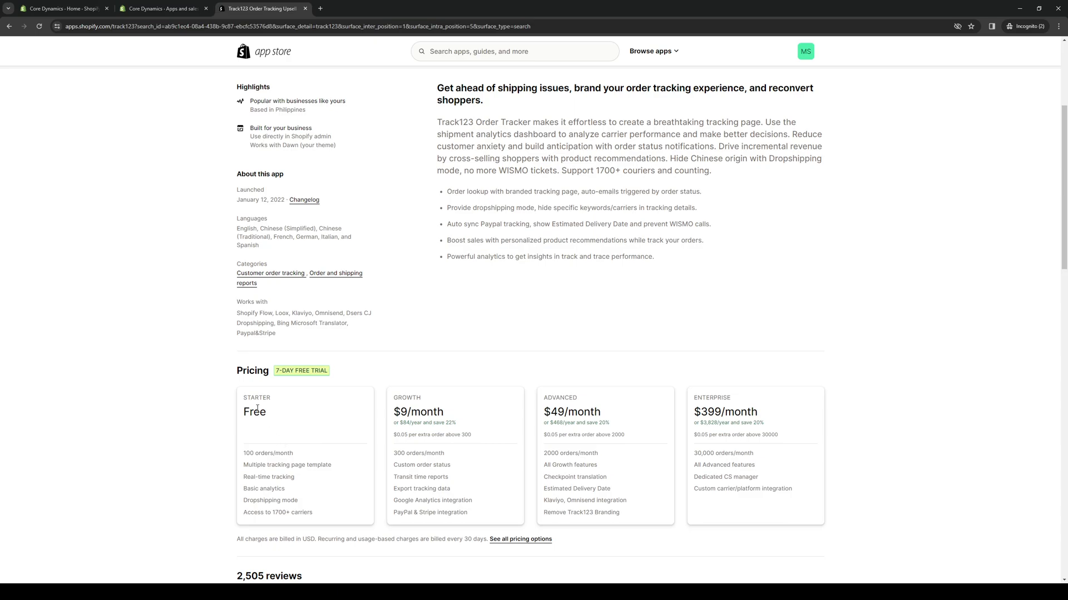
pyautogui.moveTo(310, 403)
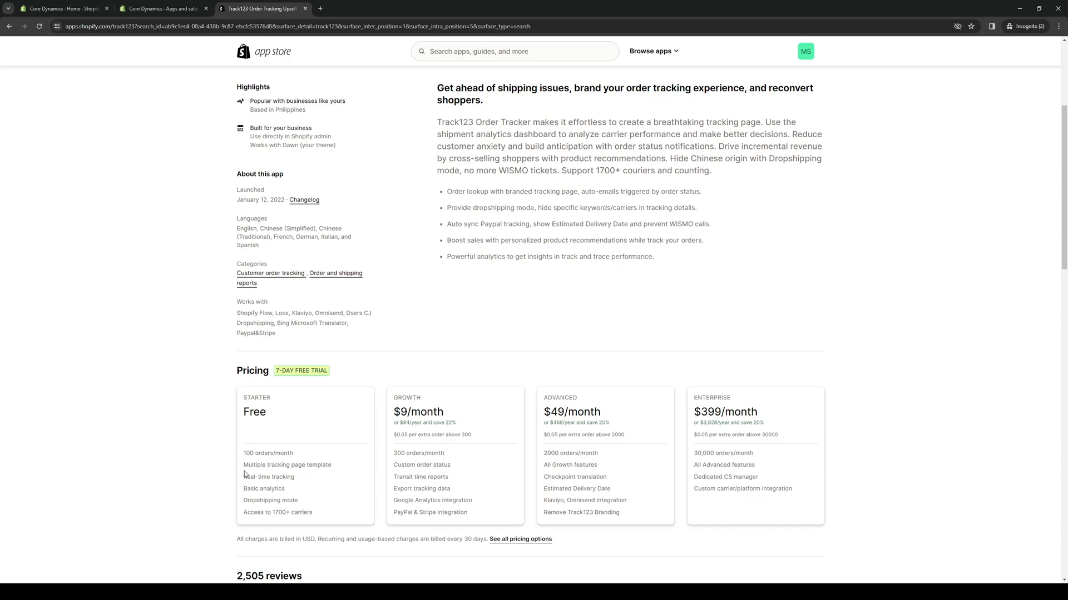
pyautogui.moveTo(314, 473)
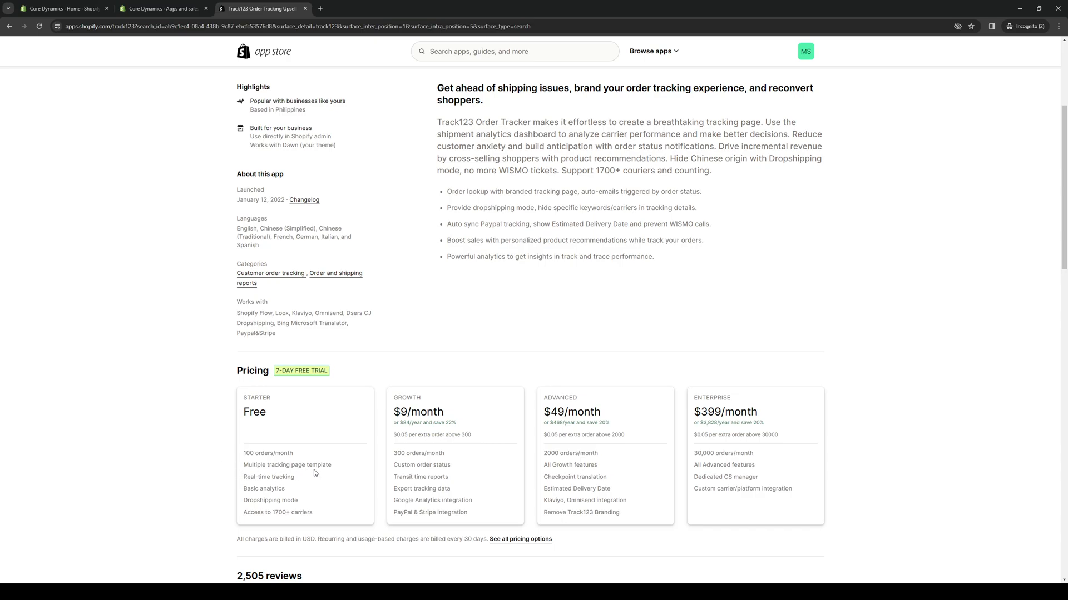
pyautogui.scroll(3)
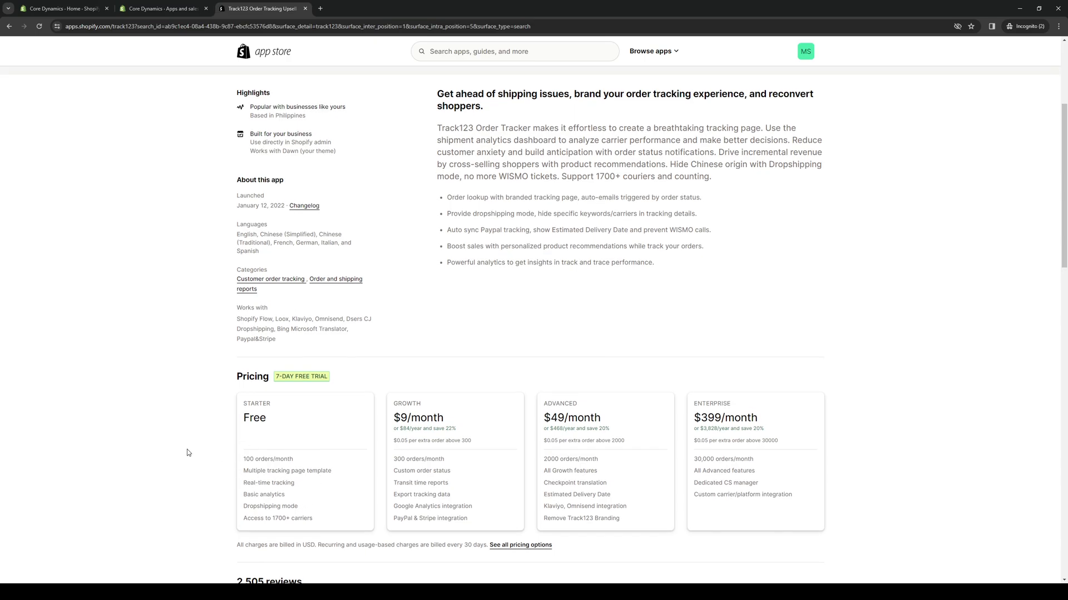
pyautogui.scroll(3)
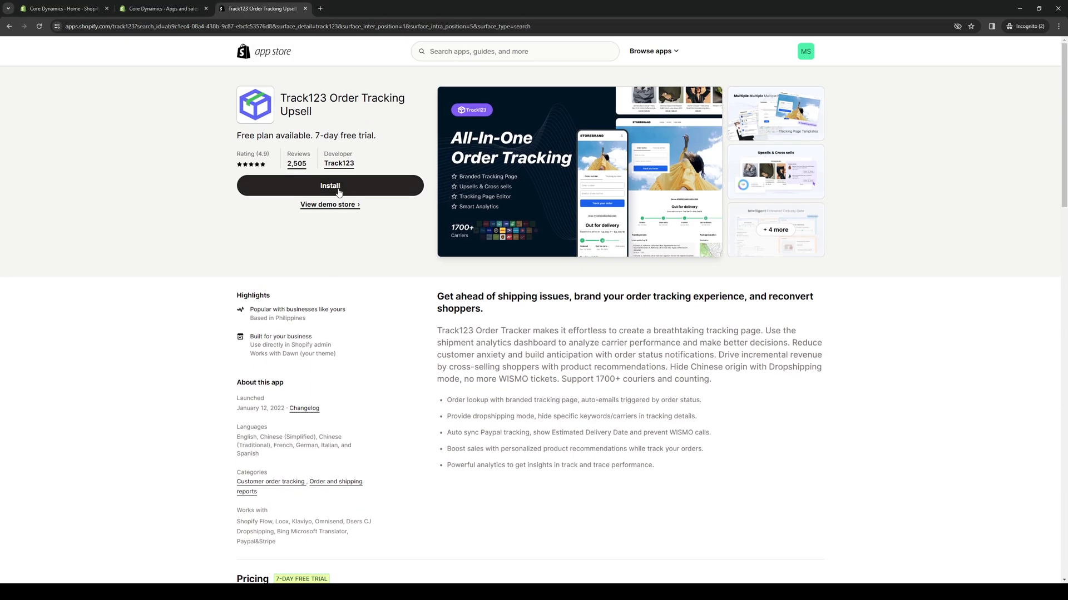
# Install Track123 and grant it access to personal and store data
pyautogui.click(330, 186)
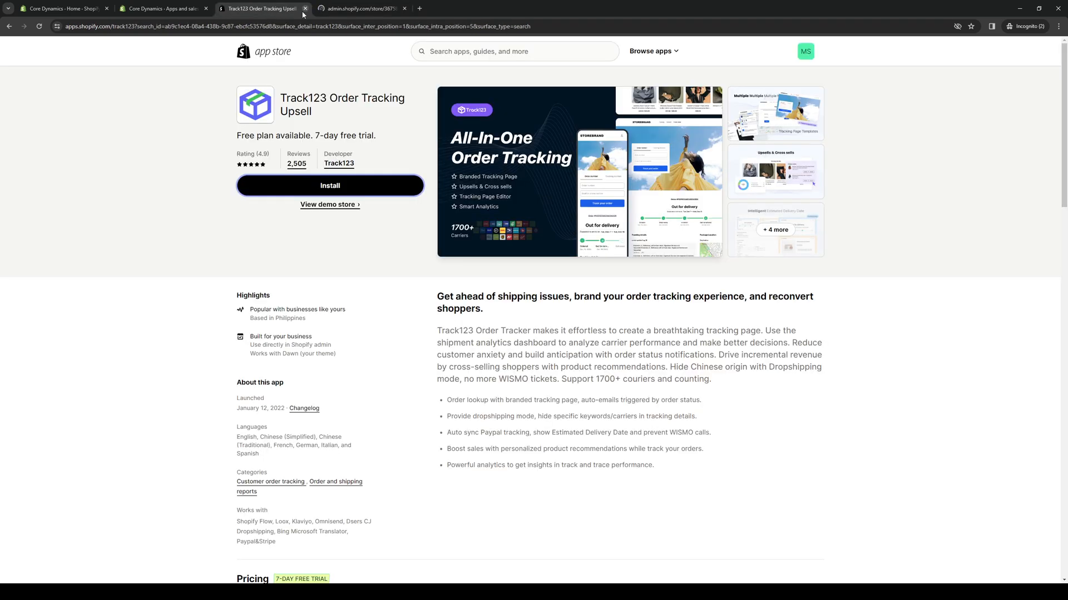
pyautogui.click(330, 185)
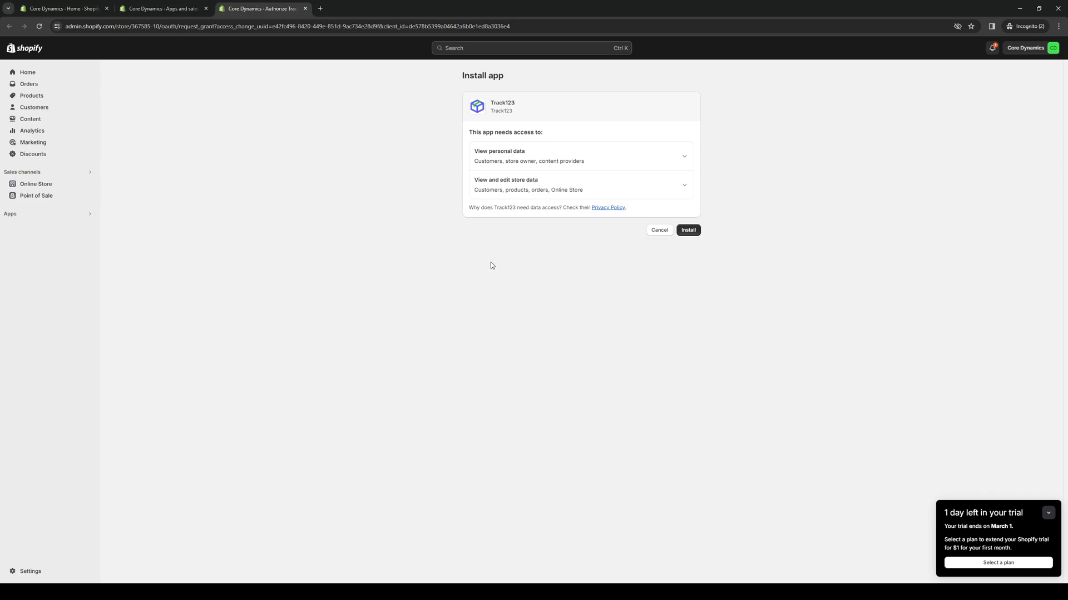
pyautogui.moveTo(439, 182)
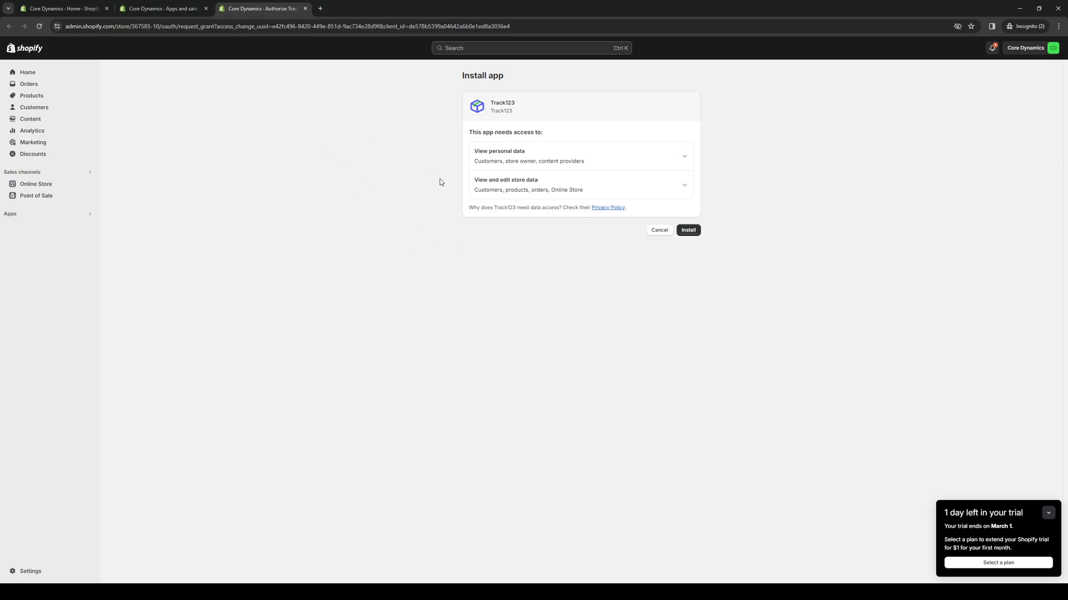
pyautogui.moveTo(627, 327)
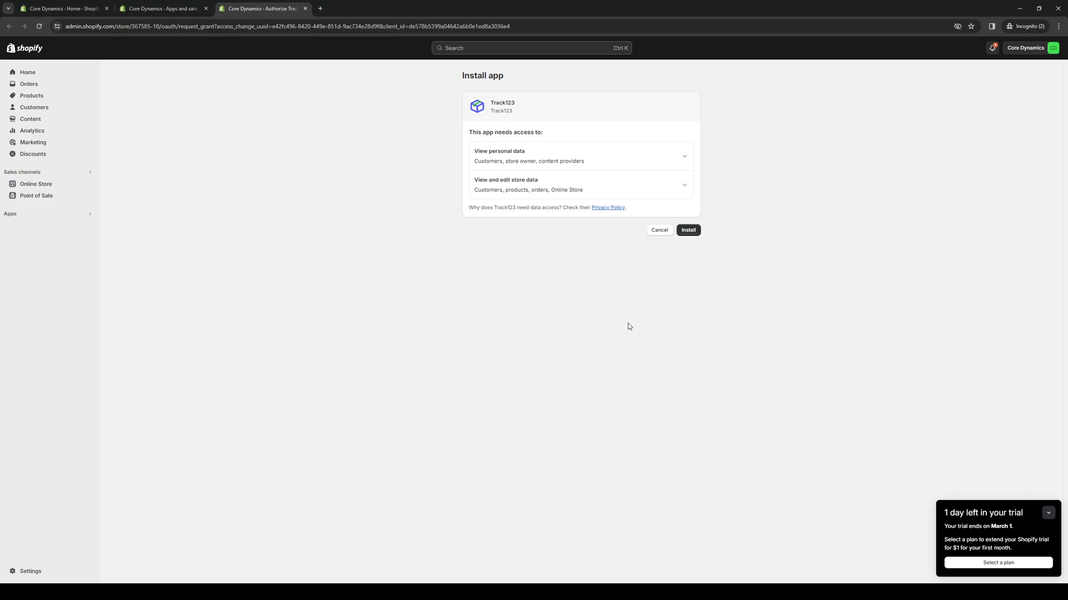
pyautogui.moveTo(255, 139)
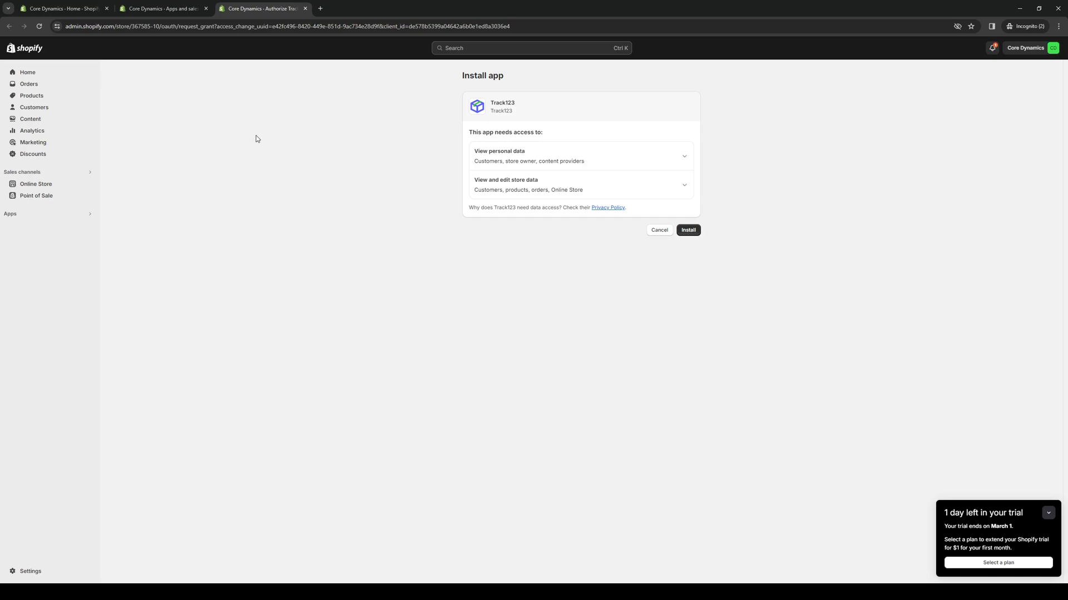
pyautogui.moveTo(137, 46)
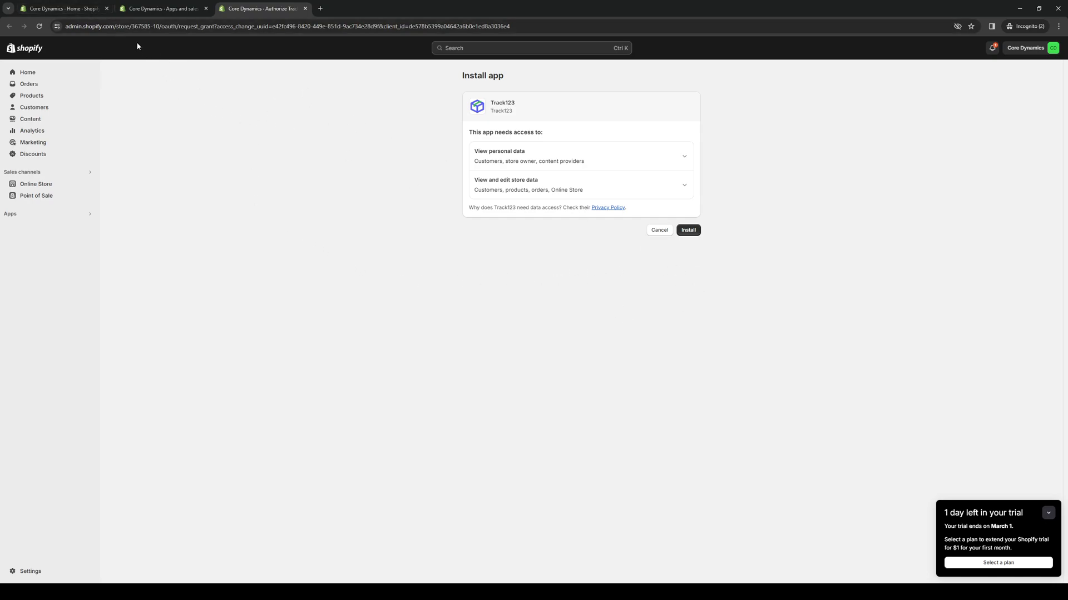
pyautogui.moveTo(677, 257)
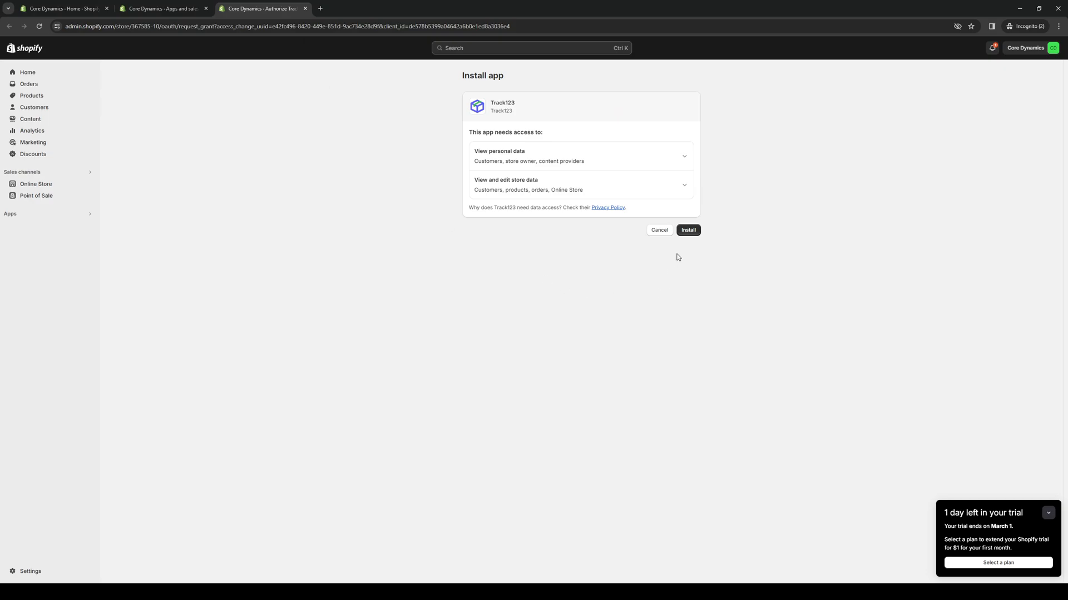
pyautogui.click(687, 229)
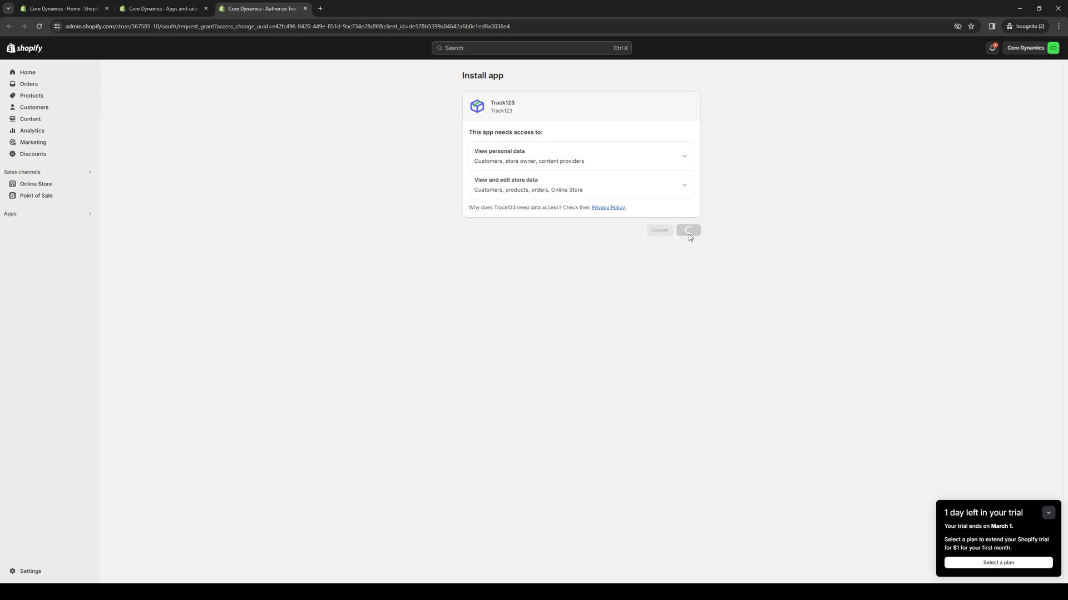
# Let the Track123 dashboard load and close its Welcome dialog
pyautogui.click(688, 230)
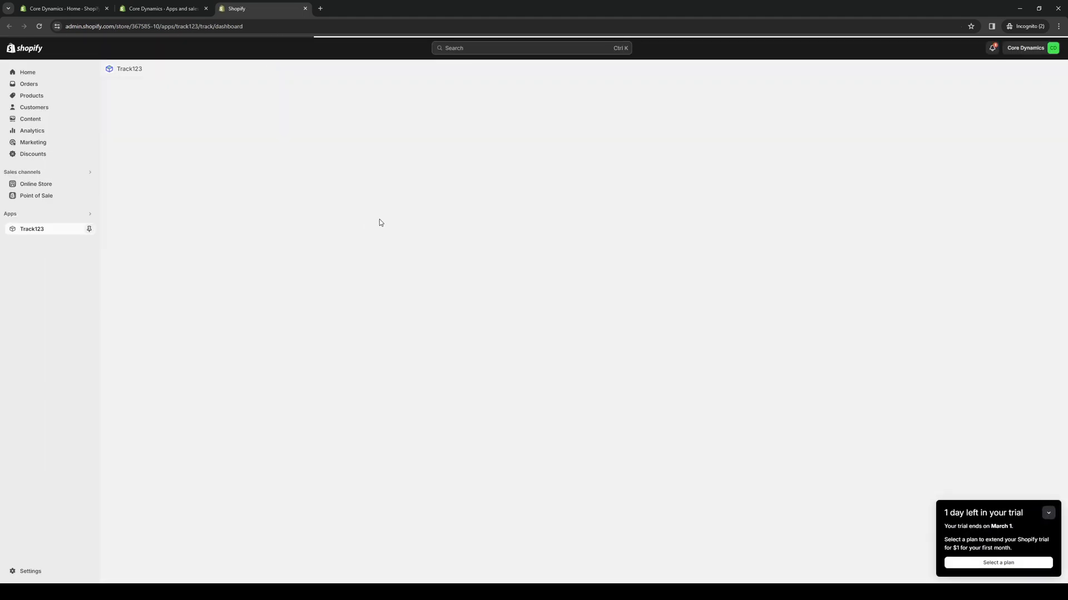
pyautogui.click(32, 228)
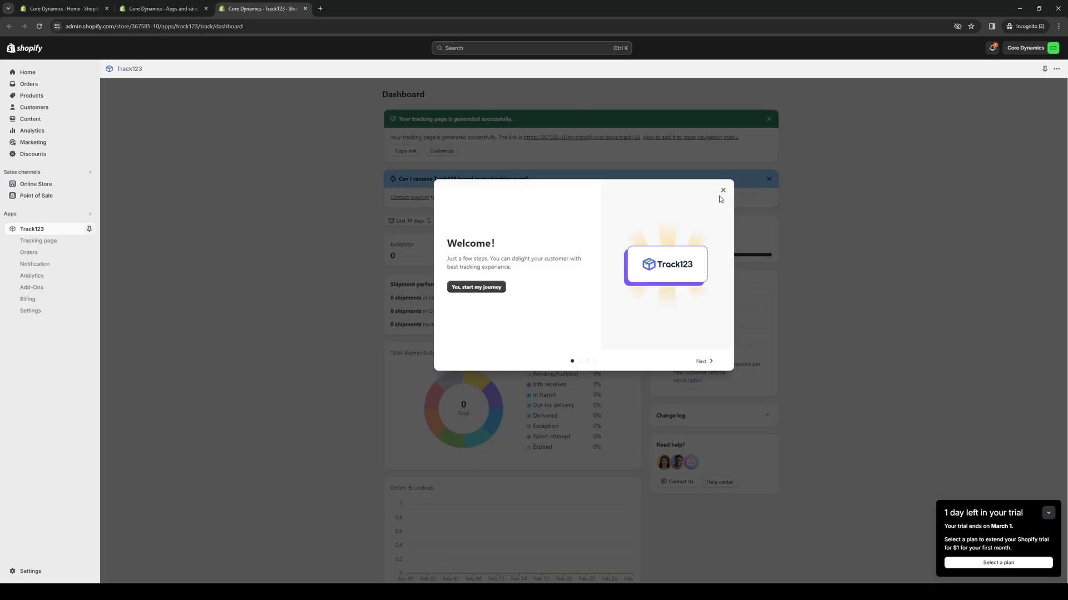
pyautogui.click(722, 190)
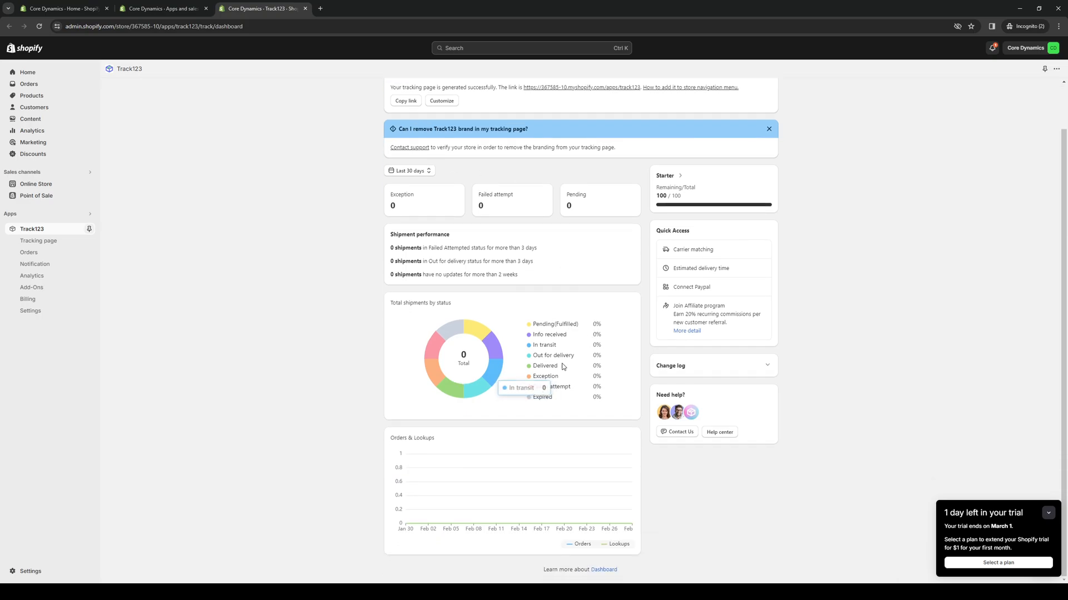
pyautogui.scroll(3)
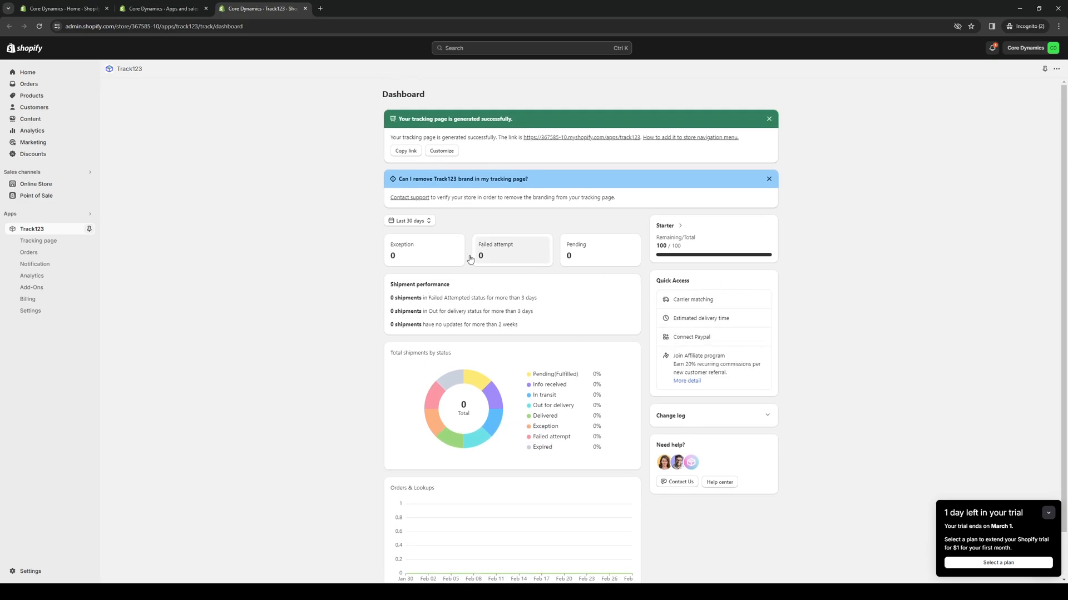
pyautogui.moveTo(362, 321)
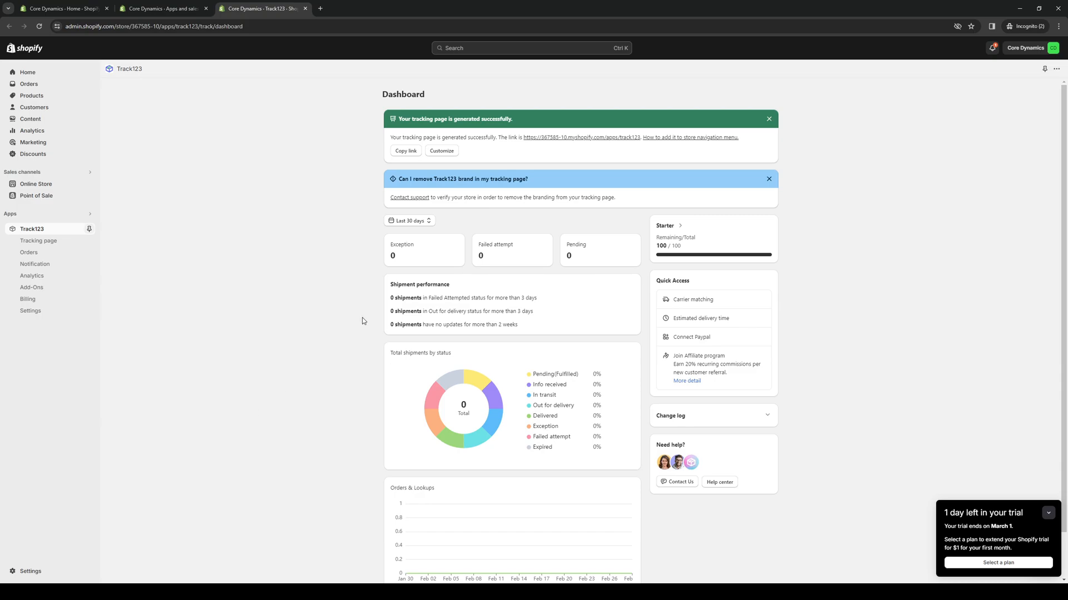
pyautogui.moveTo(58, 560)
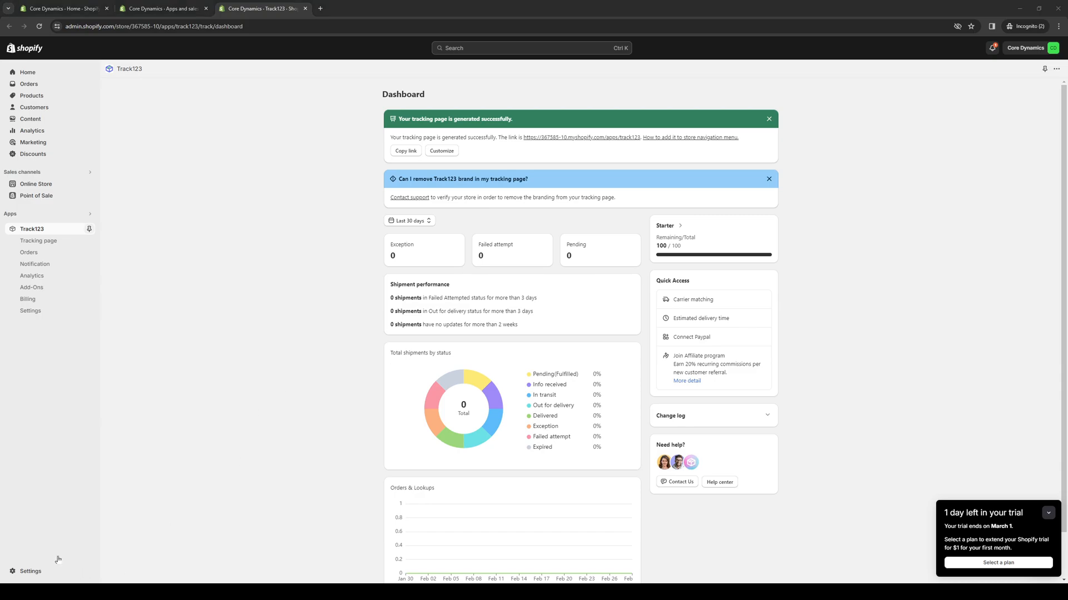
pyautogui.moveTo(488, 346)
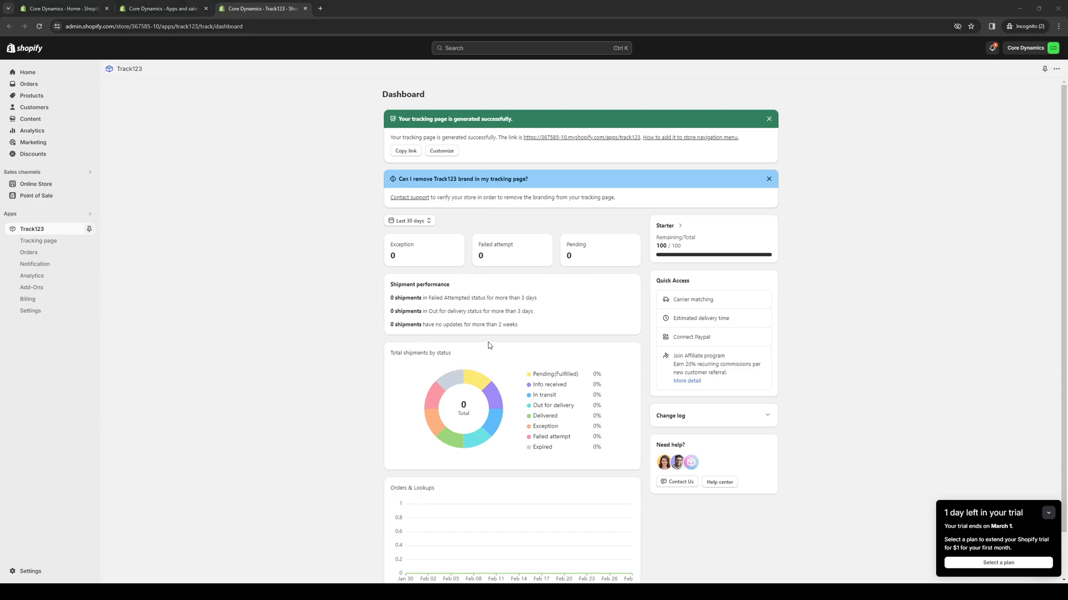
pyautogui.moveTo(484, 373)
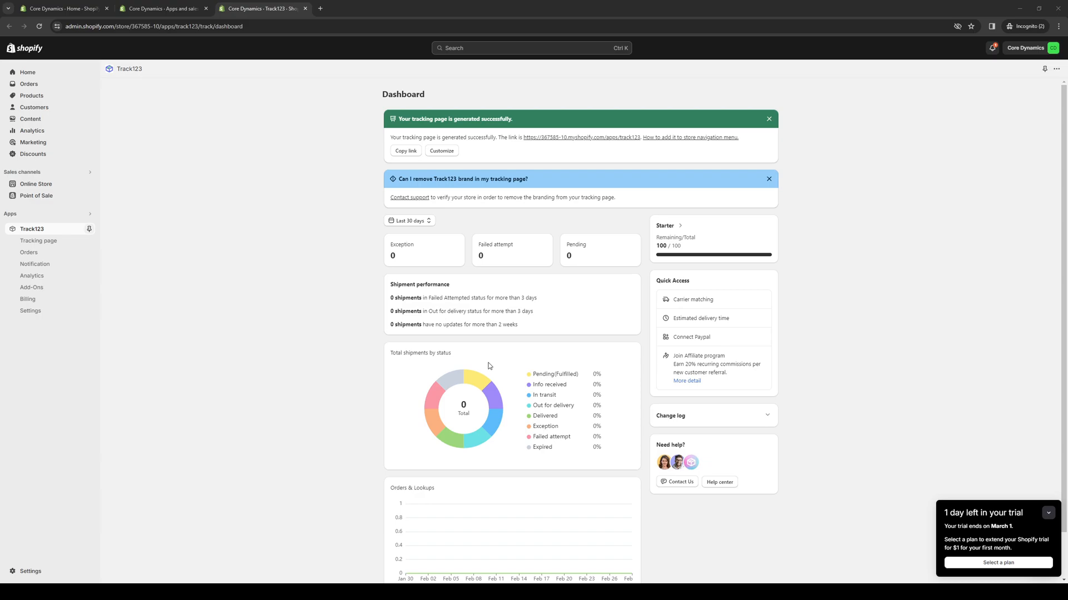
pyautogui.moveTo(499, 401)
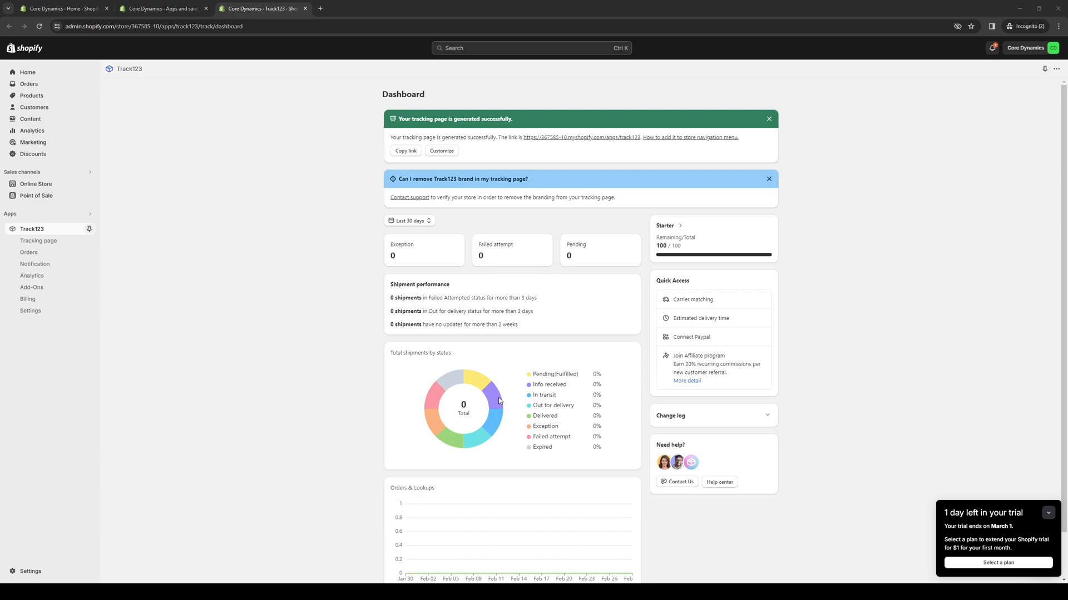
pyautogui.moveTo(641, 436)
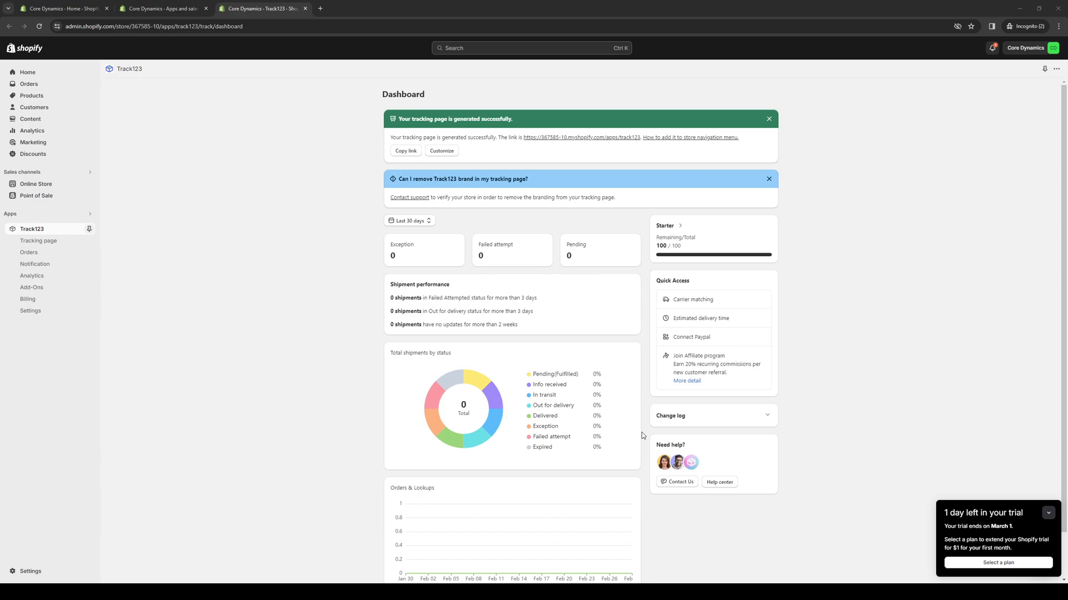
pyautogui.moveTo(861, 310)
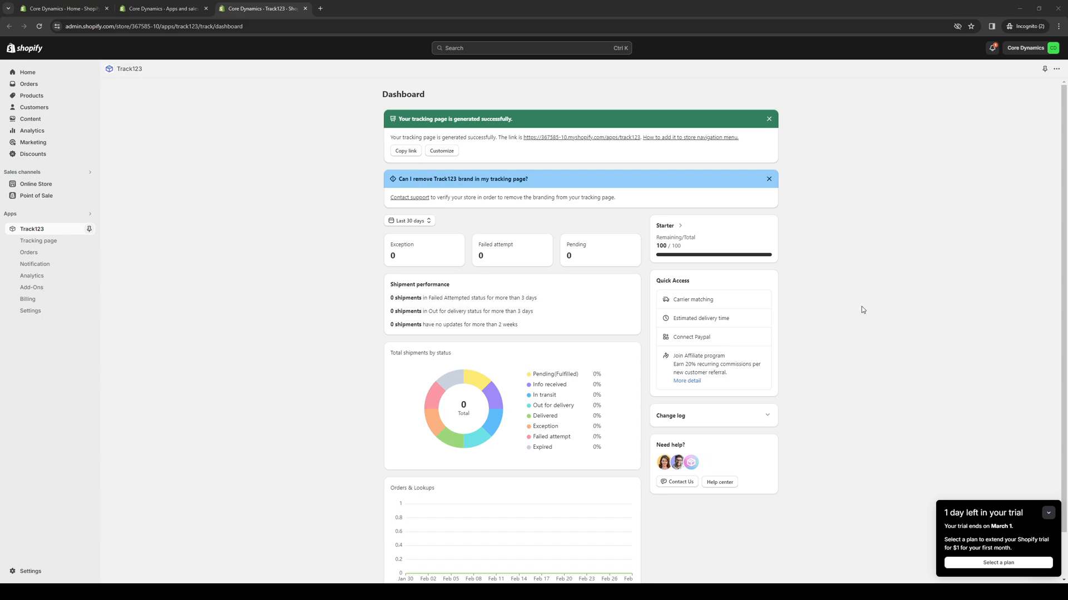
pyautogui.moveTo(850, 309)
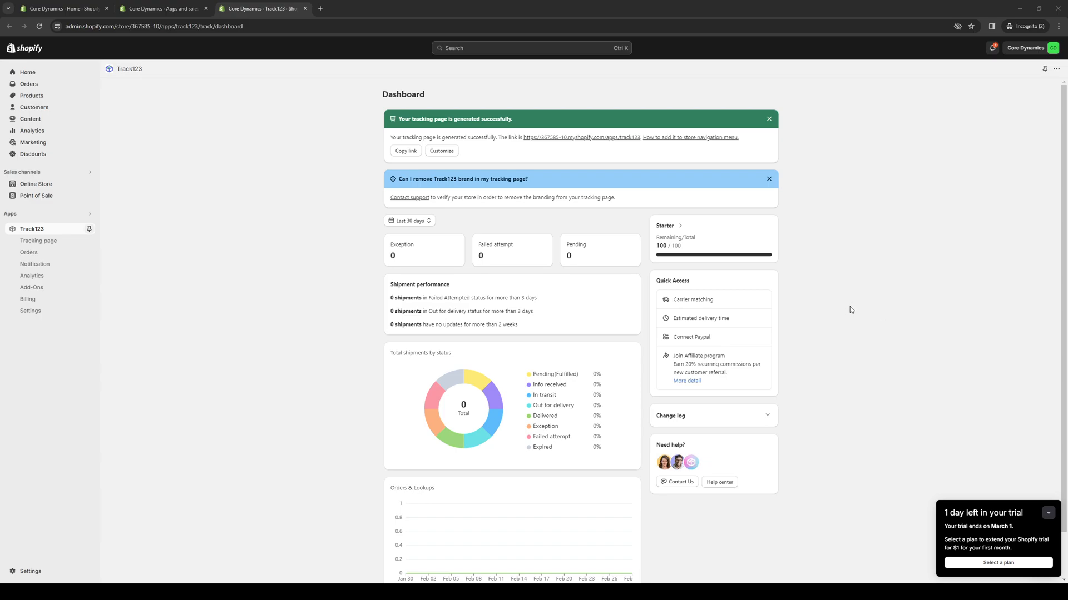
pyautogui.moveTo(449, 397)
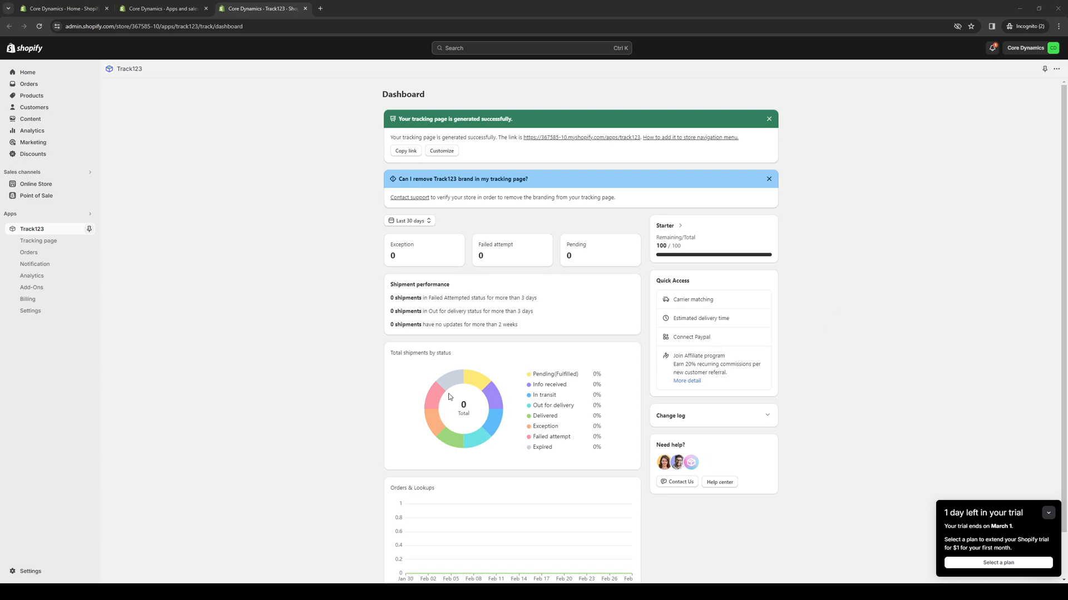
pyautogui.moveTo(466, 402)
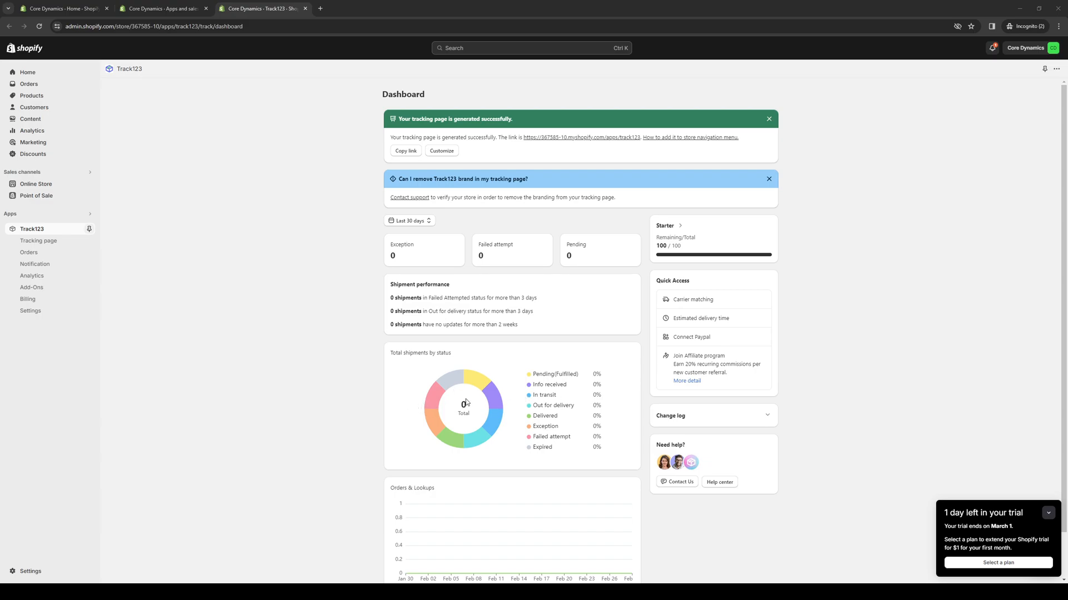
pyautogui.moveTo(842, 326)
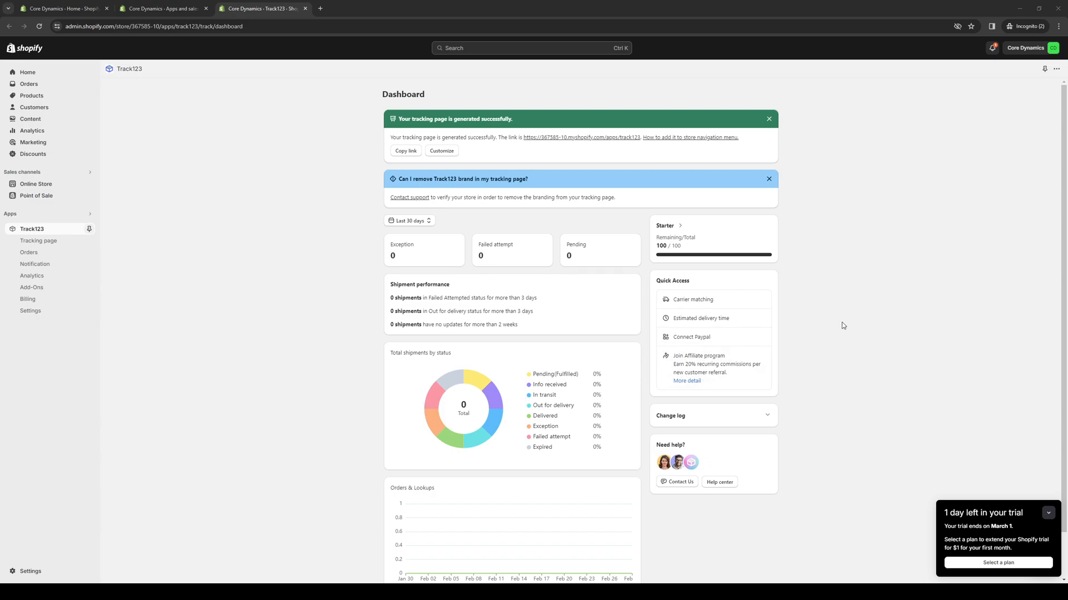
pyautogui.moveTo(818, 315)
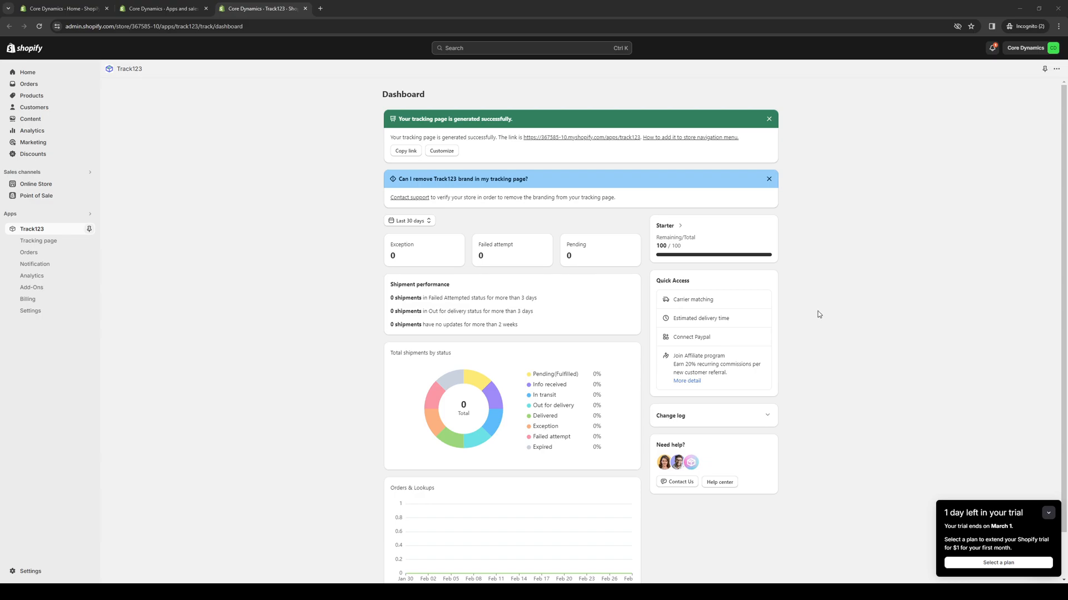
pyautogui.scroll(-3)
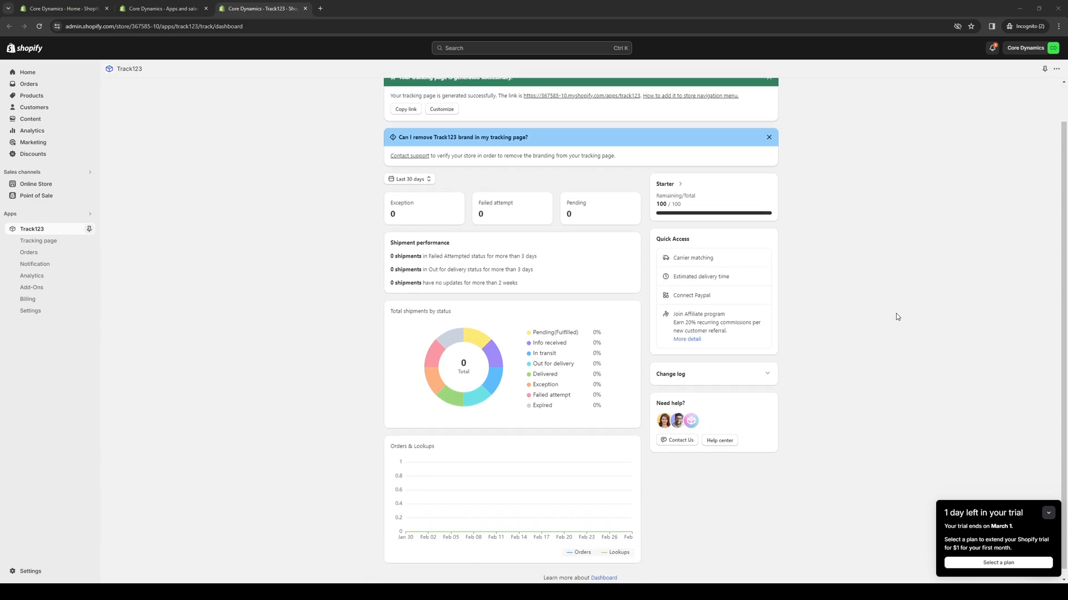
pyautogui.moveTo(752, 342)
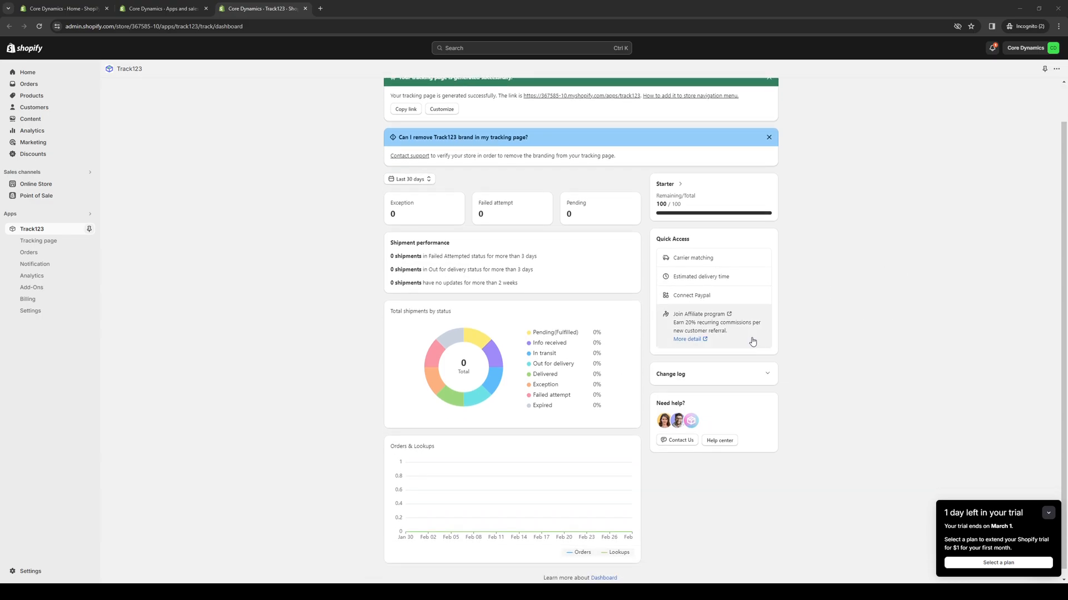
pyautogui.moveTo(846, 313)
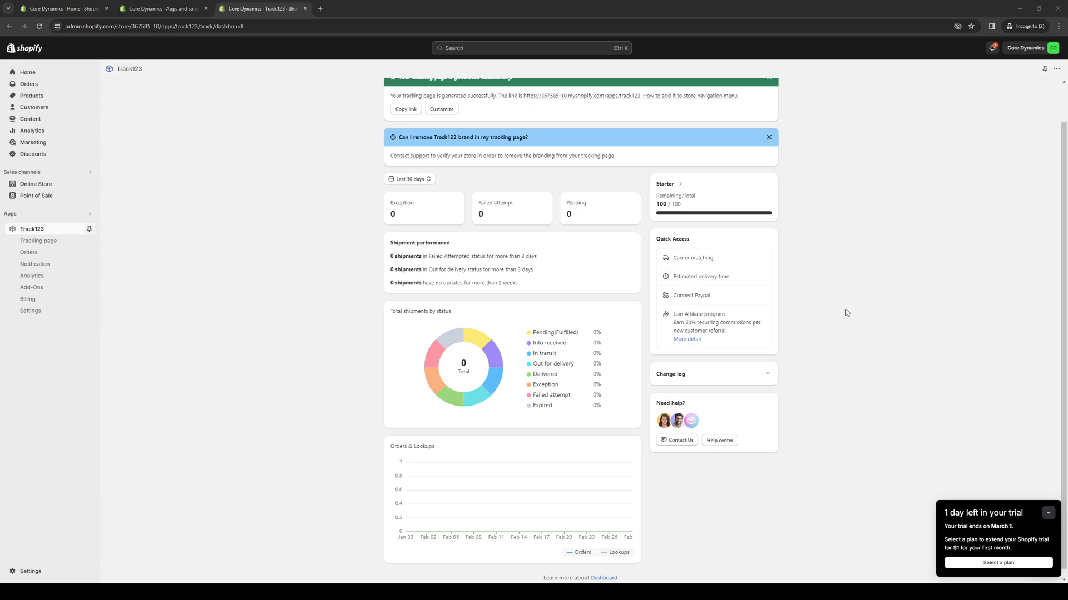
pyautogui.moveTo(468, 406)
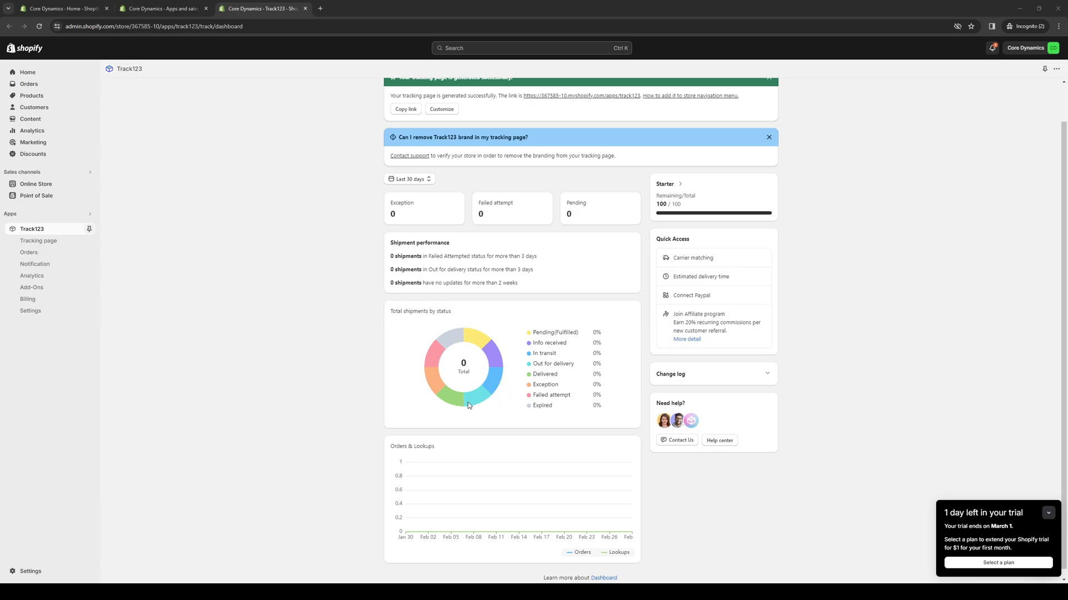
pyautogui.moveTo(449, 421)
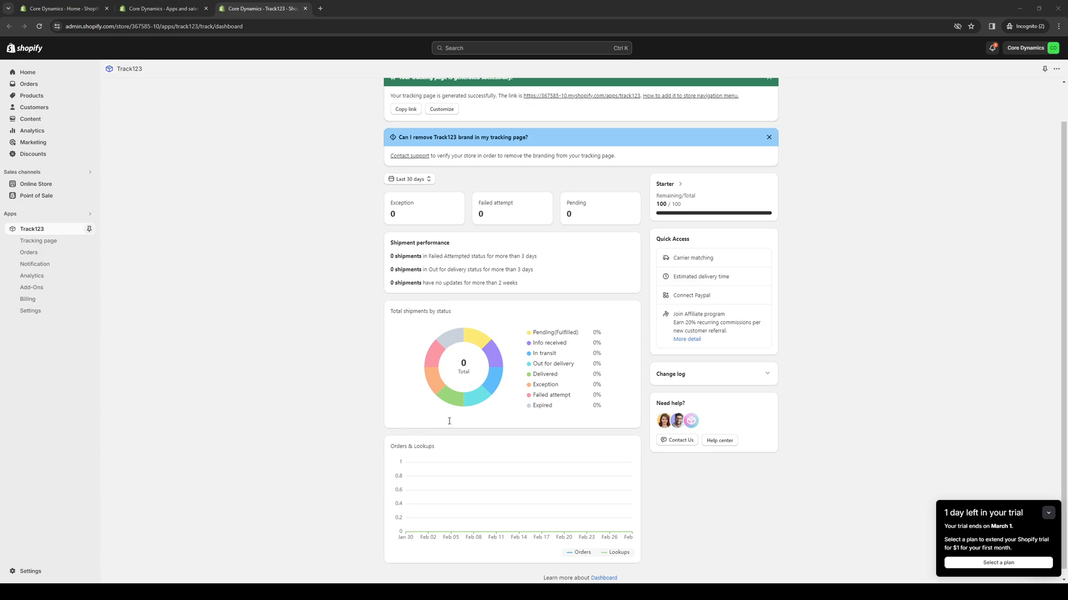
pyautogui.moveTo(459, 416)
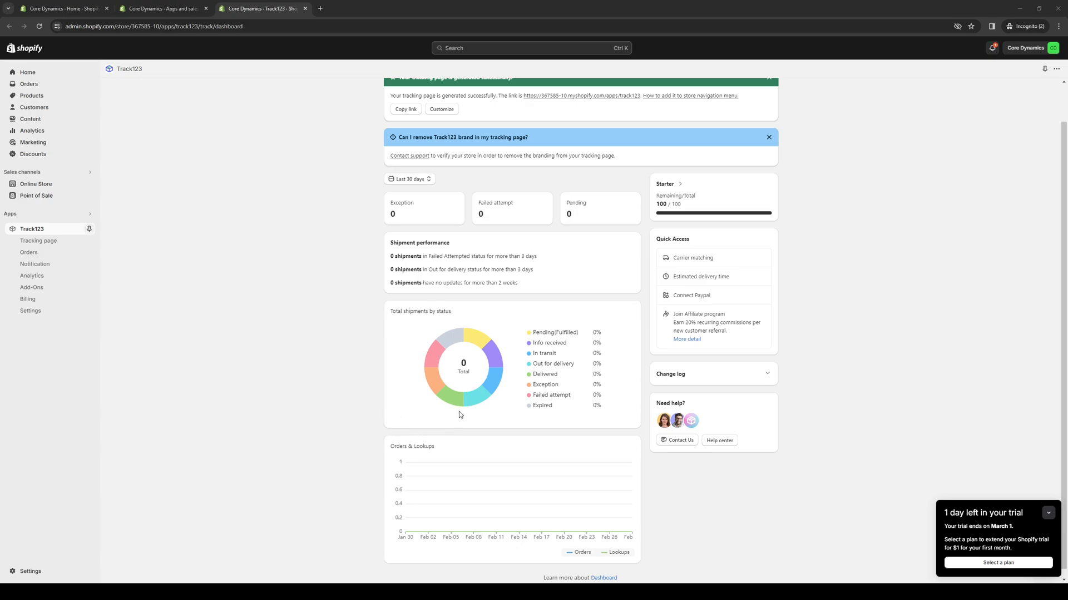
pyautogui.moveTo(795, 299)
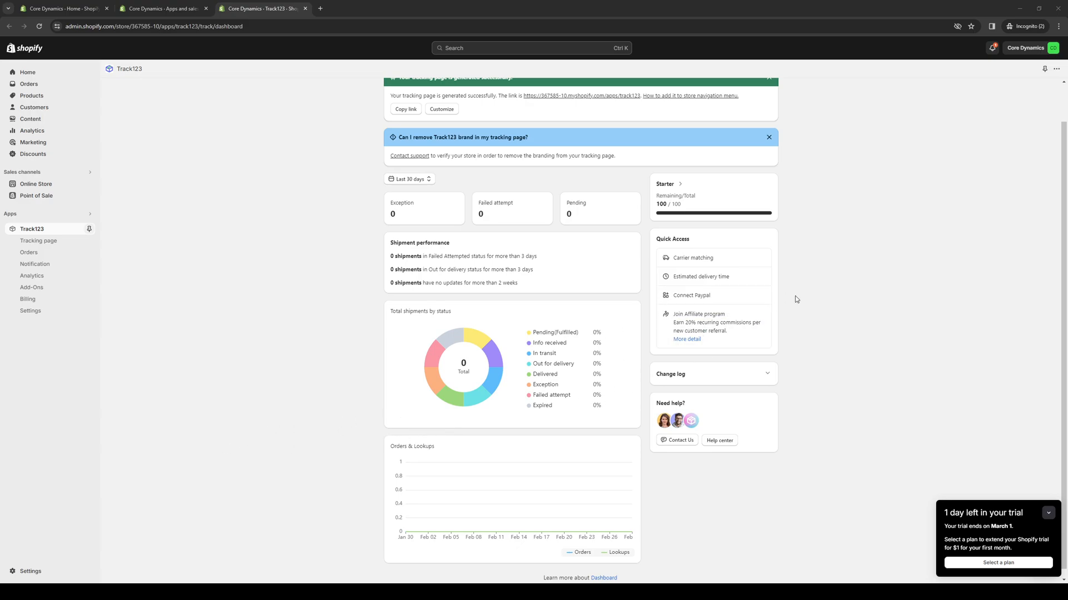
pyautogui.moveTo(845, 327)
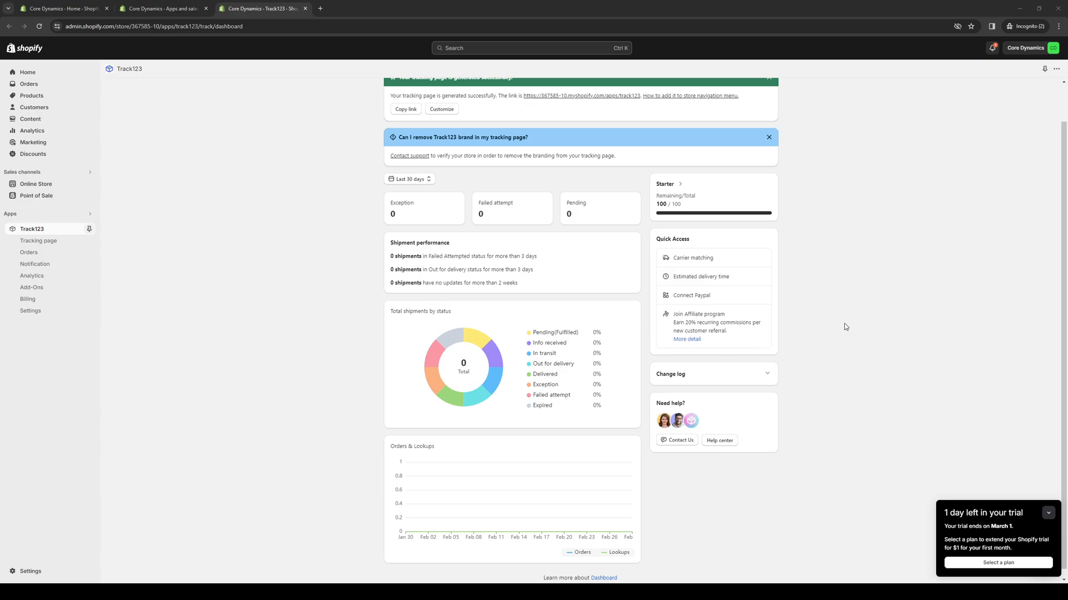
pyautogui.moveTo(822, 321)
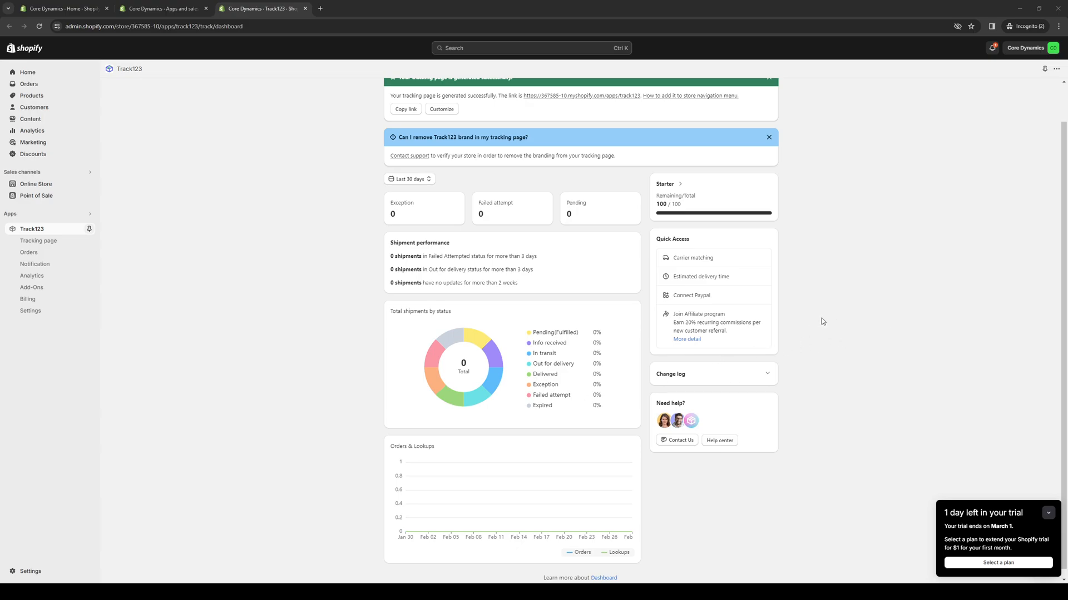
pyautogui.moveTo(710, 358)
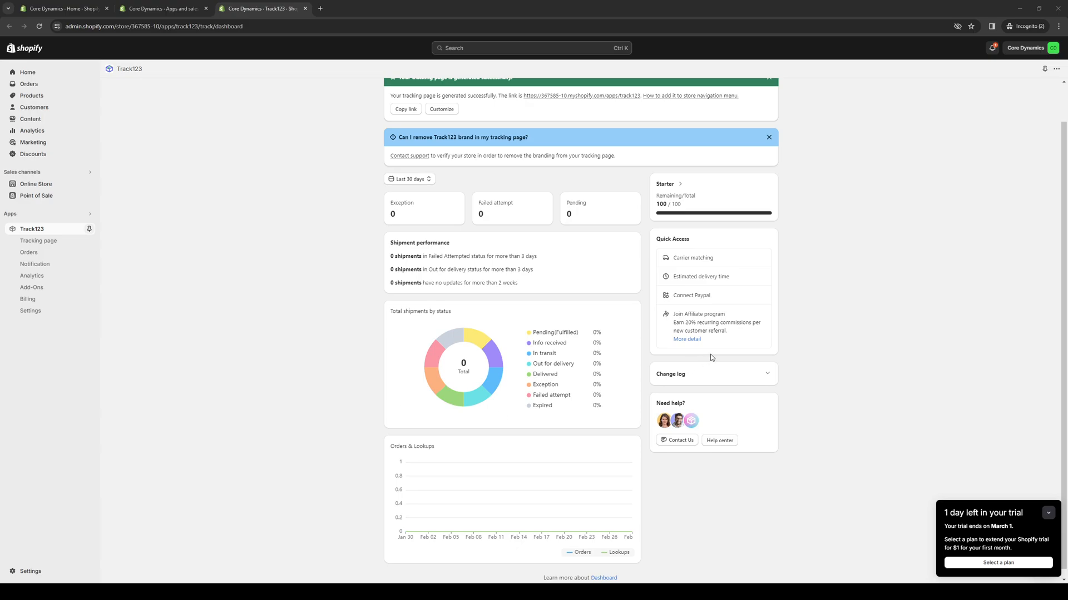
pyautogui.moveTo(824, 362)
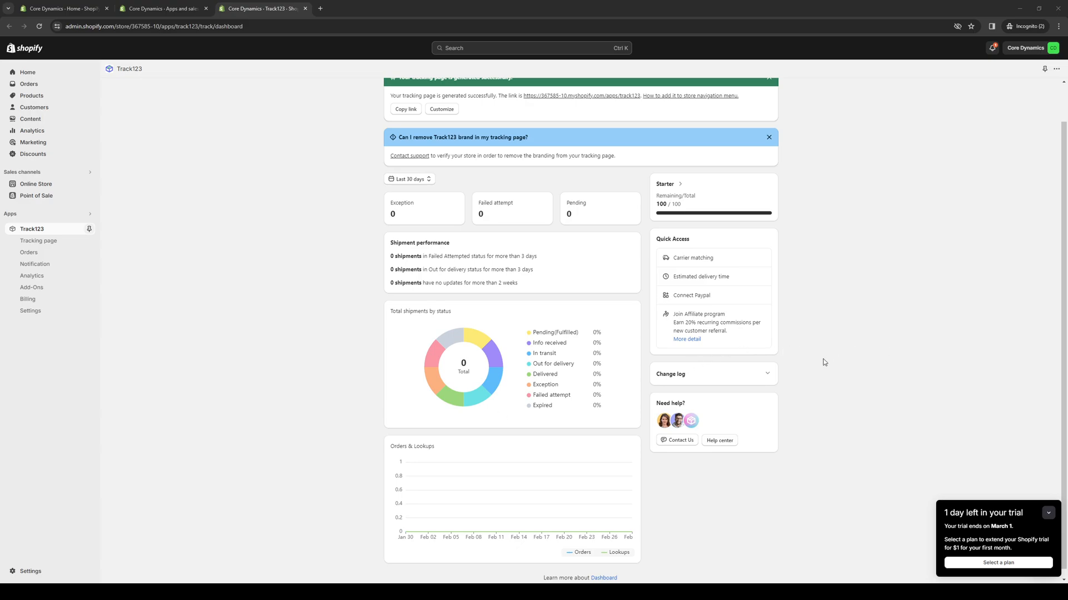
pyautogui.moveTo(754, 402)
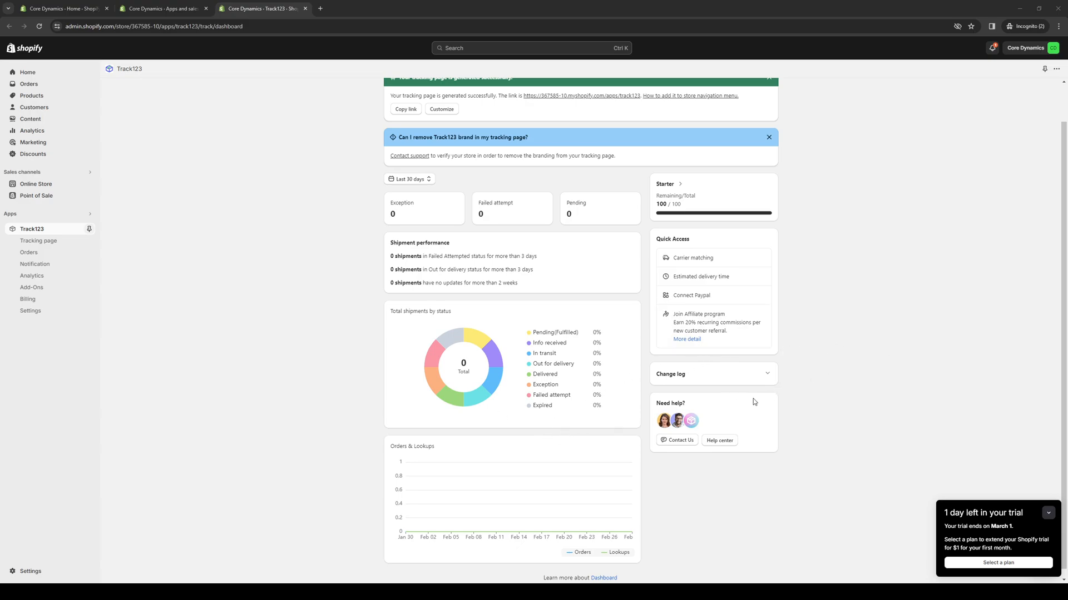
pyautogui.moveTo(461, 443)
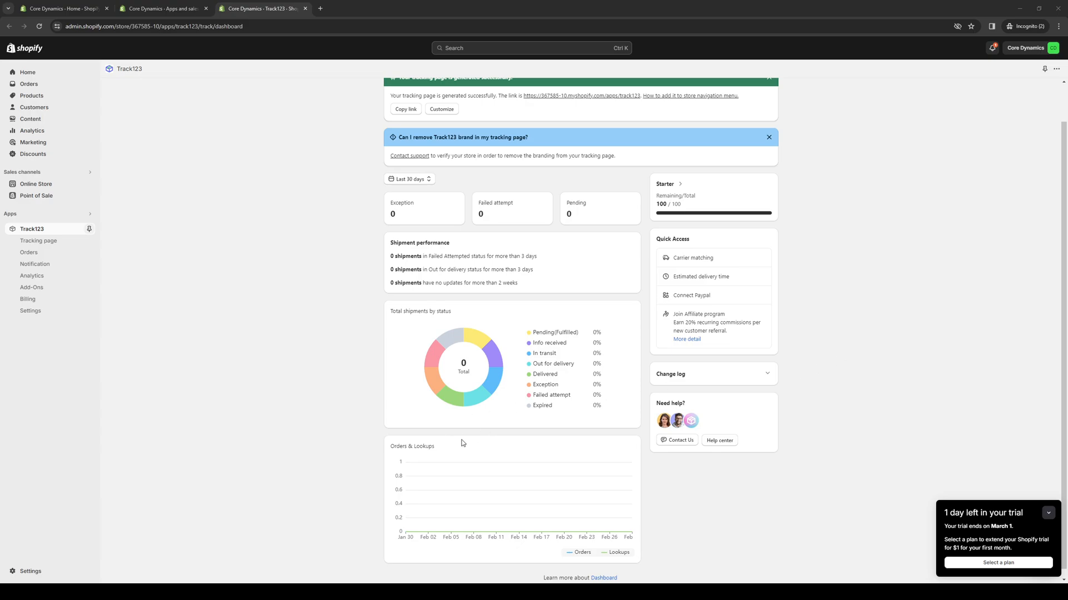
pyautogui.moveTo(494, 414)
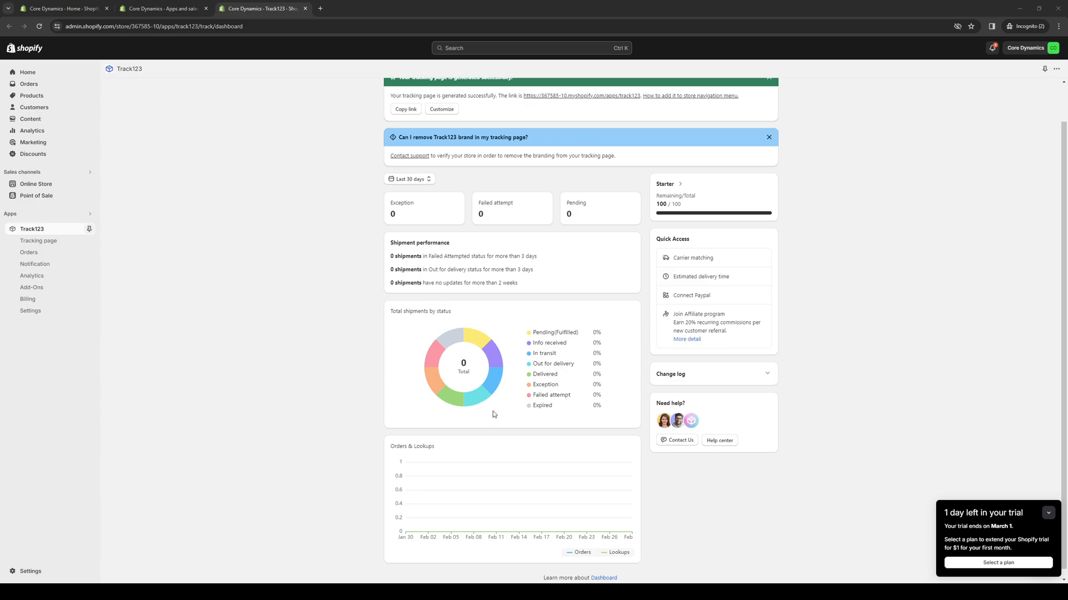
pyautogui.moveTo(487, 380)
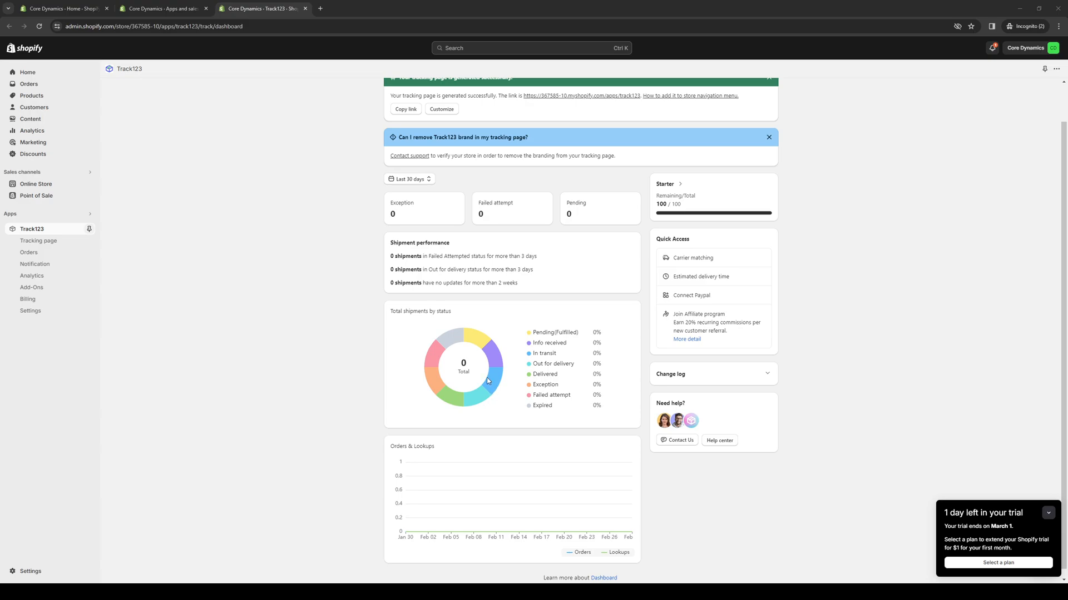
pyautogui.moveTo(474, 425)
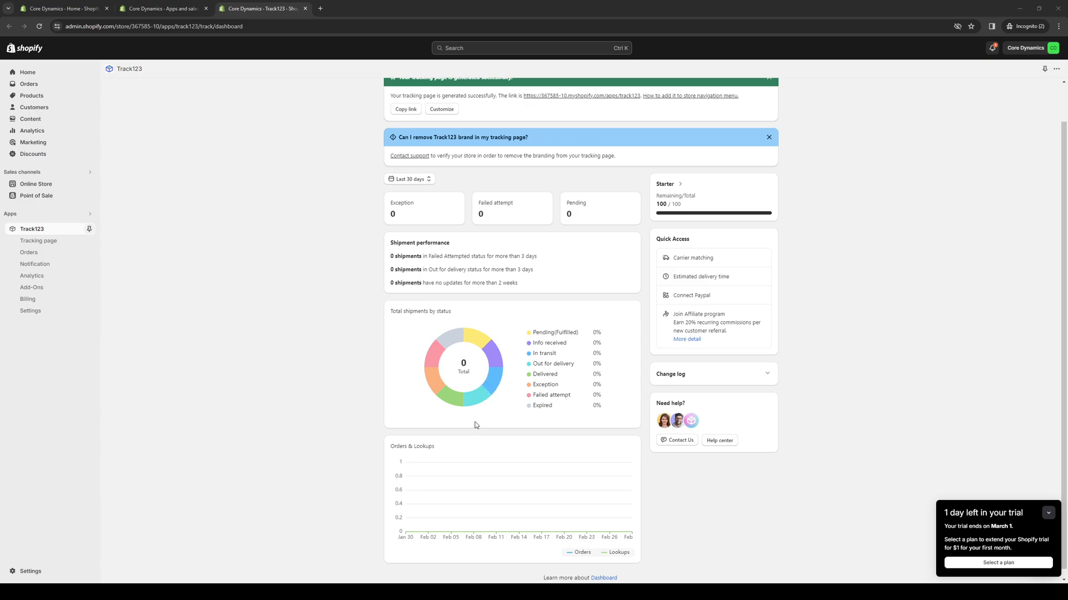
pyautogui.moveTo(410, 452)
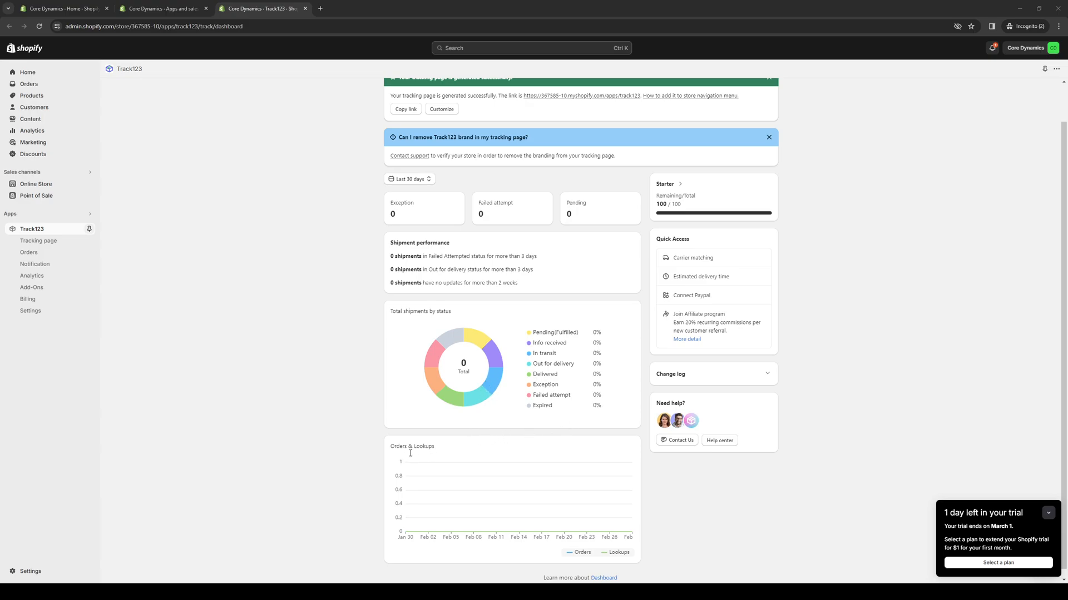
pyautogui.moveTo(836, 359)
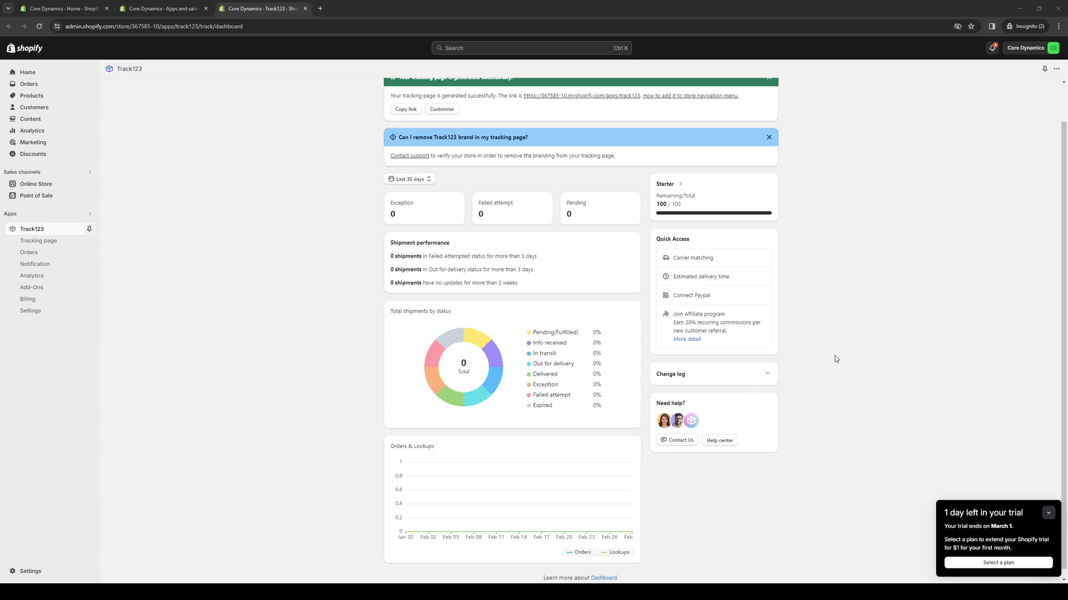
pyautogui.moveTo(833, 294)
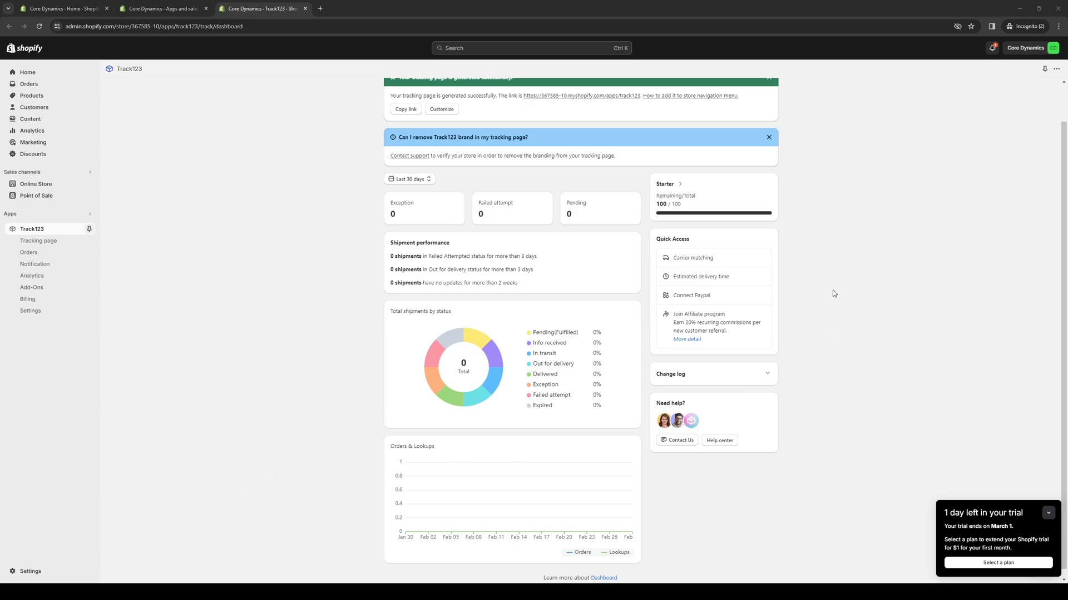
pyautogui.moveTo(810, 313)
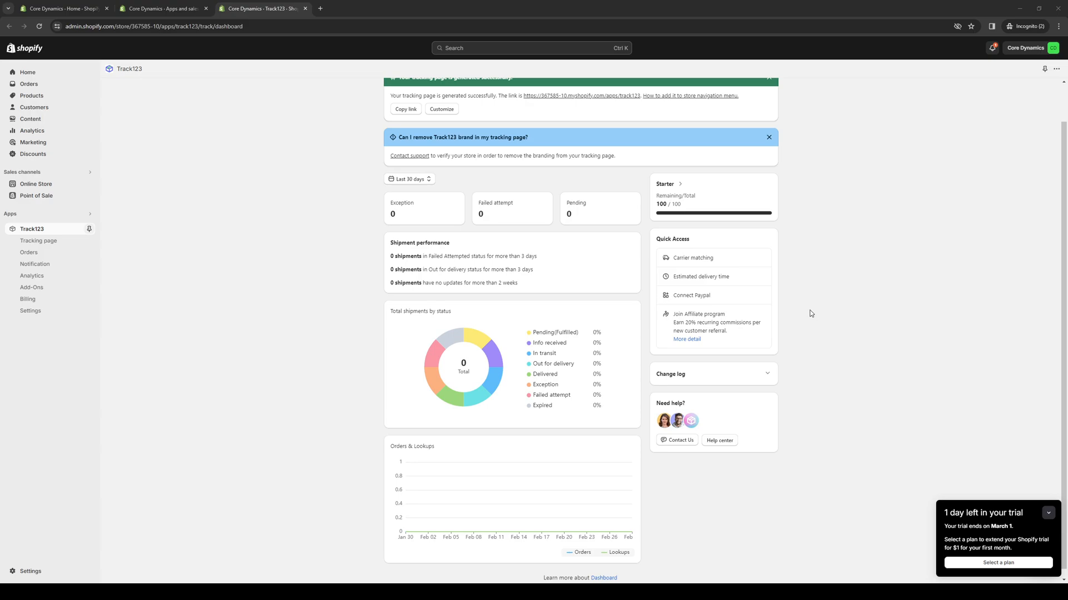
pyautogui.moveTo(795, 317)
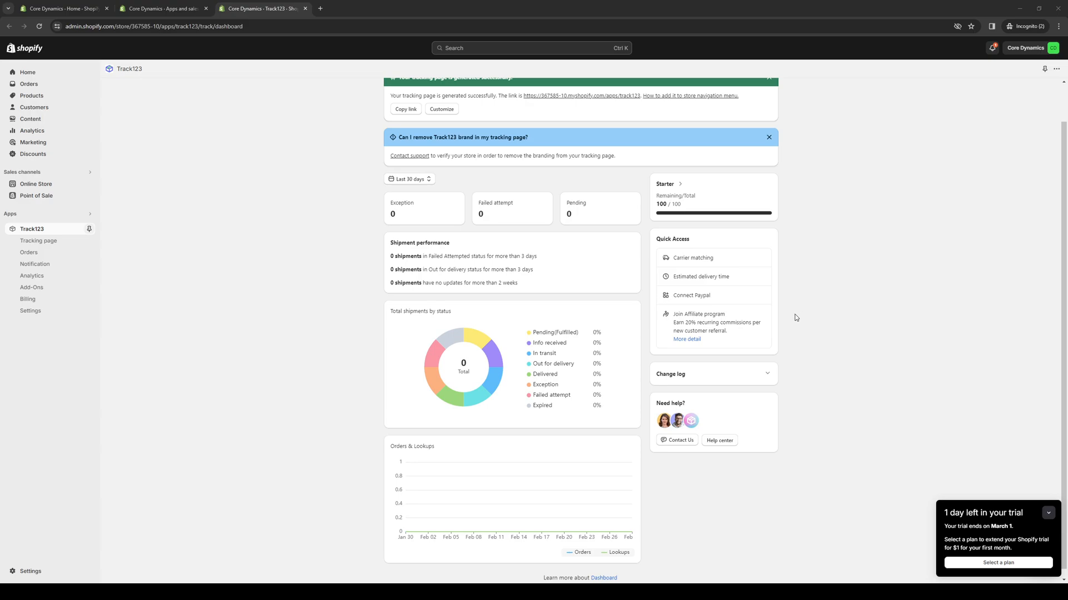
pyautogui.moveTo(792, 353)
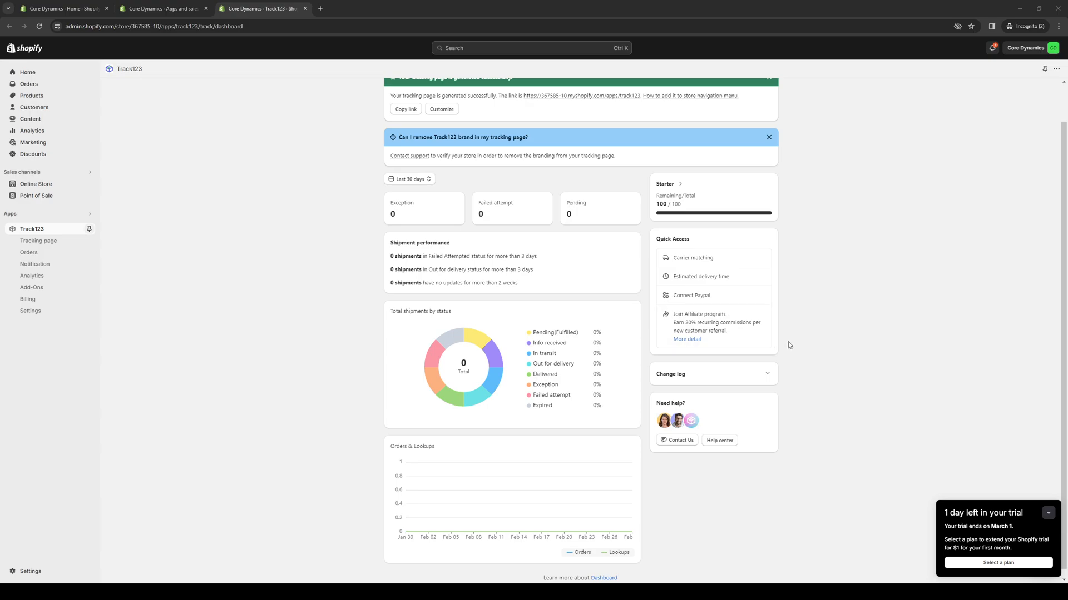
pyautogui.moveTo(861, 334)
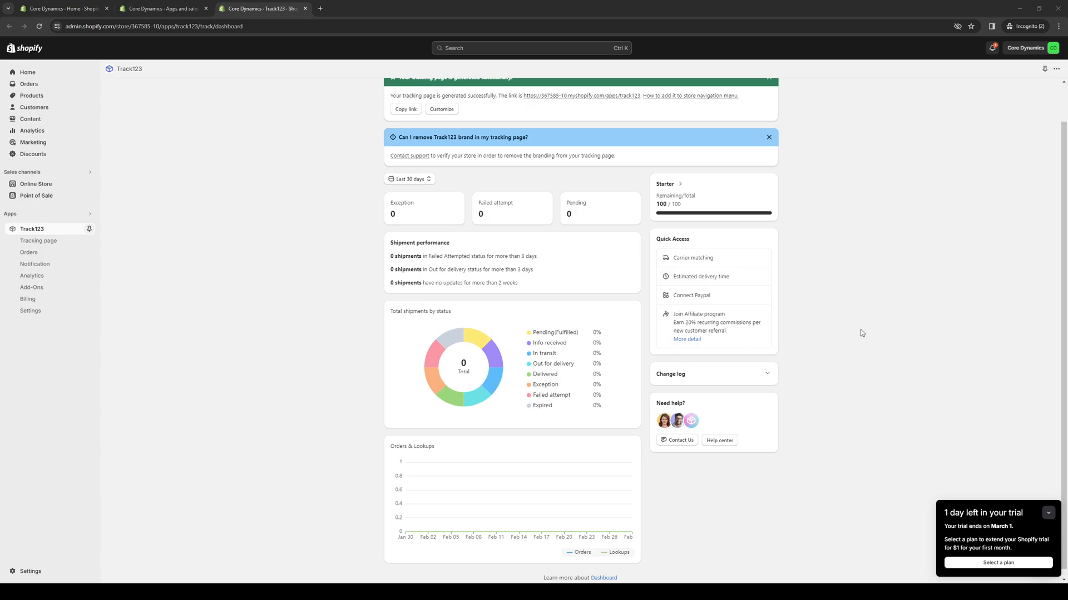
pyautogui.moveTo(437, 387)
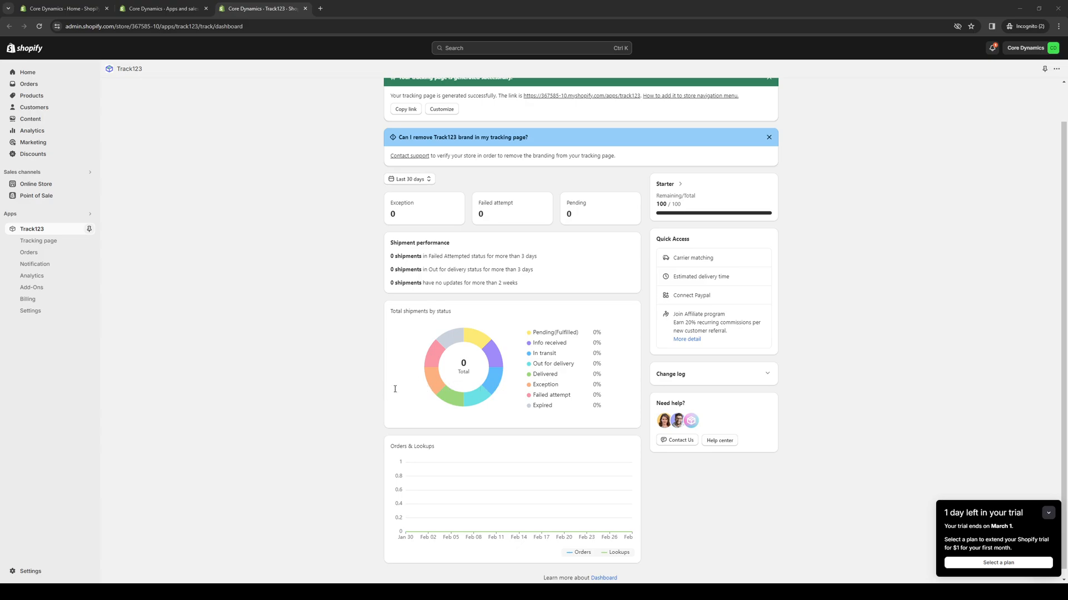
pyautogui.moveTo(327, 400)
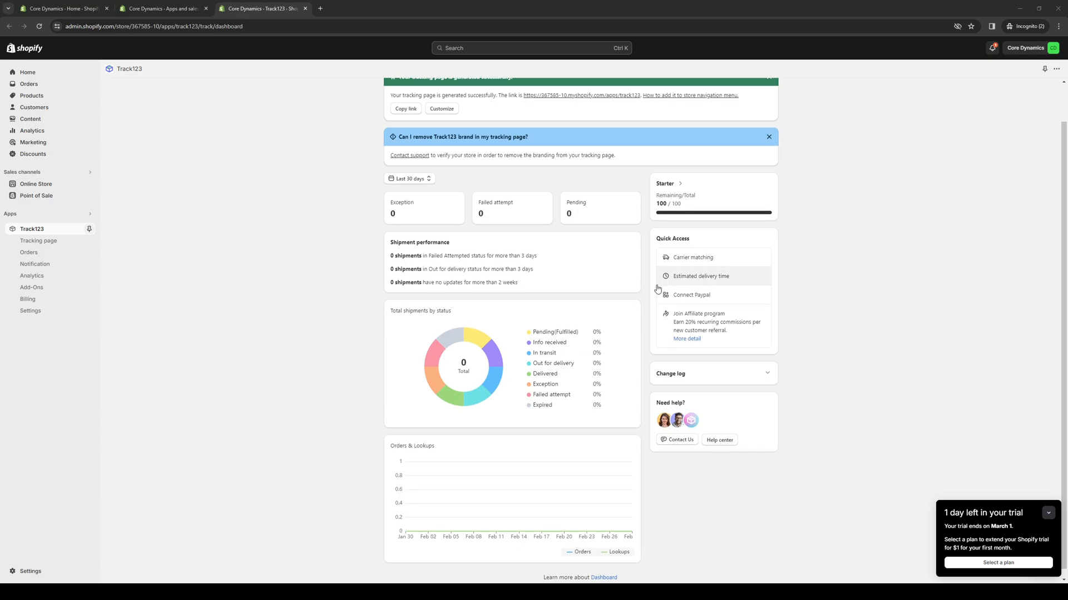
pyautogui.scroll(-3)
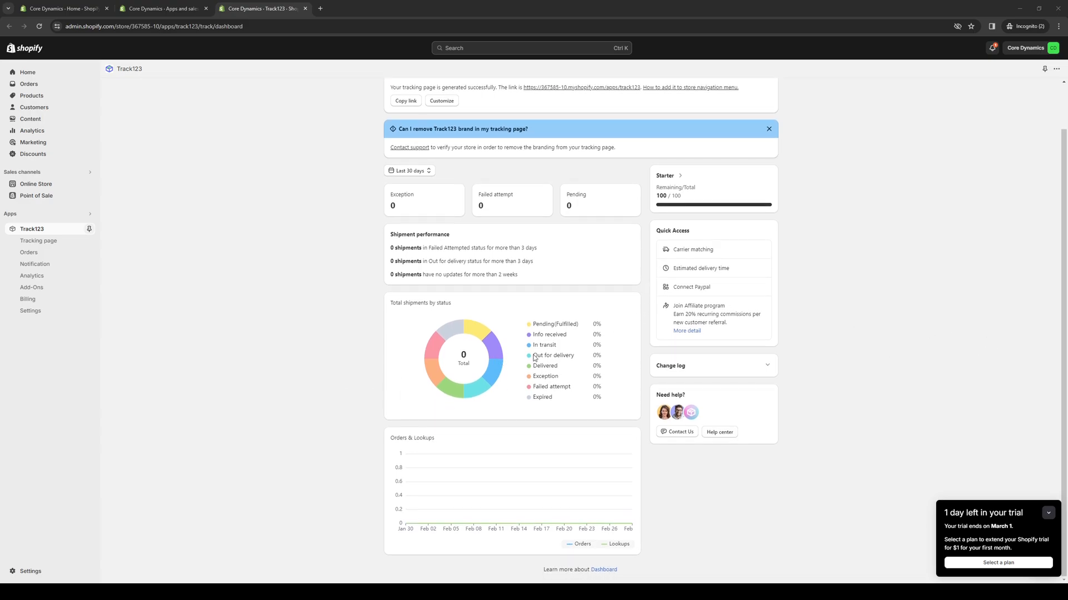
pyautogui.moveTo(329, 400)
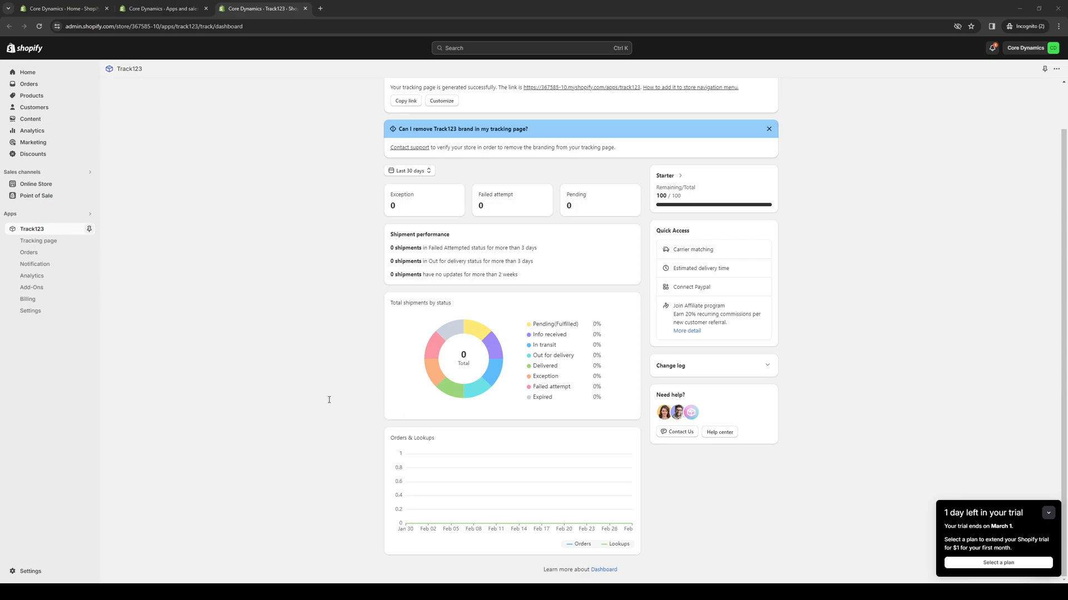
pyautogui.moveTo(364, 393)
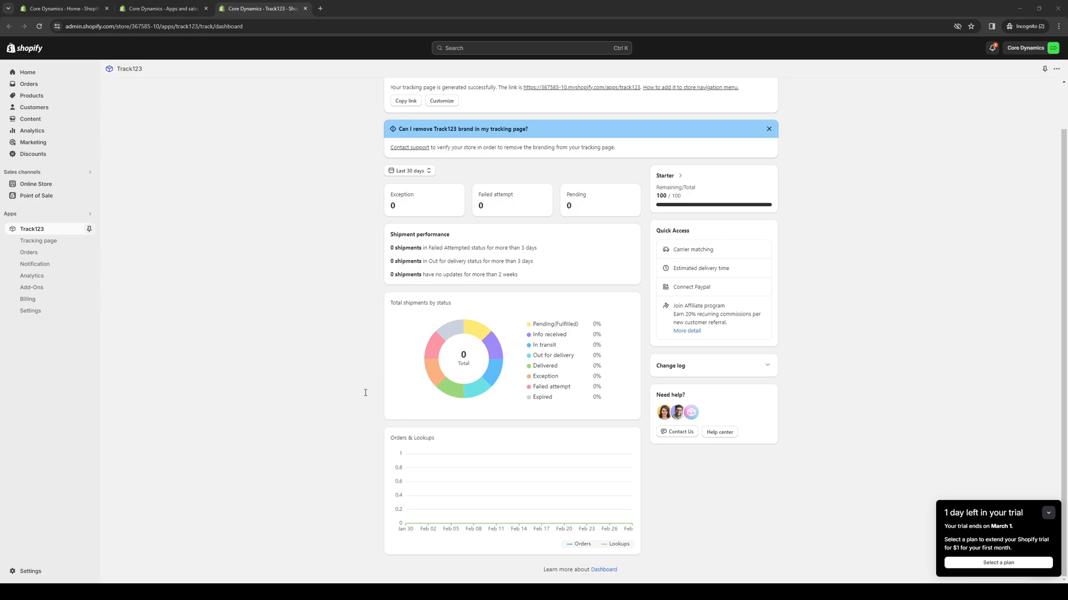
pyautogui.moveTo(479, 376)
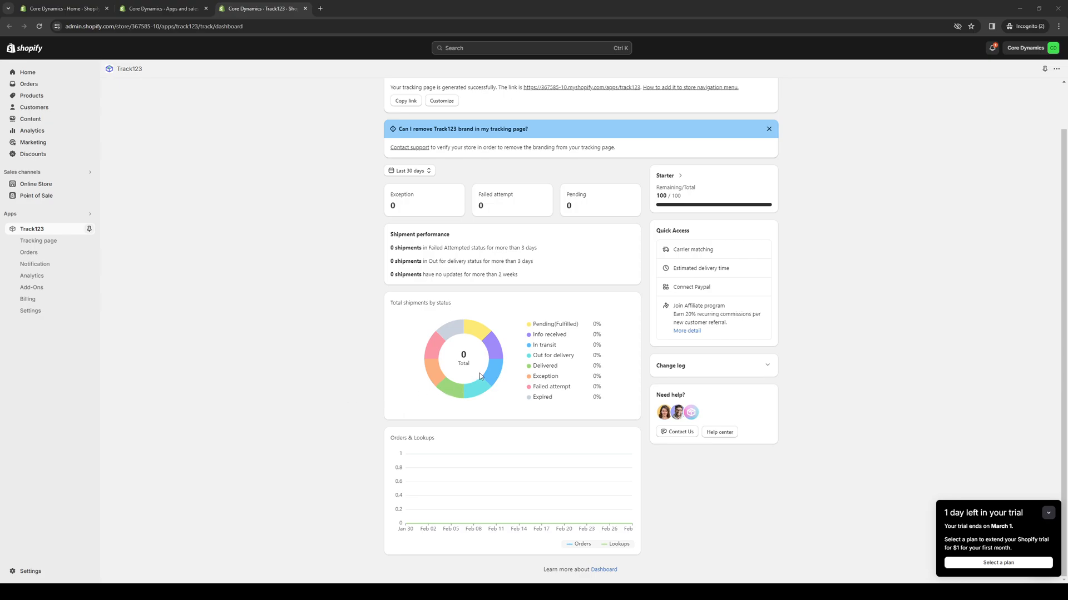
pyautogui.moveTo(245, 416)
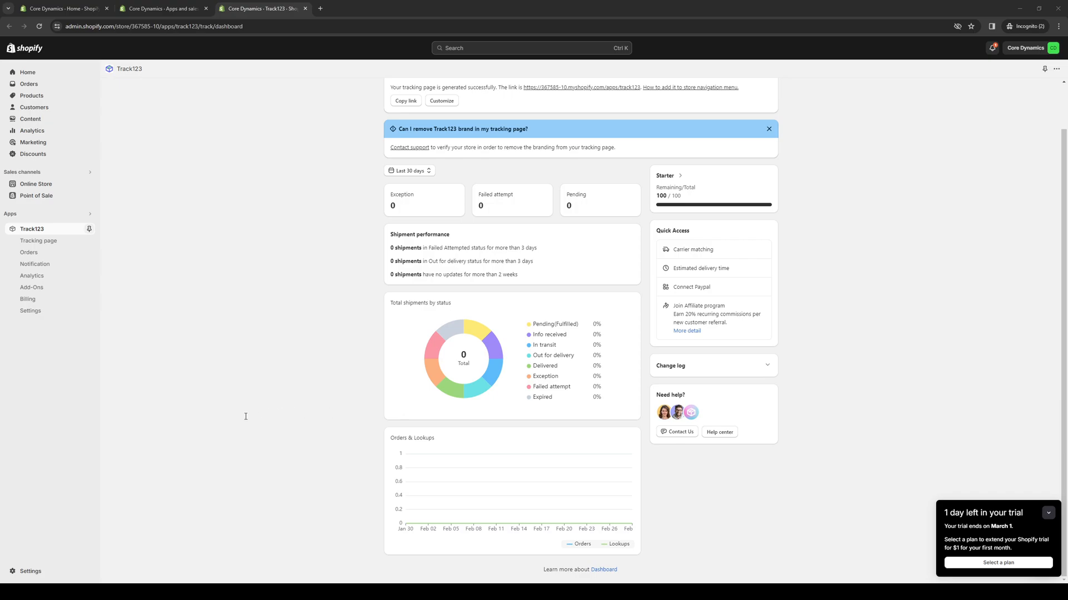
pyautogui.moveTo(306, 418)
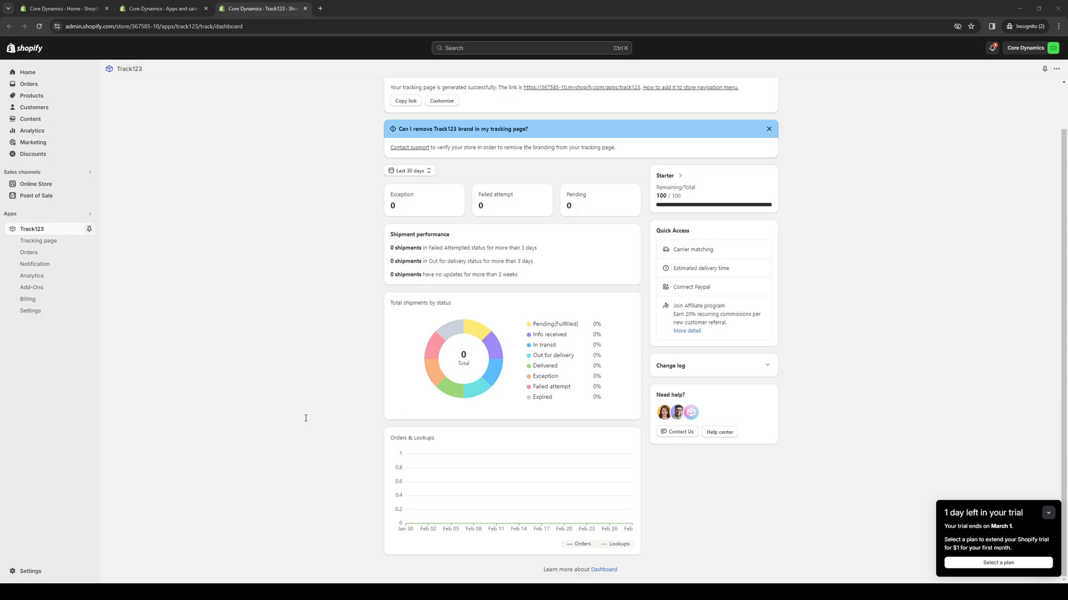
pyautogui.moveTo(398, 399)
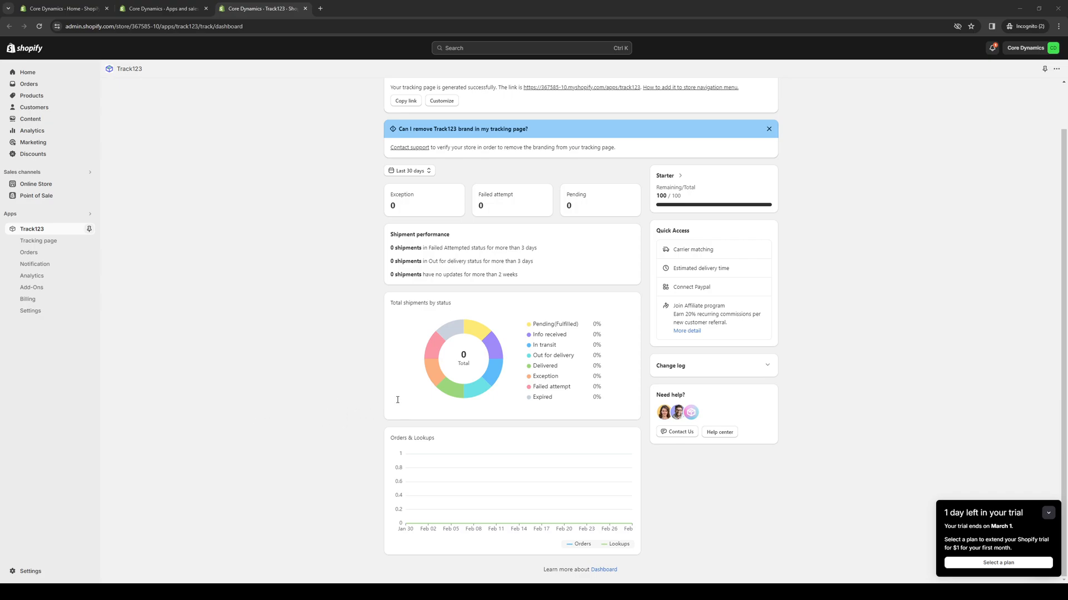
pyautogui.moveTo(764, 312)
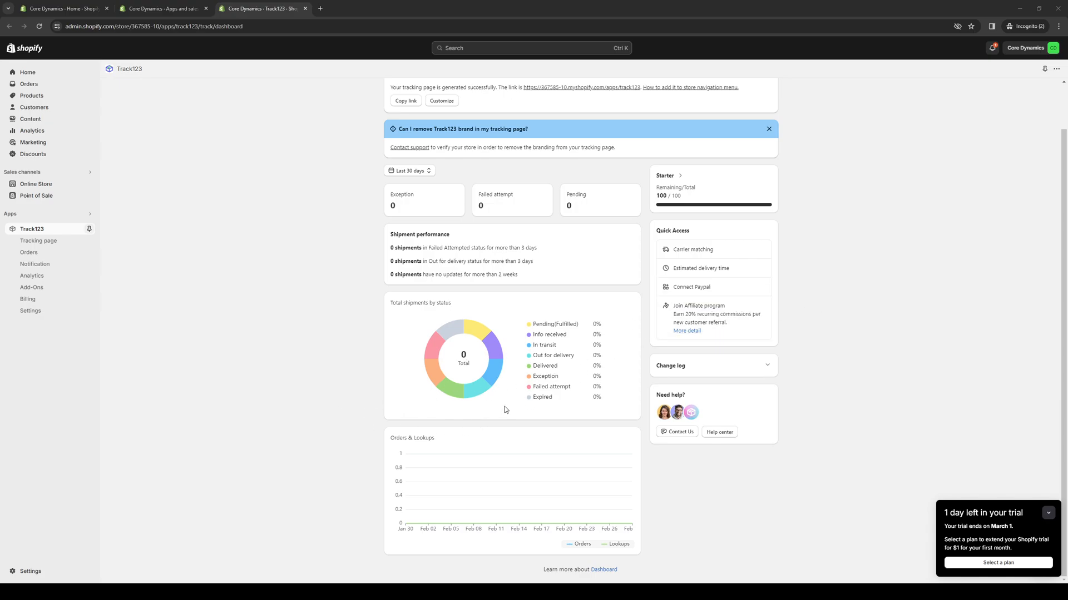
pyautogui.moveTo(391, 416)
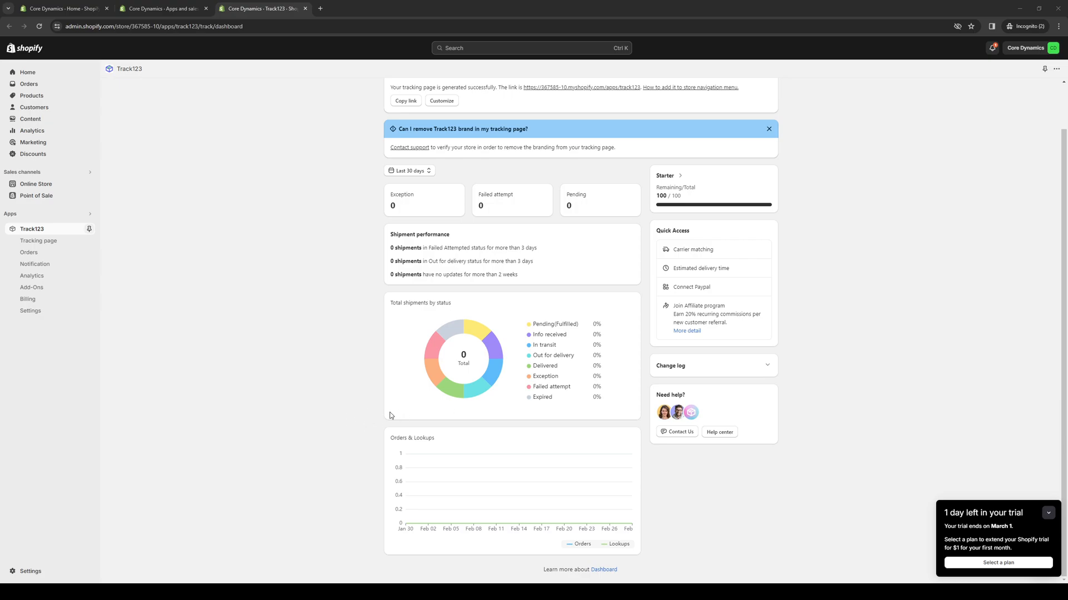
pyautogui.moveTo(480, 401)
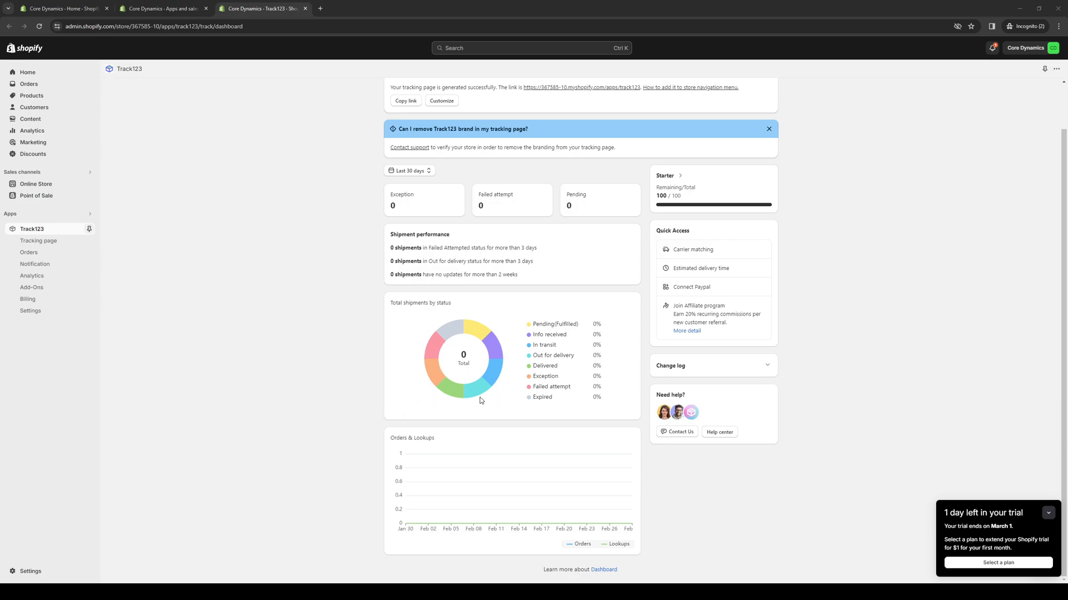
pyautogui.moveTo(466, 400)
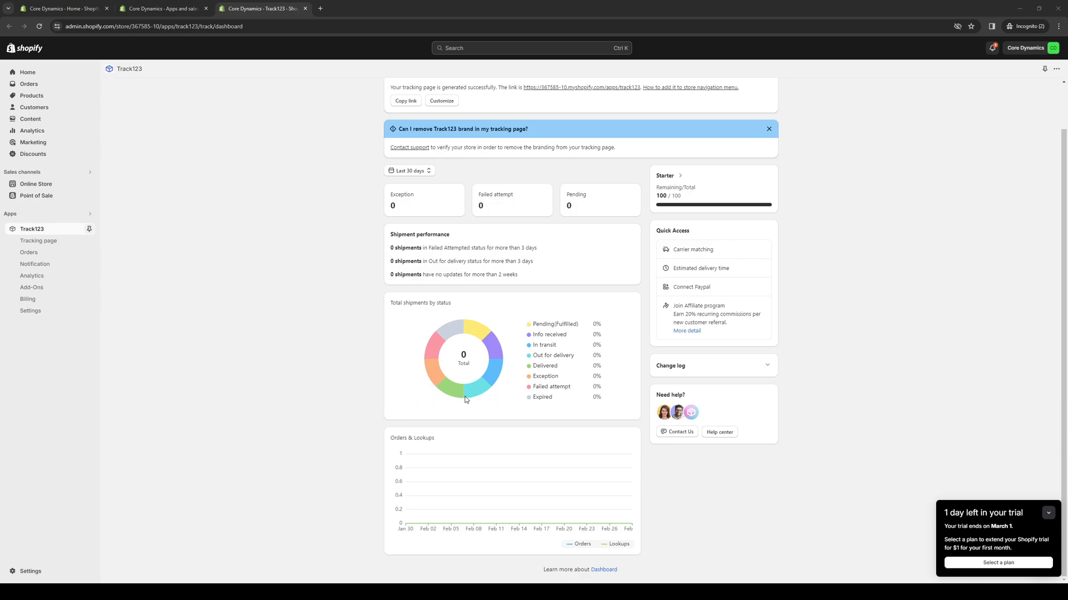
pyautogui.moveTo(643, 307)
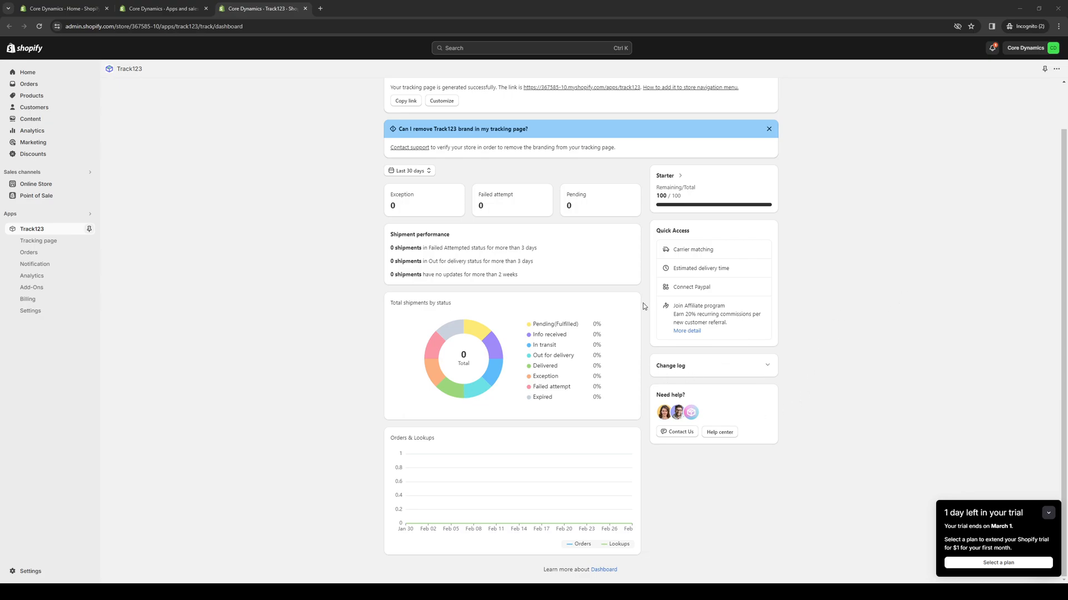
pyautogui.moveTo(451, 443)
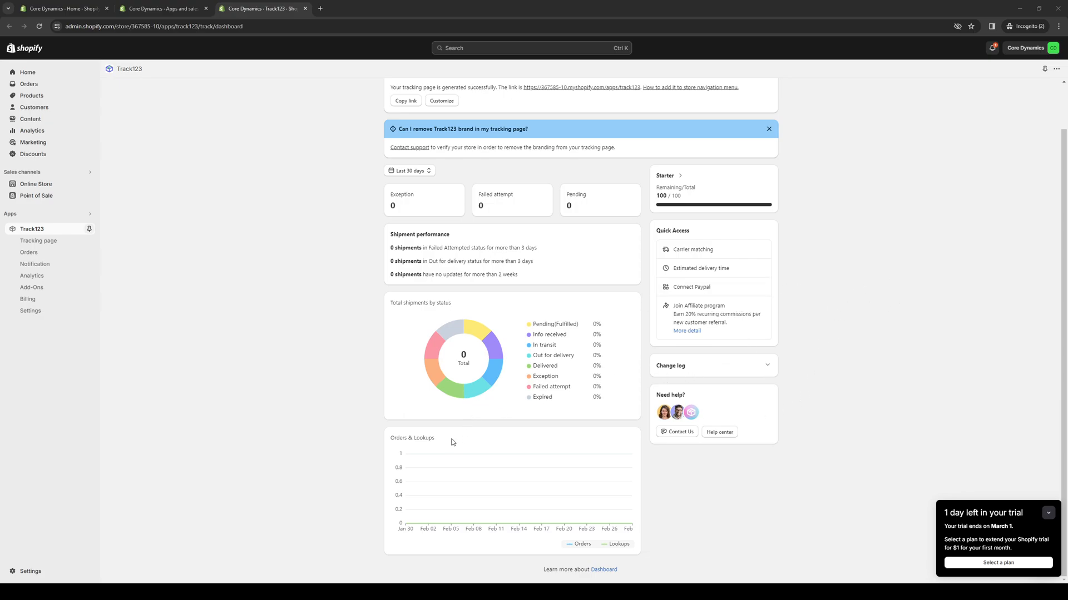
pyautogui.moveTo(451, 443)
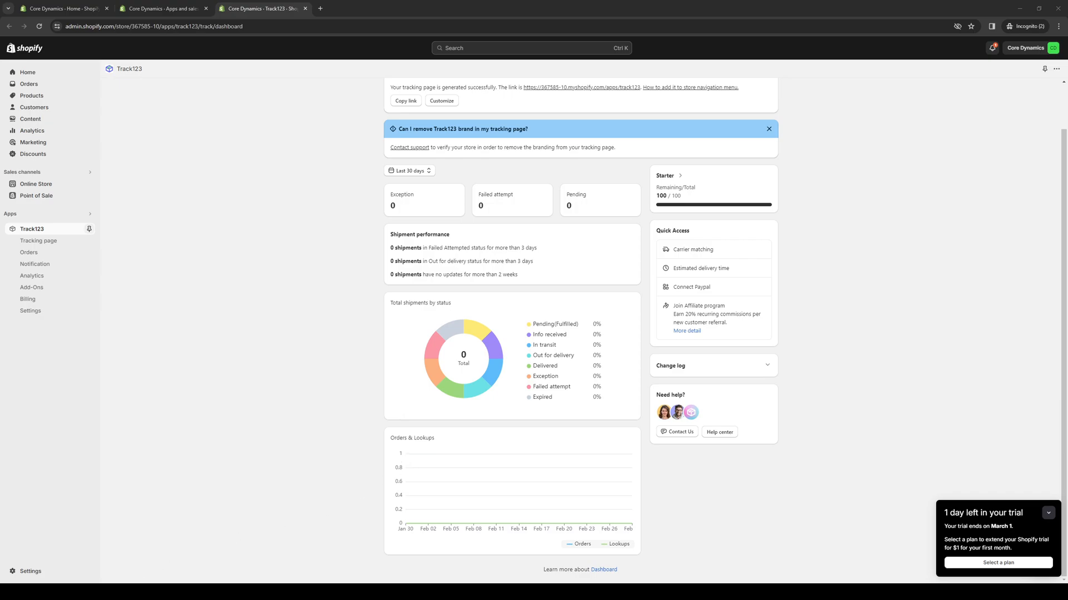
pyautogui.moveTo(477, 470)
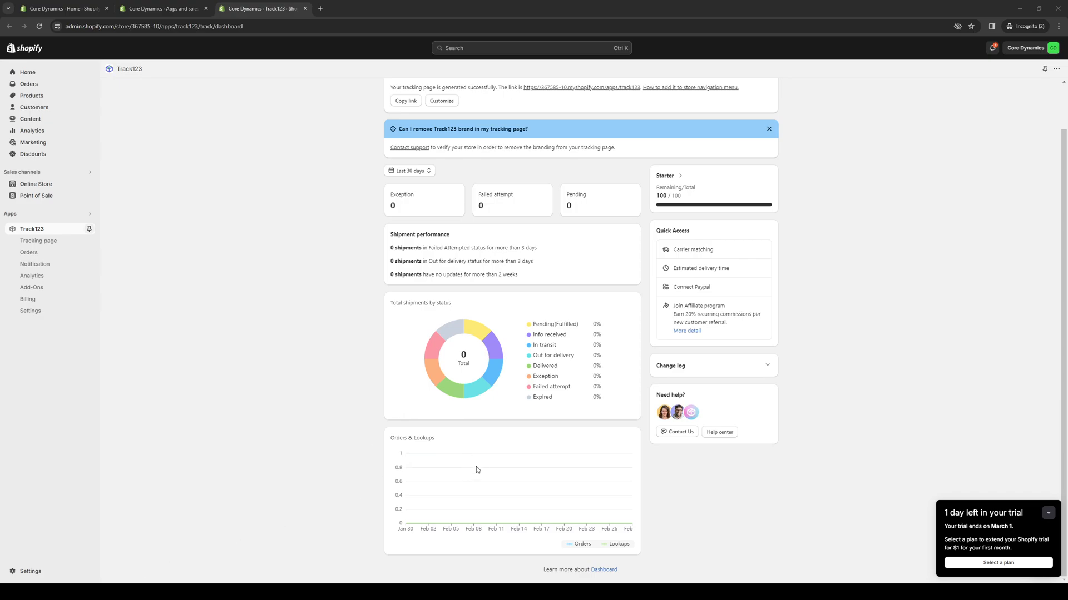
pyautogui.moveTo(379, 437)
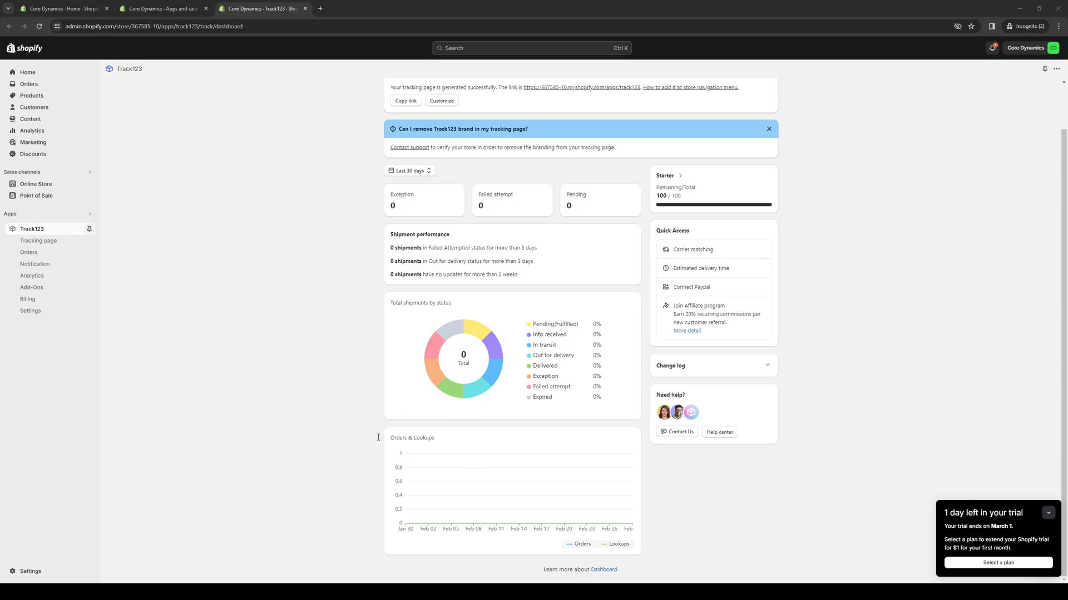
pyautogui.moveTo(701, 136)
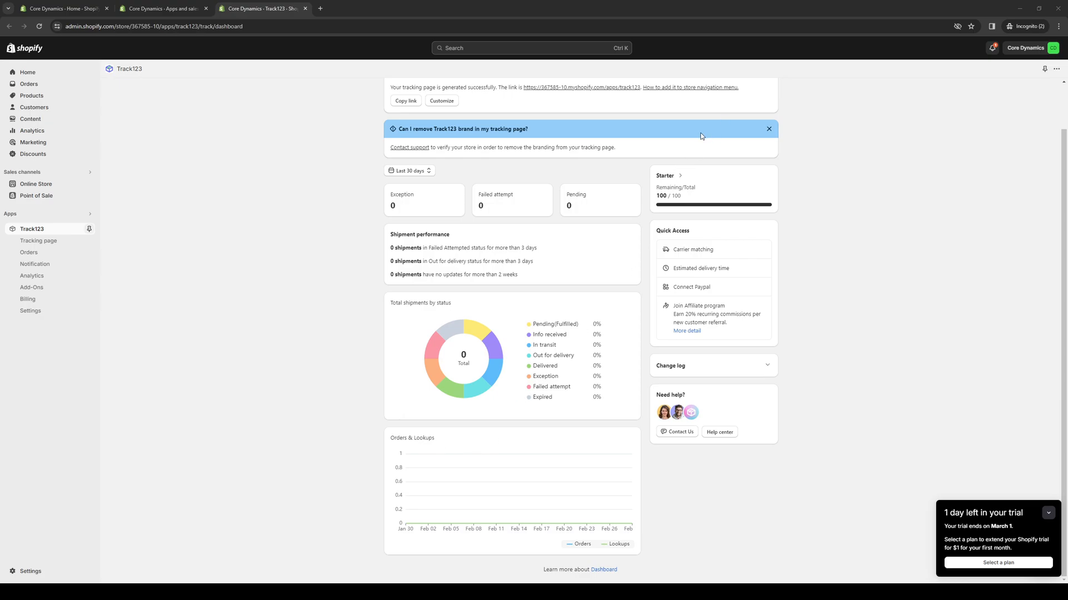
pyautogui.moveTo(513, 427)
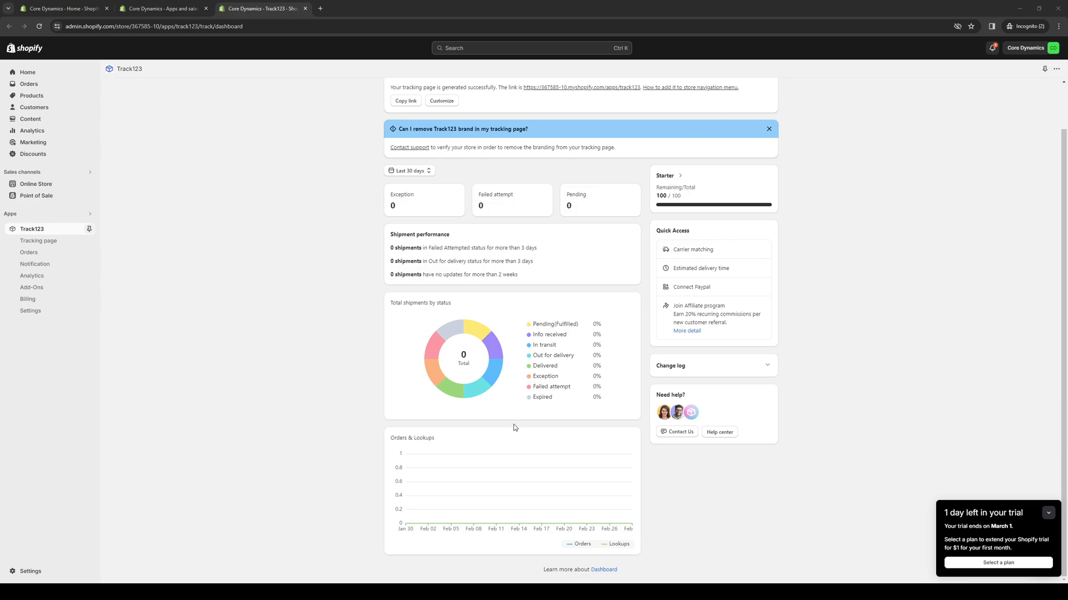
pyautogui.moveTo(465, 452)
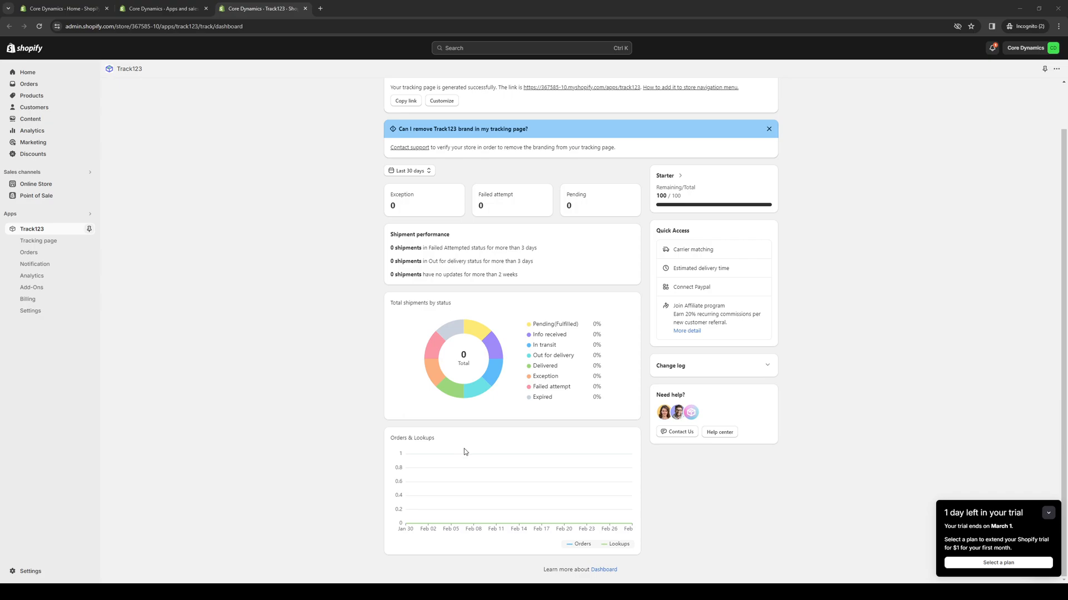
pyautogui.moveTo(332, 446)
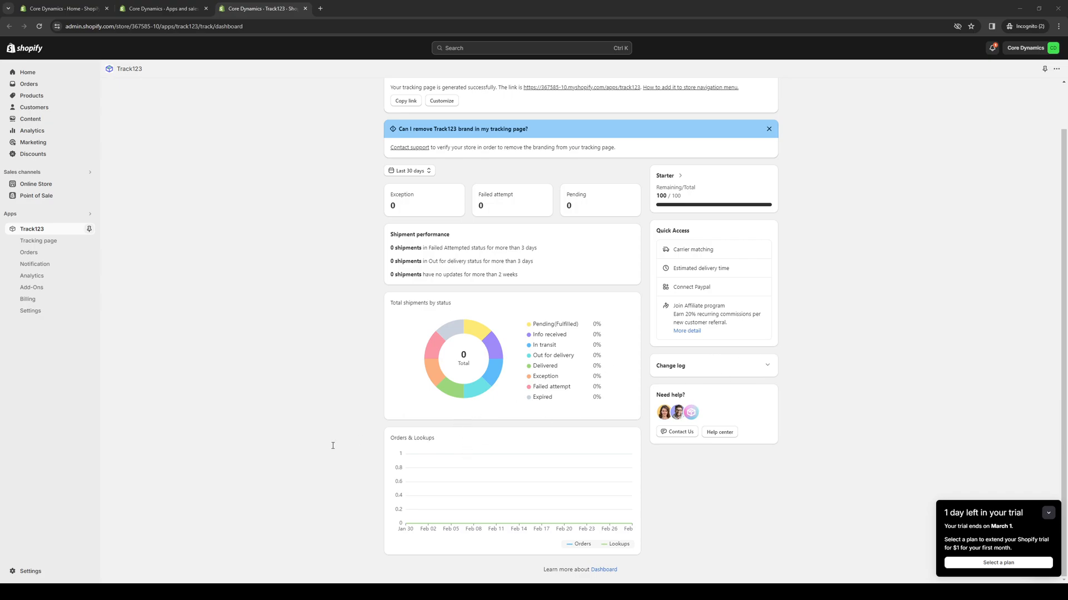
pyautogui.moveTo(389, 451)
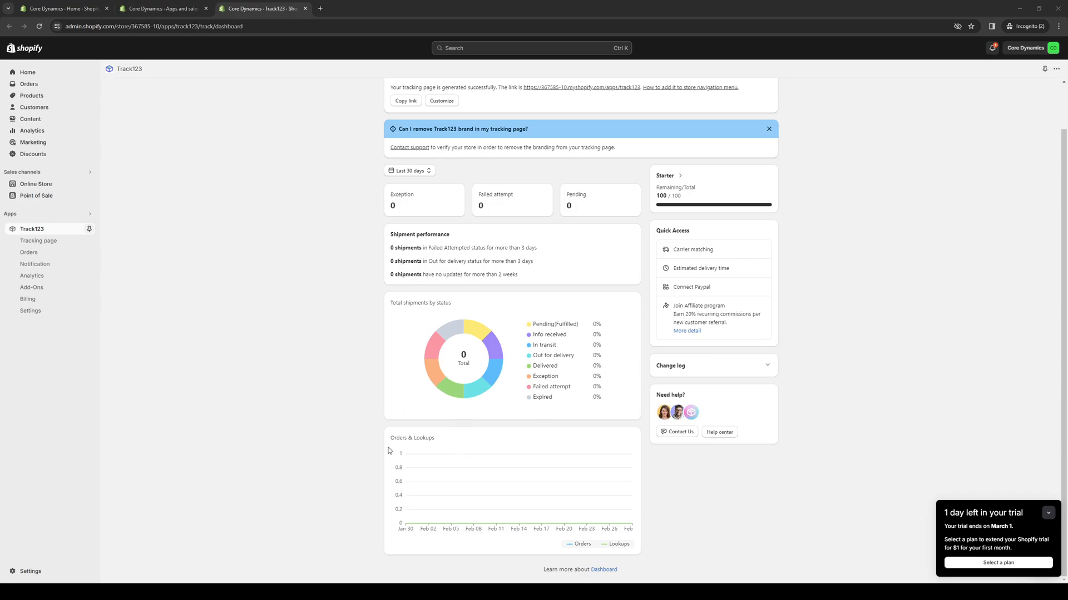
pyautogui.moveTo(497, 266)
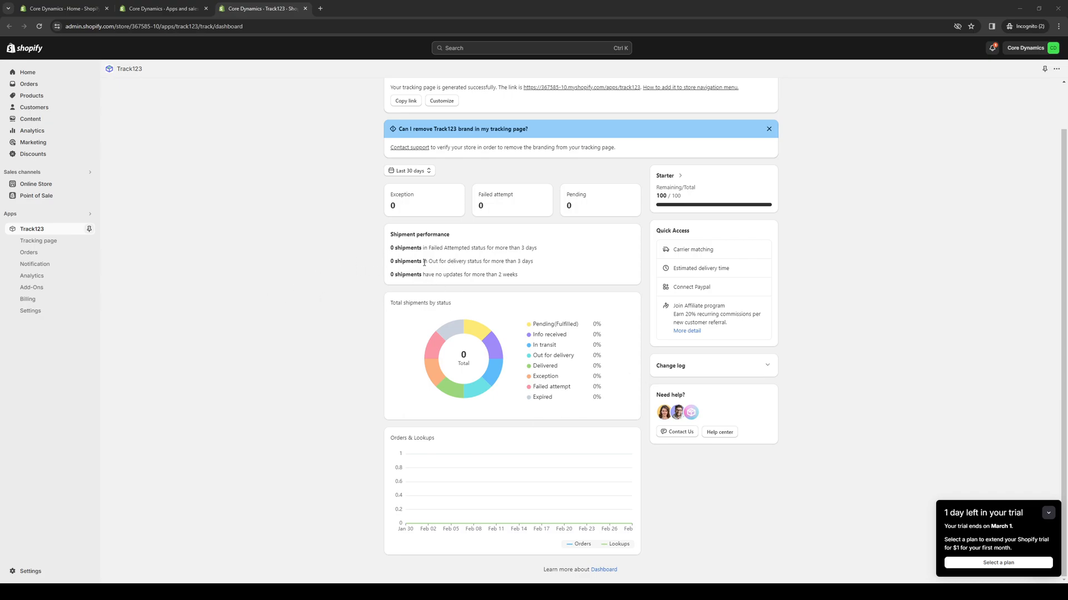
pyautogui.moveTo(419, 299)
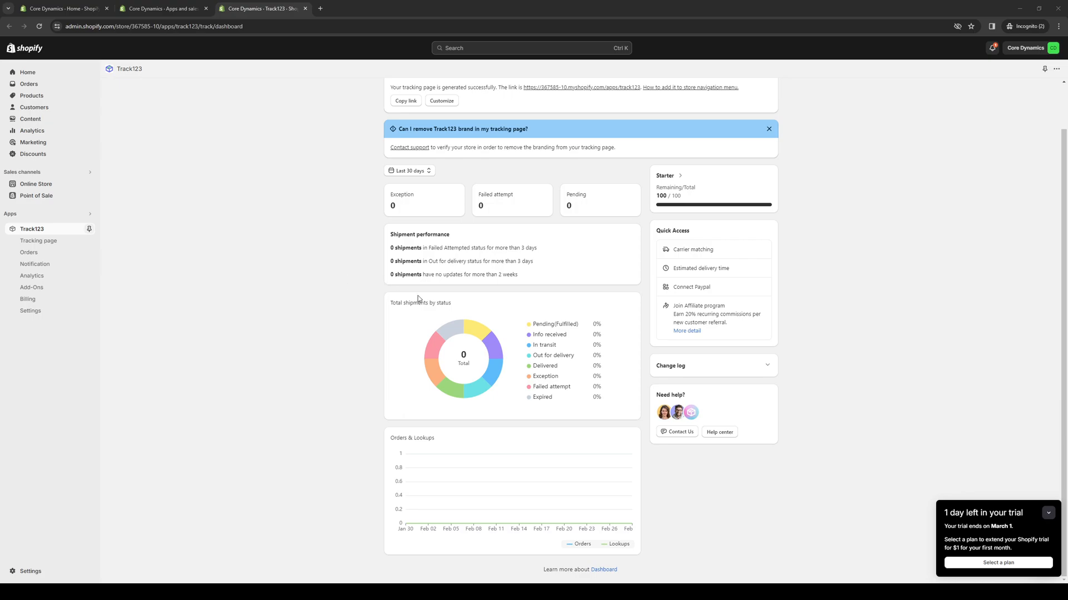
pyautogui.moveTo(795, 299)
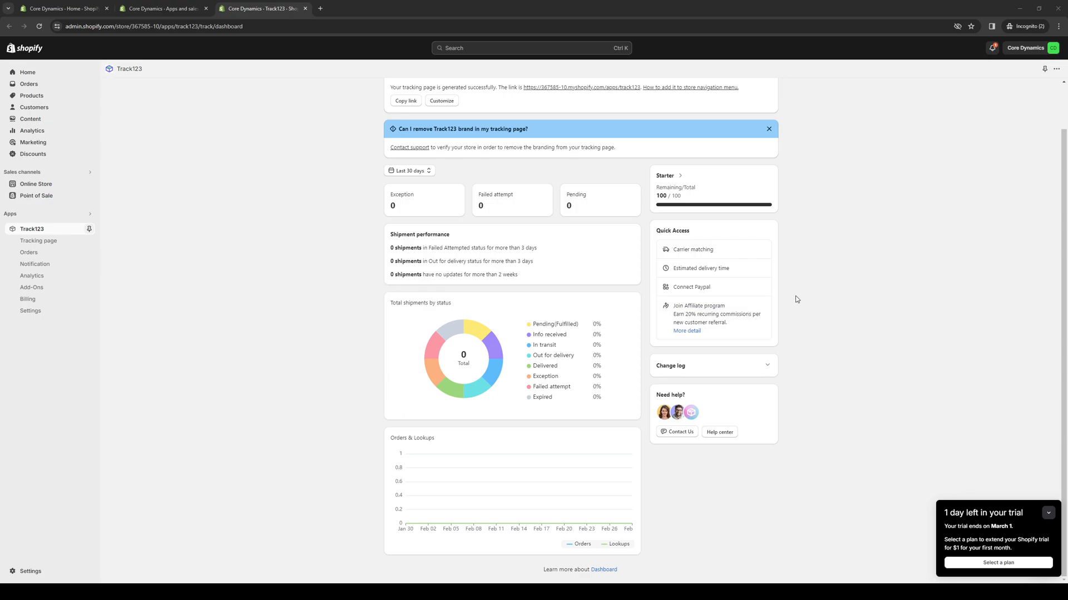
pyautogui.moveTo(593, 307)
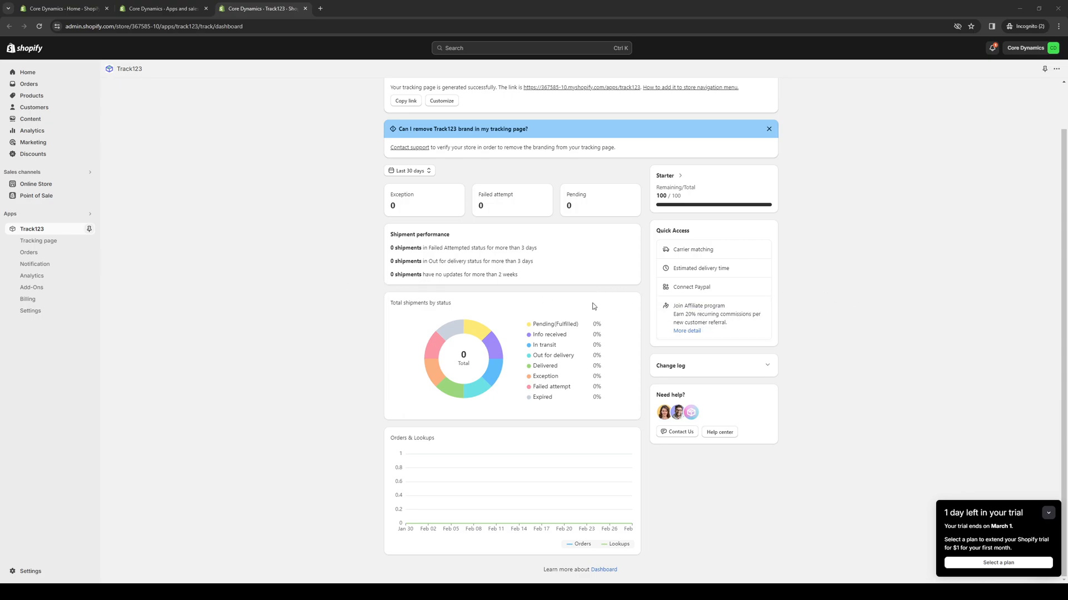
pyautogui.moveTo(581, 293)
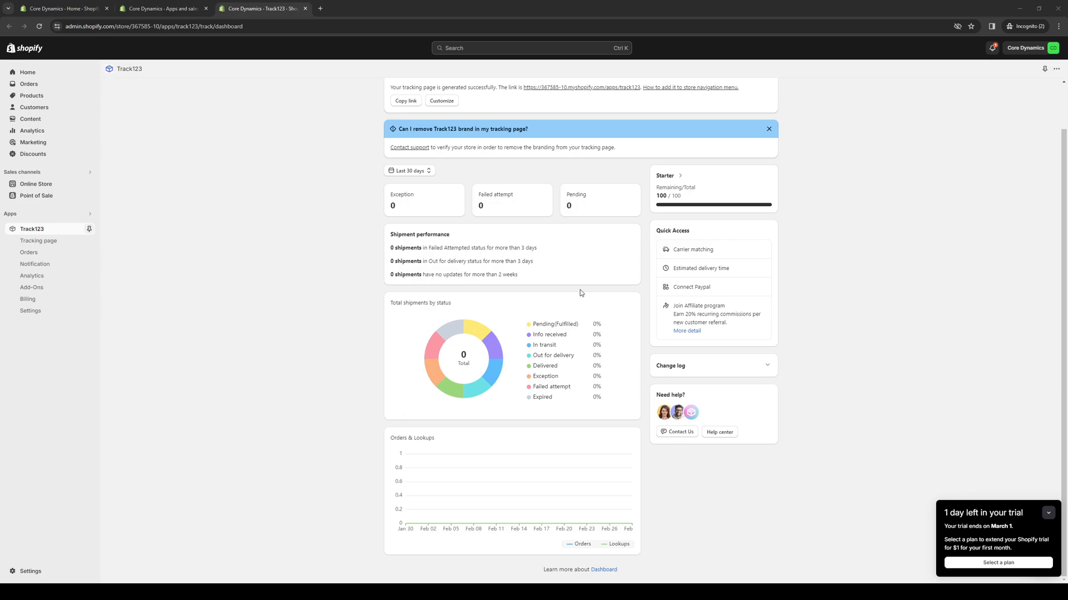
pyautogui.moveTo(569, 289)
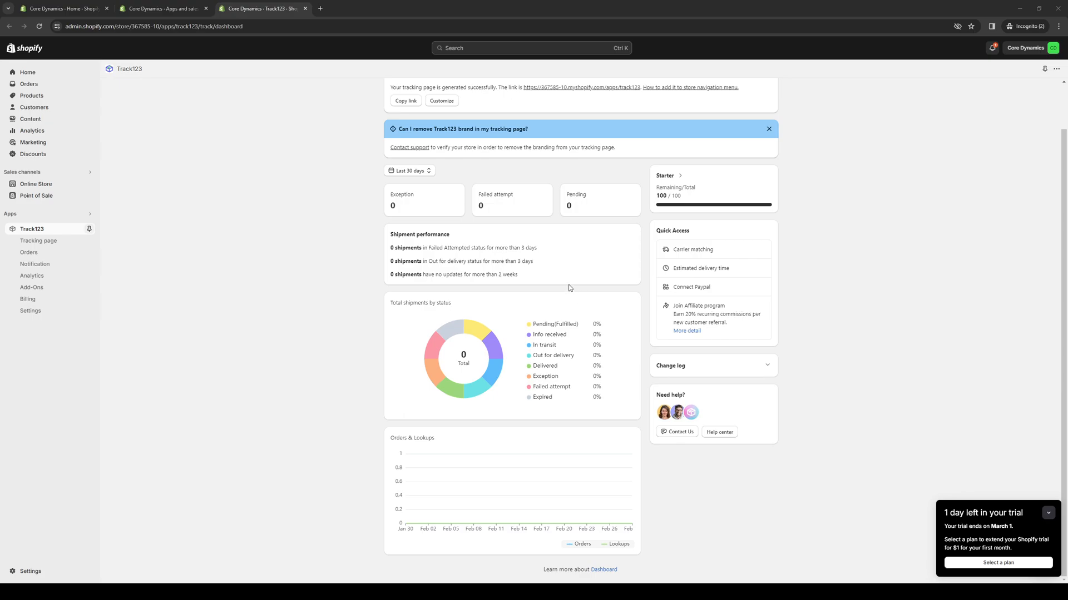
pyautogui.moveTo(344, 334)
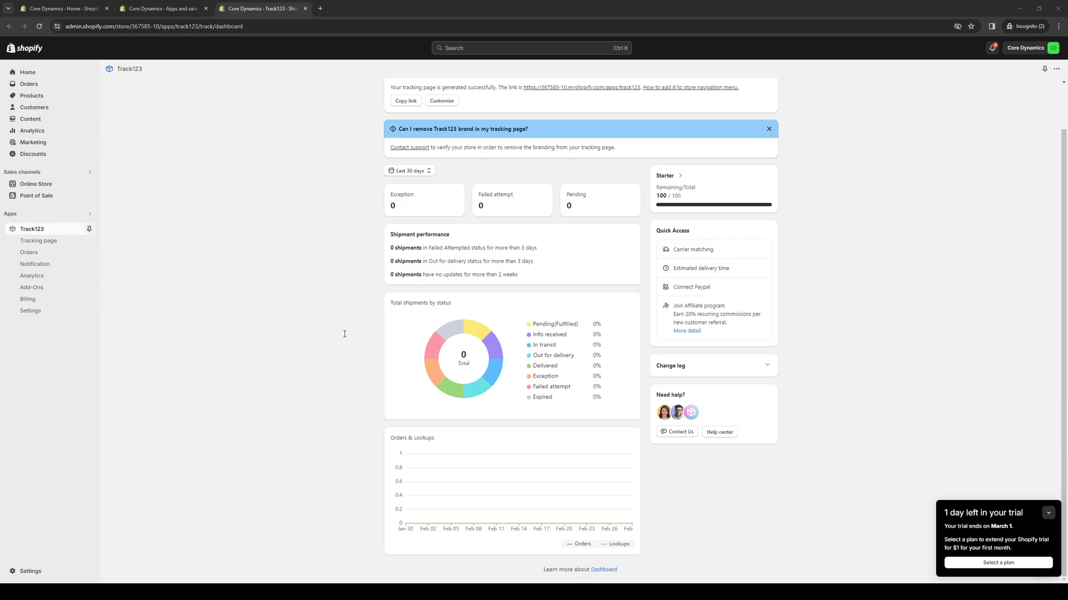
pyautogui.moveTo(322, 373)
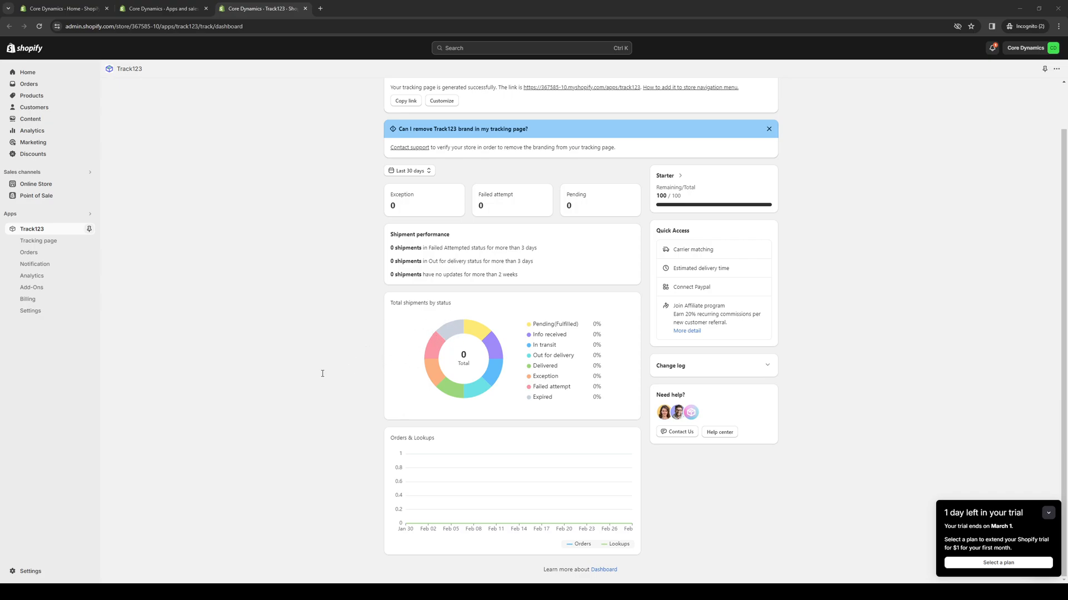
pyautogui.moveTo(328, 345)
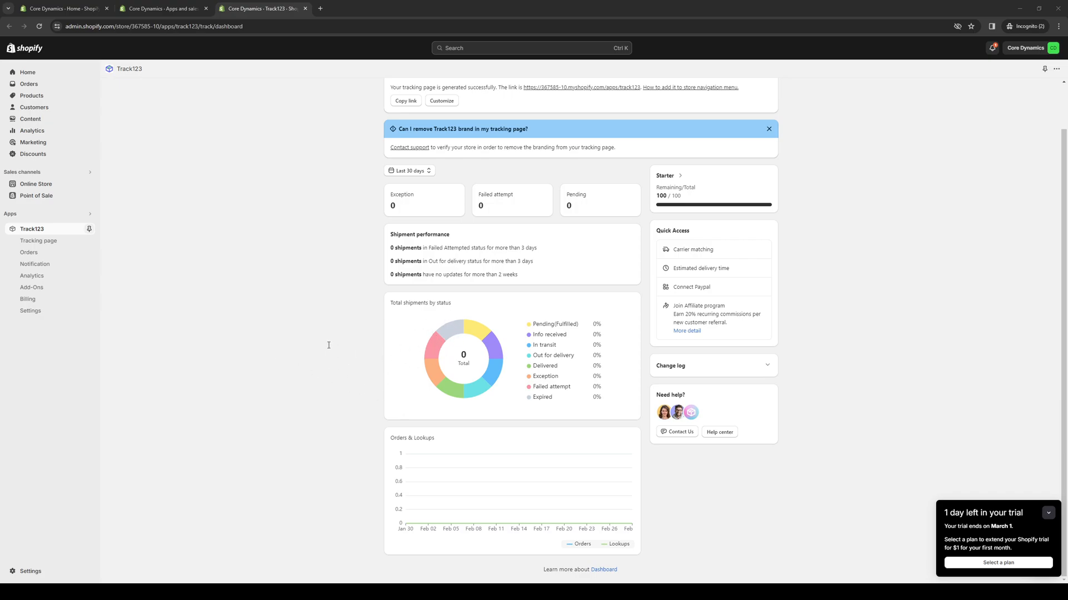
pyautogui.moveTo(360, 357)
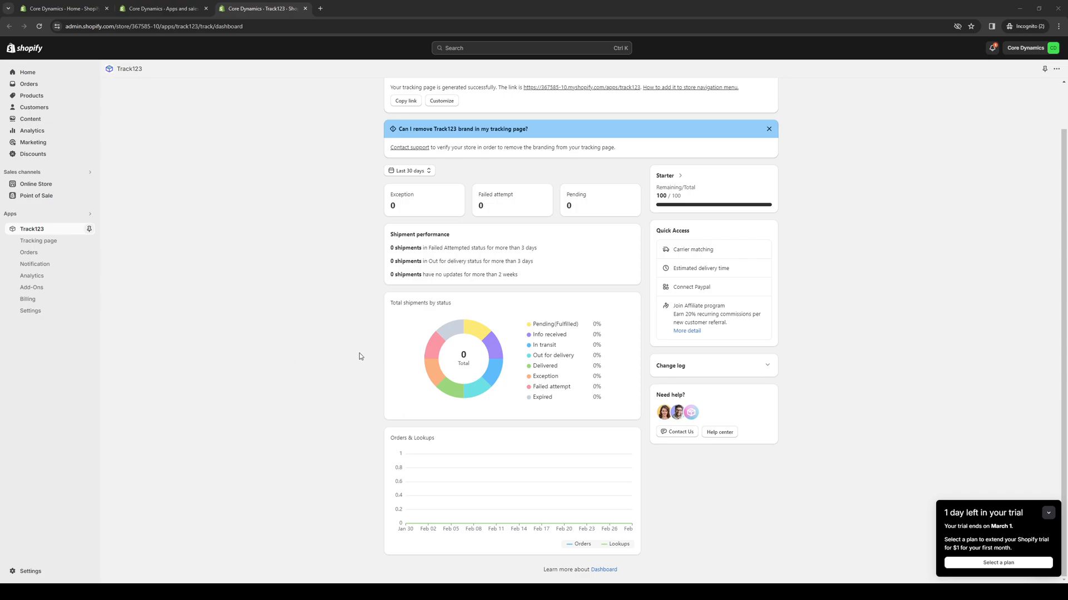
pyautogui.moveTo(816, 304)
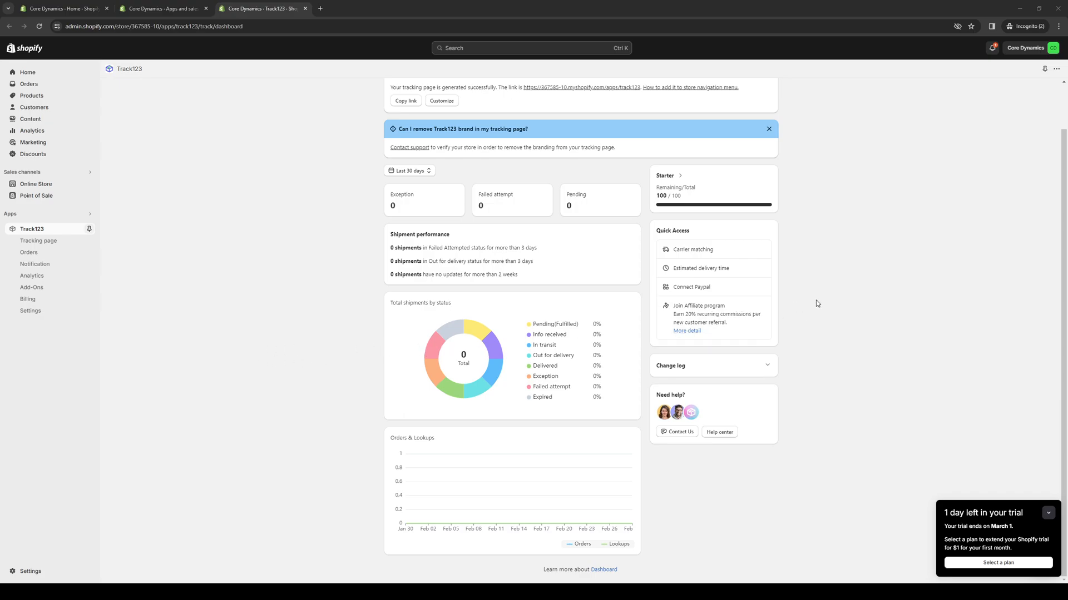
pyautogui.moveTo(678, 479)
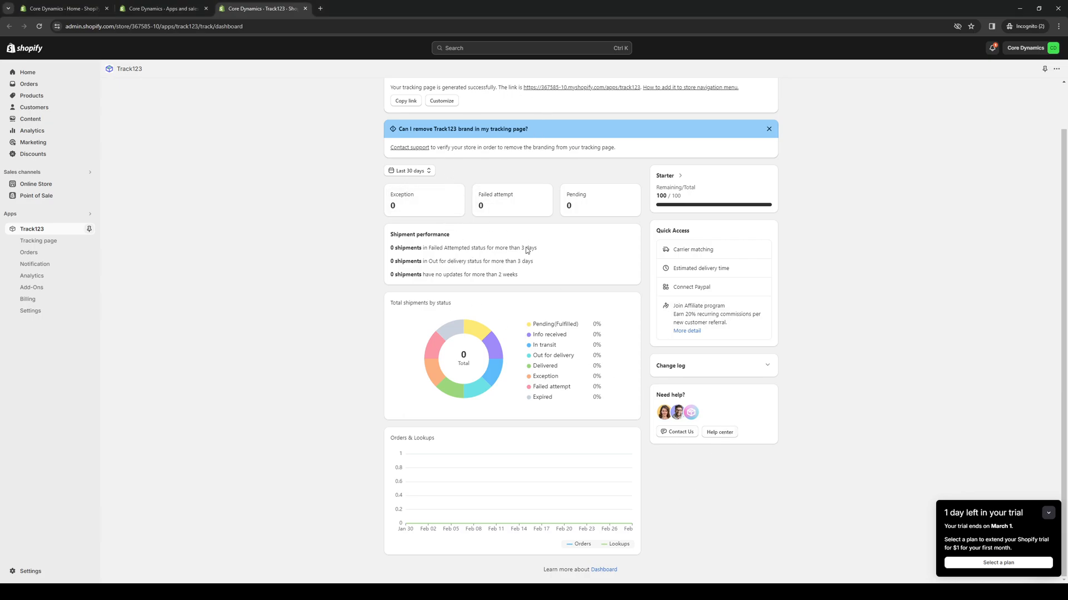
pyautogui.moveTo(540, 241)
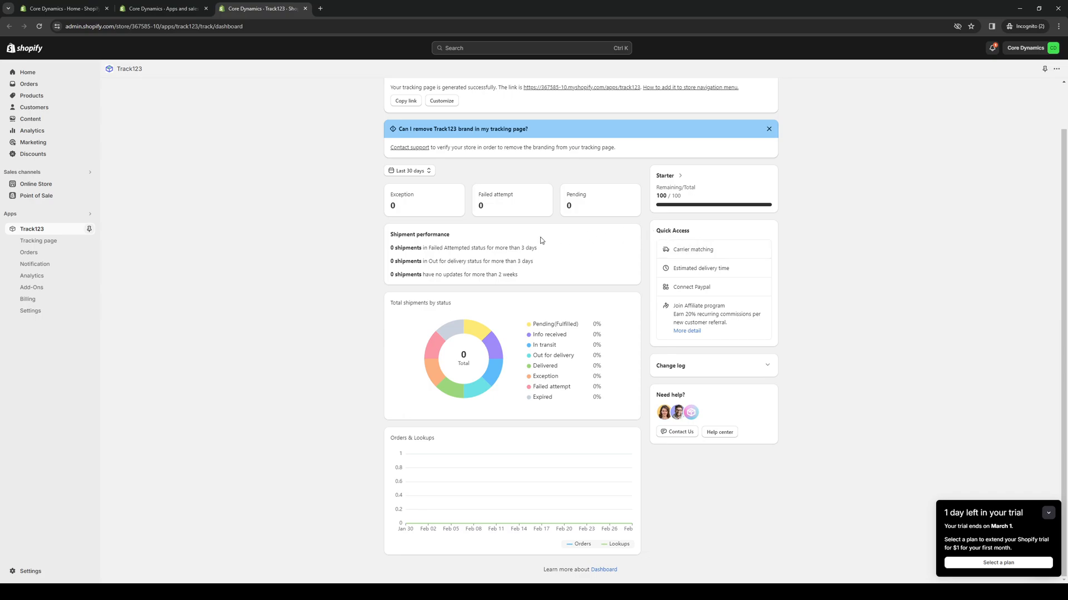
pyautogui.moveTo(198, 576)
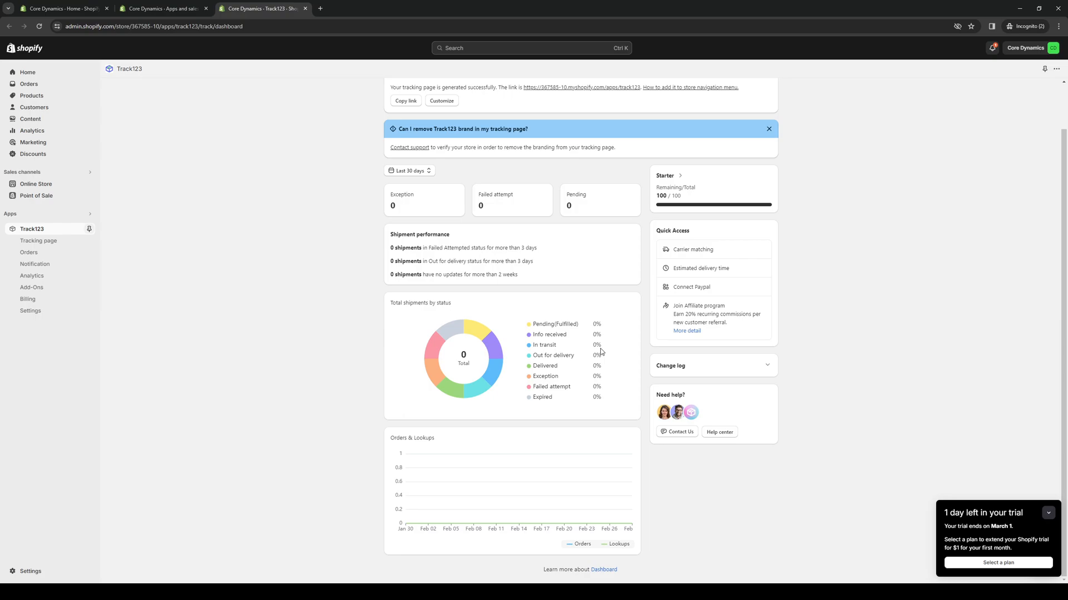
pyautogui.moveTo(428, 343)
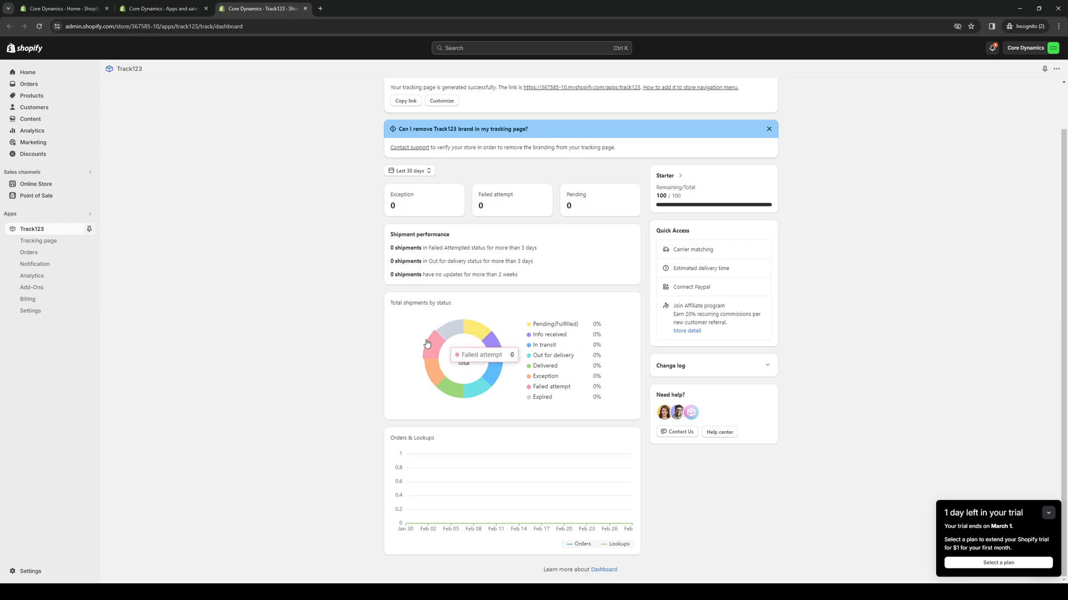
pyautogui.moveTo(289, 460)
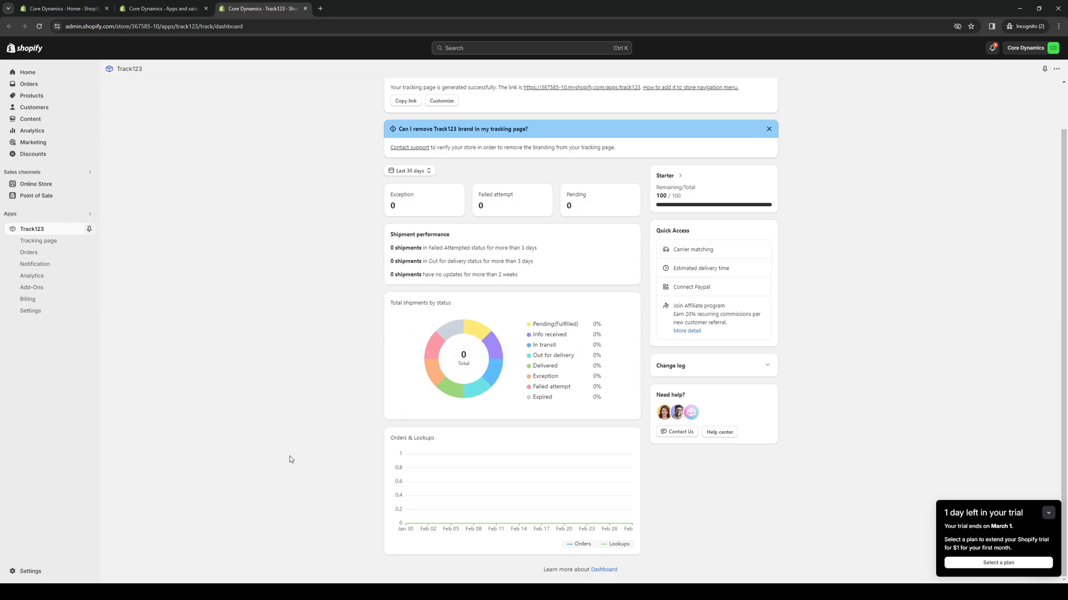
pyautogui.moveTo(477, 415)
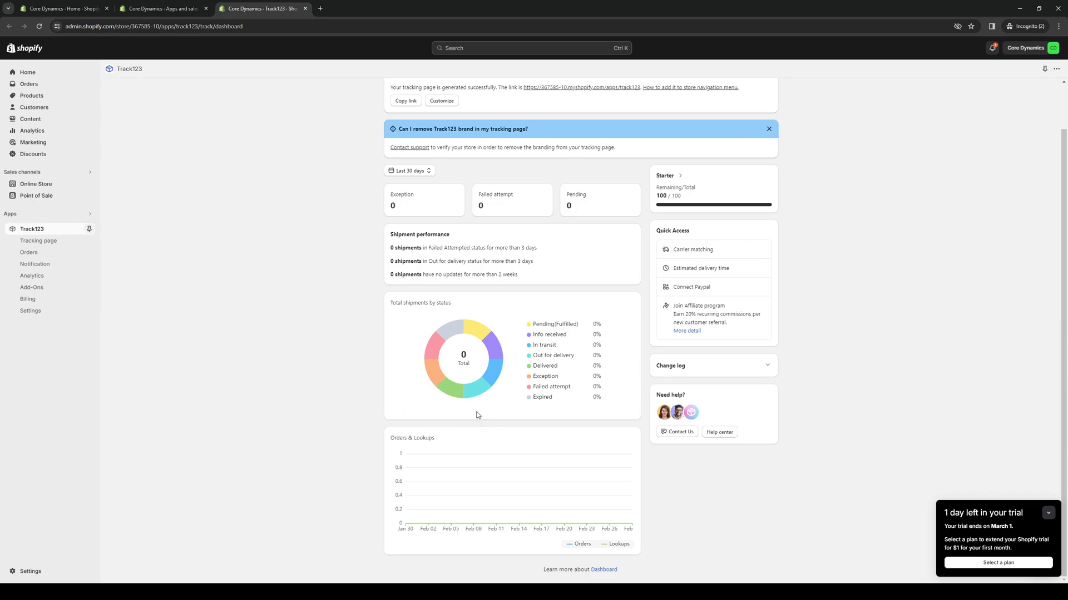
pyautogui.moveTo(686, 331)
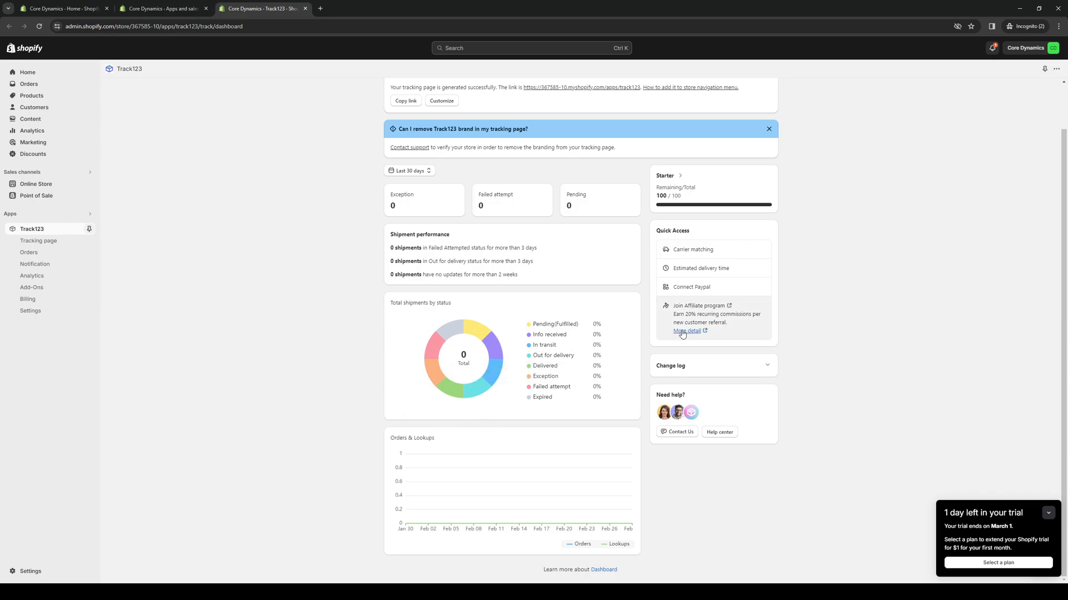
pyautogui.moveTo(494, 347)
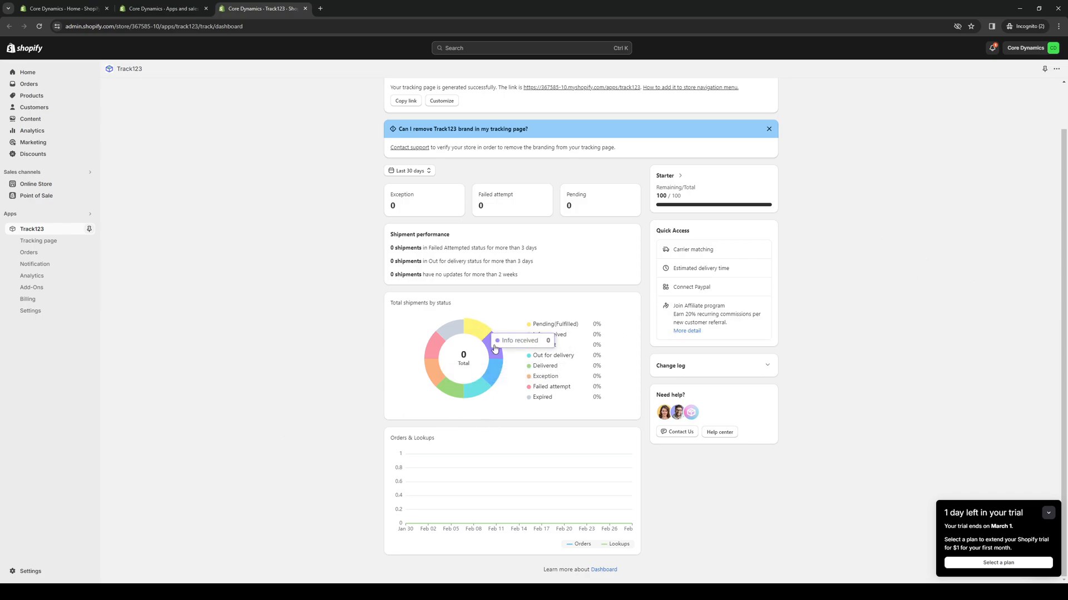
pyautogui.moveTo(552, 400)
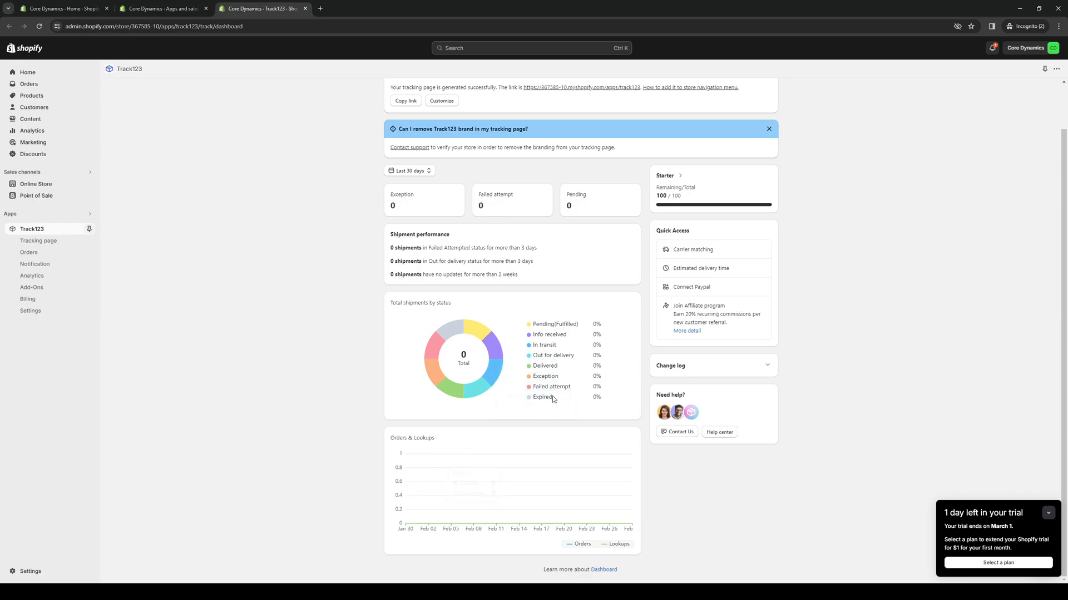
pyautogui.moveTo(461, 355)
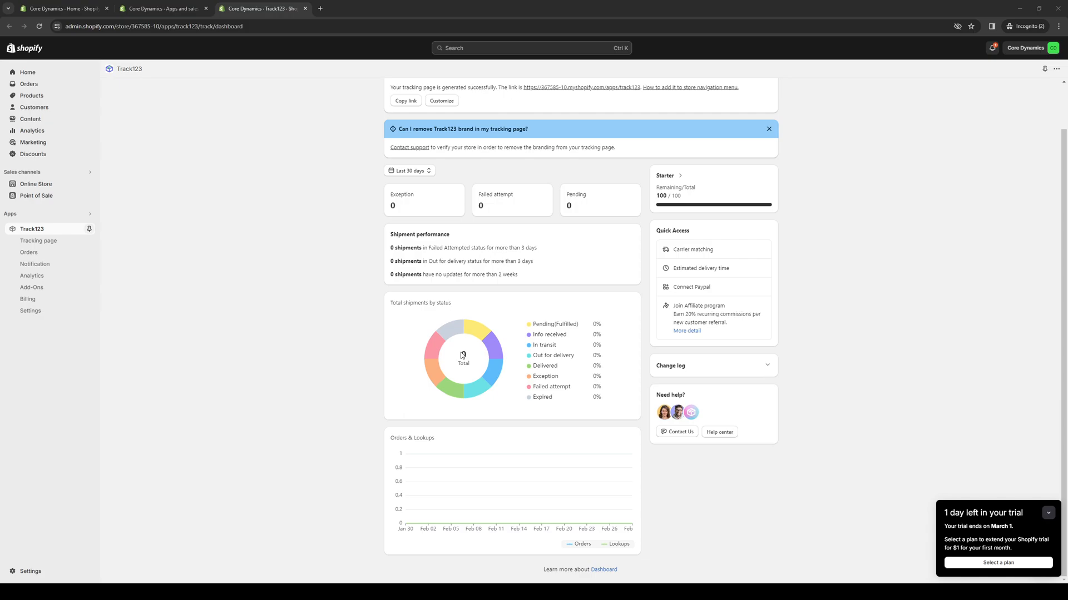
pyautogui.moveTo(792, 345)
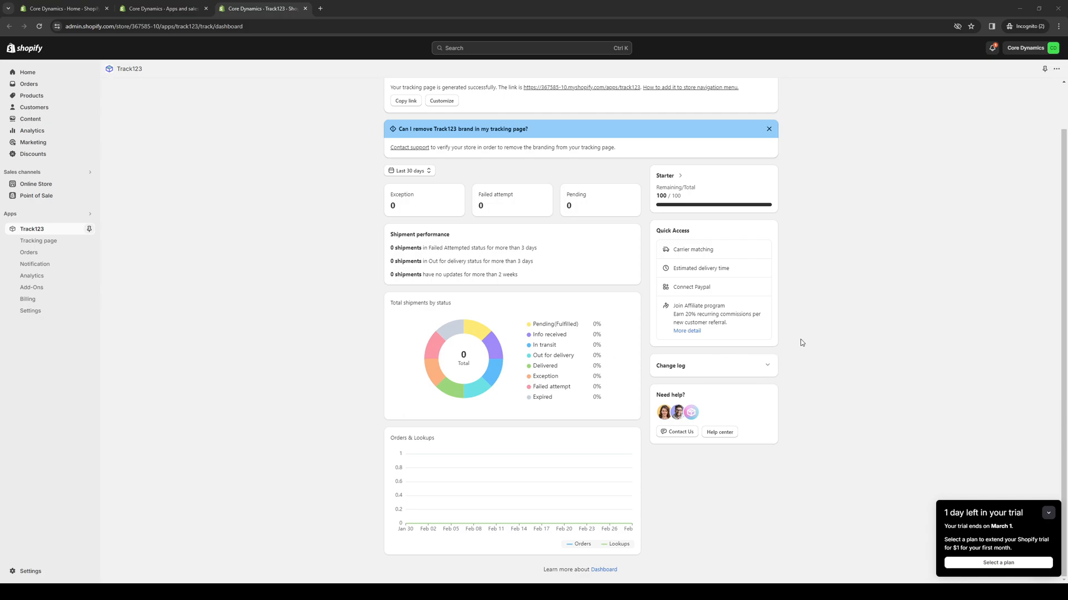
pyautogui.moveTo(810, 317)
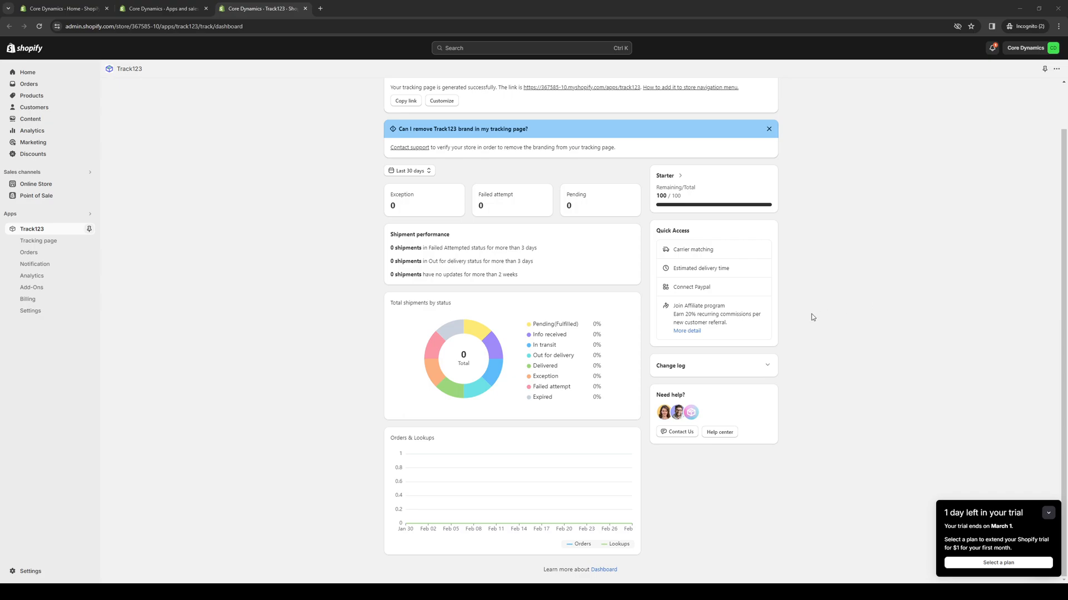
pyautogui.moveTo(495, 408)
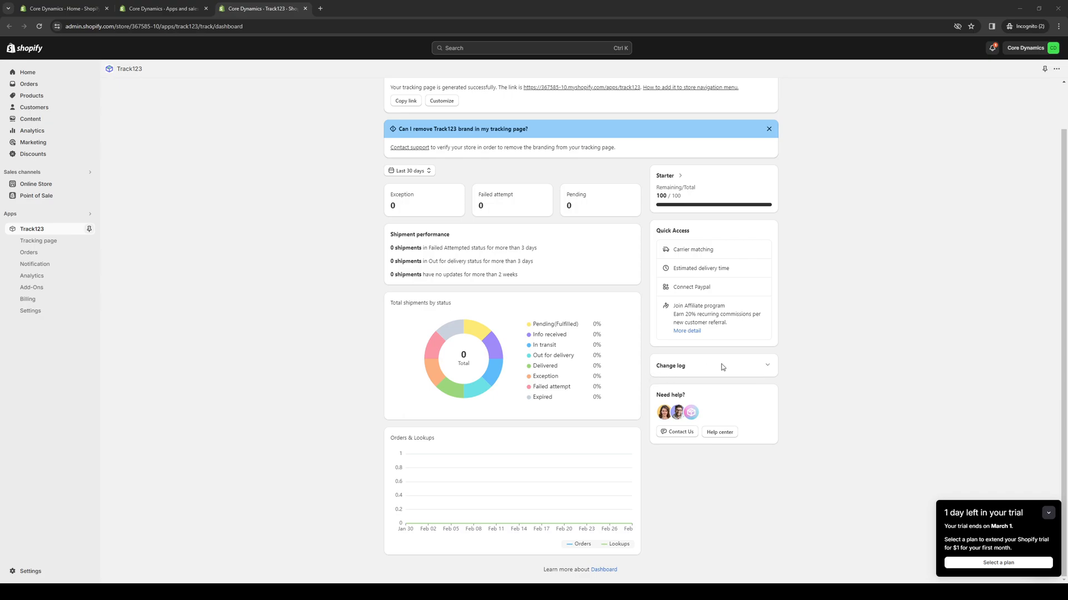
pyautogui.moveTo(382, 428)
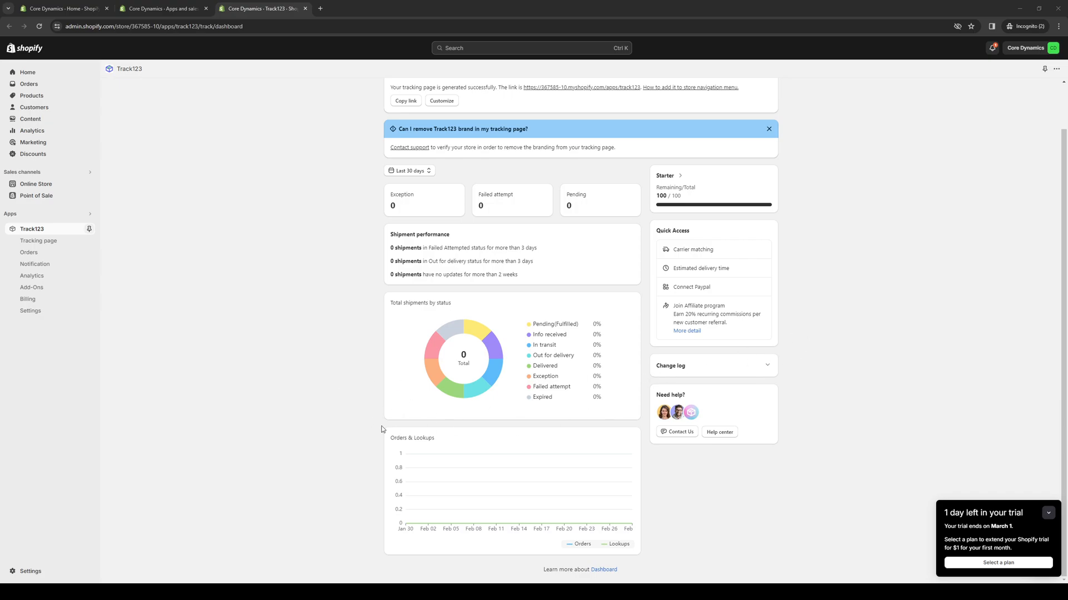
pyautogui.moveTo(838, 336)
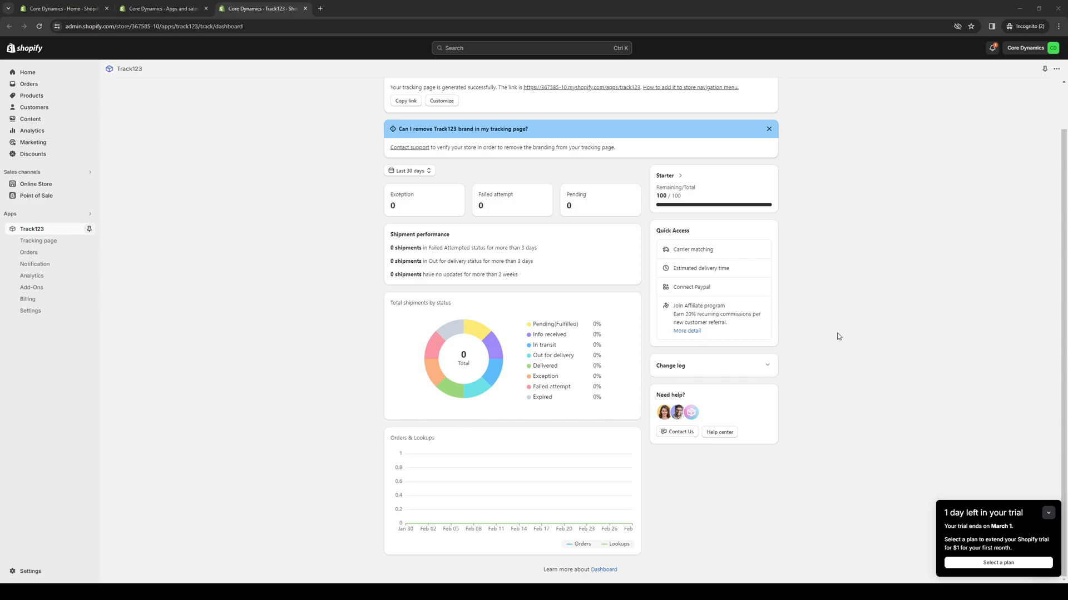
pyautogui.moveTo(369, 390)
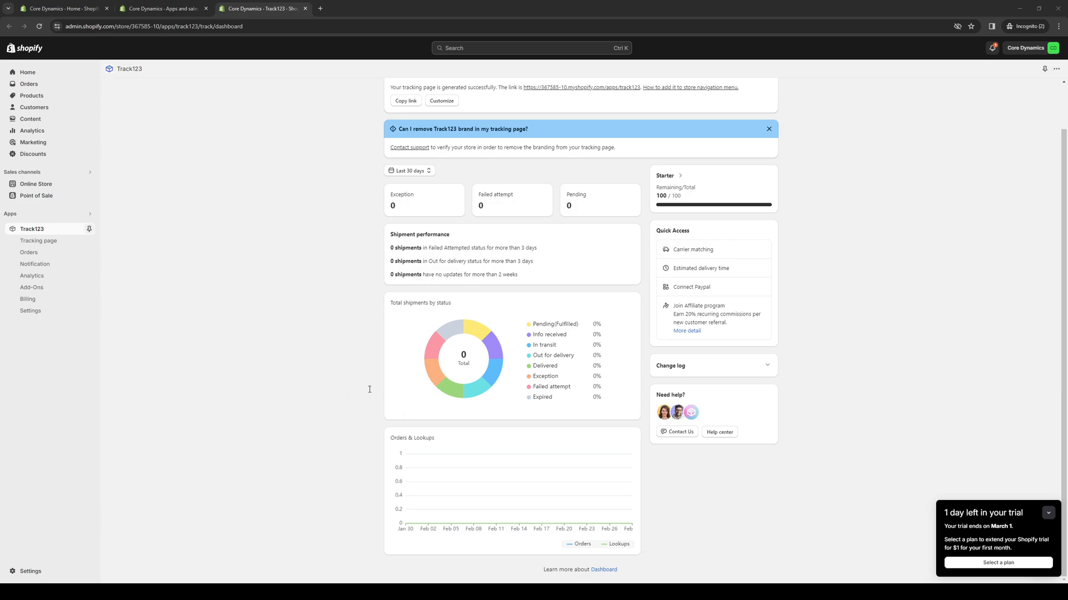
pyautogui.moveTo(423, 397)
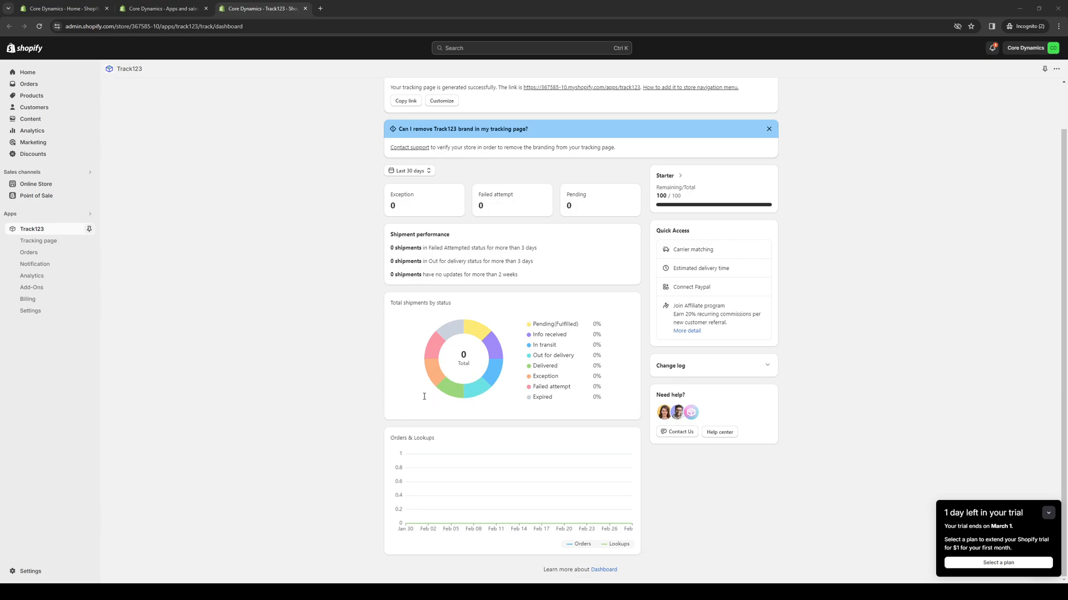
pyautogui.moveTo(271, 427)
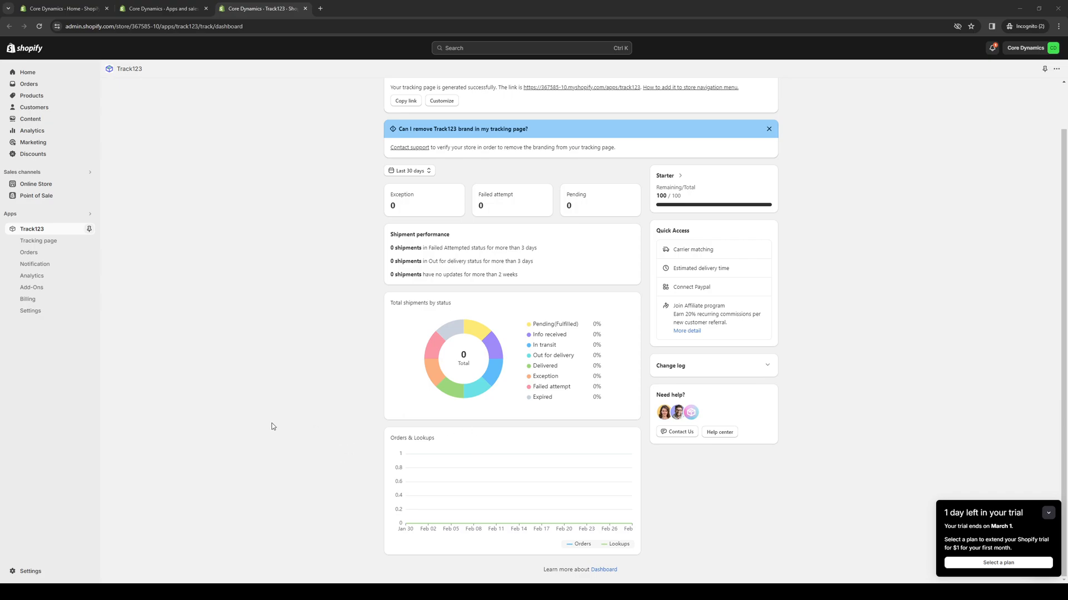
pyautogui.moveTo(358, 408)
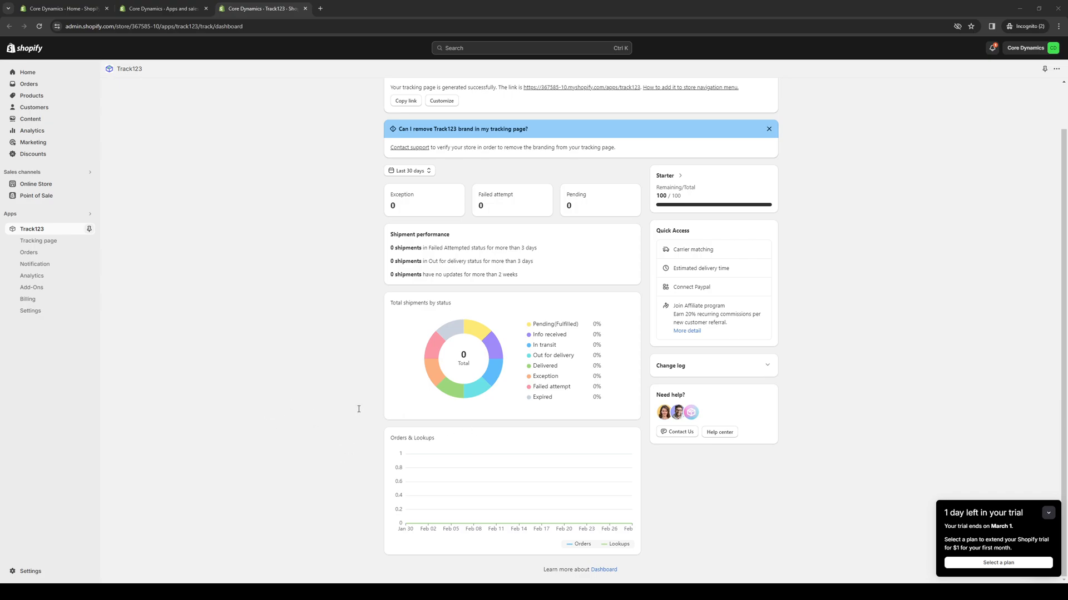
pyautogui.moveTo(241, 424)
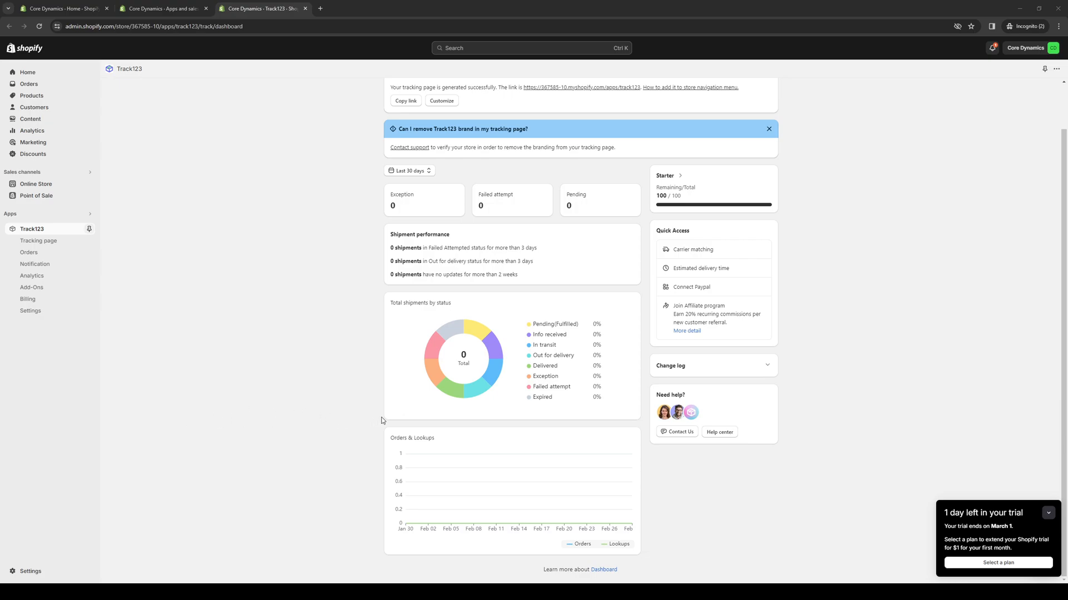
pyautogui.moveTo(350, 409)
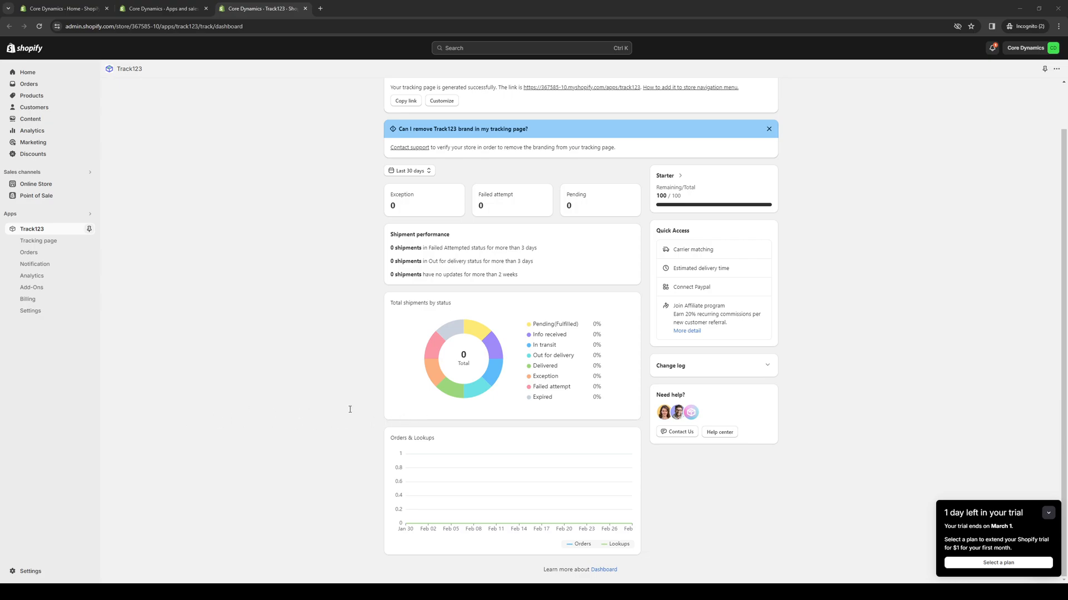
pyautogui.moveTo(402, 430)
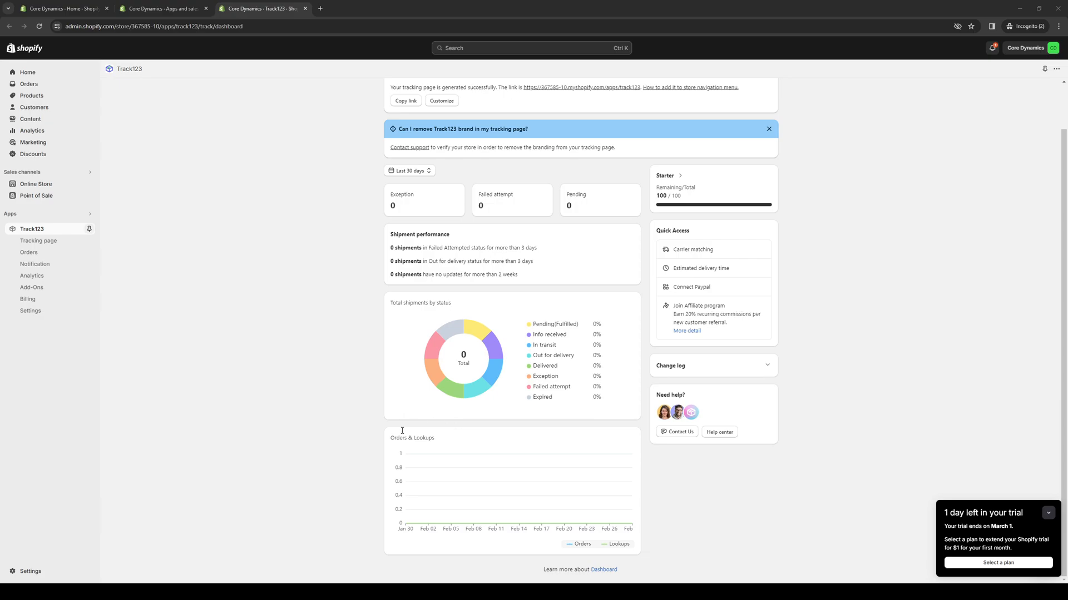
pyautogui.moveTo(813, 401)
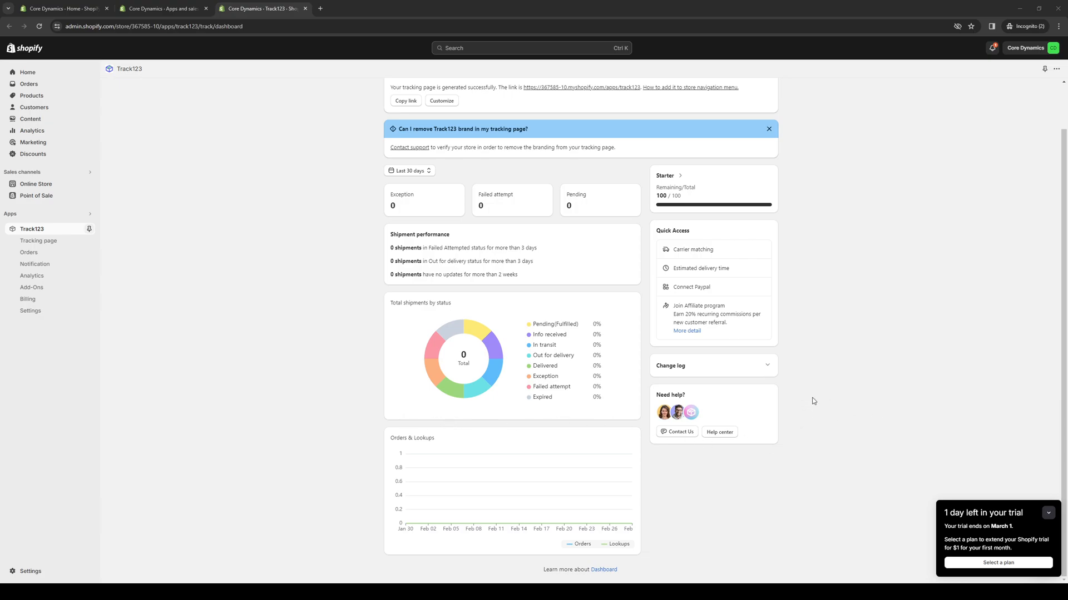
pyautogui.moveTo(458, 413)
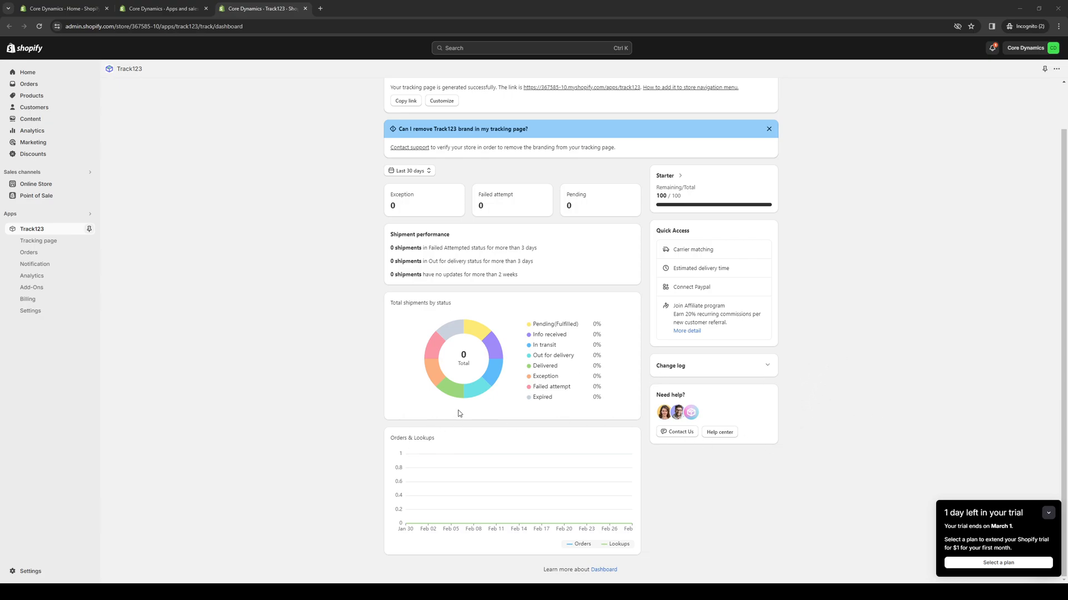
pyautogui.moveTo(460, 330)
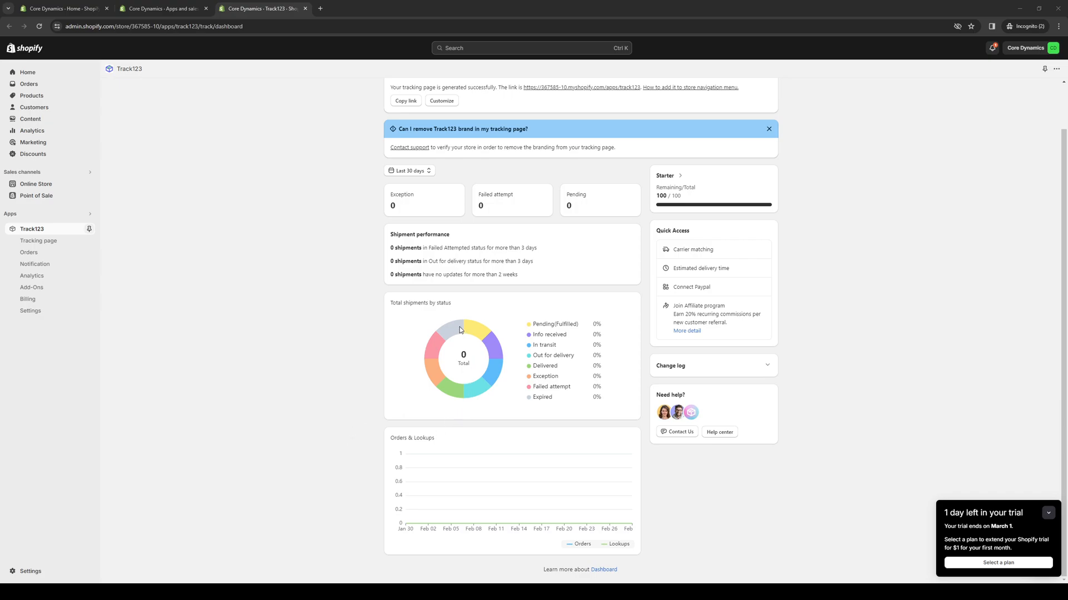
pyautogui.moveTo(460, 434)
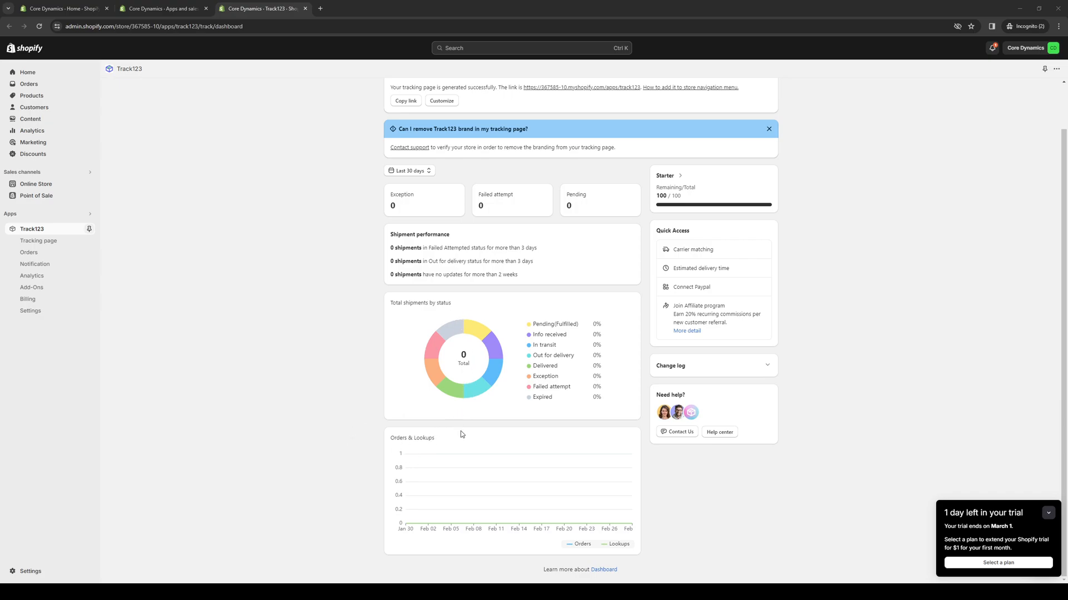
pyautogui.moveTo(477, 405)
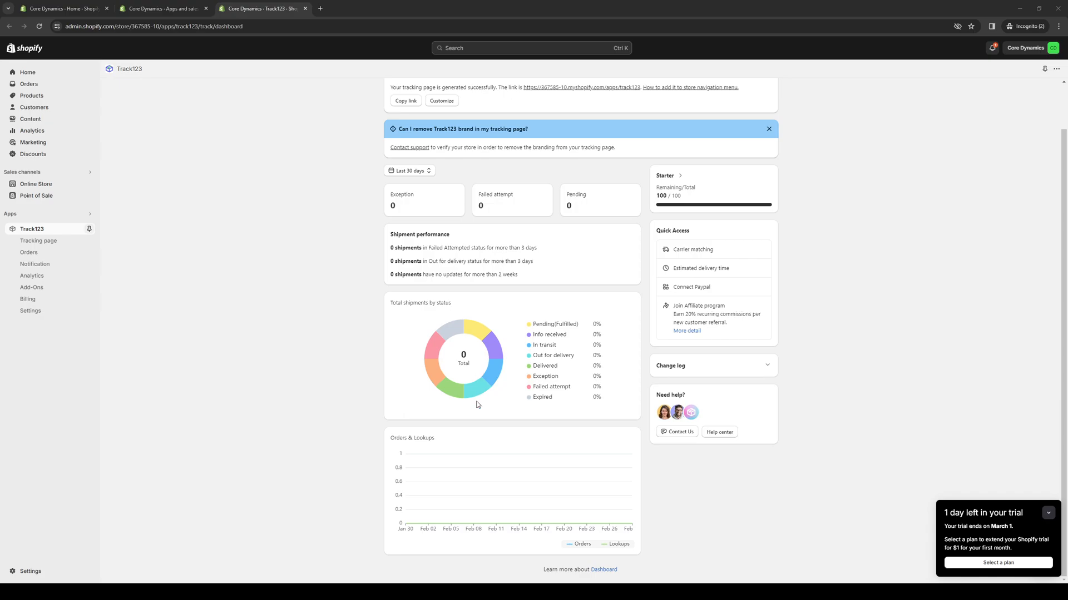
pyautogui.moveTo(698, 136)
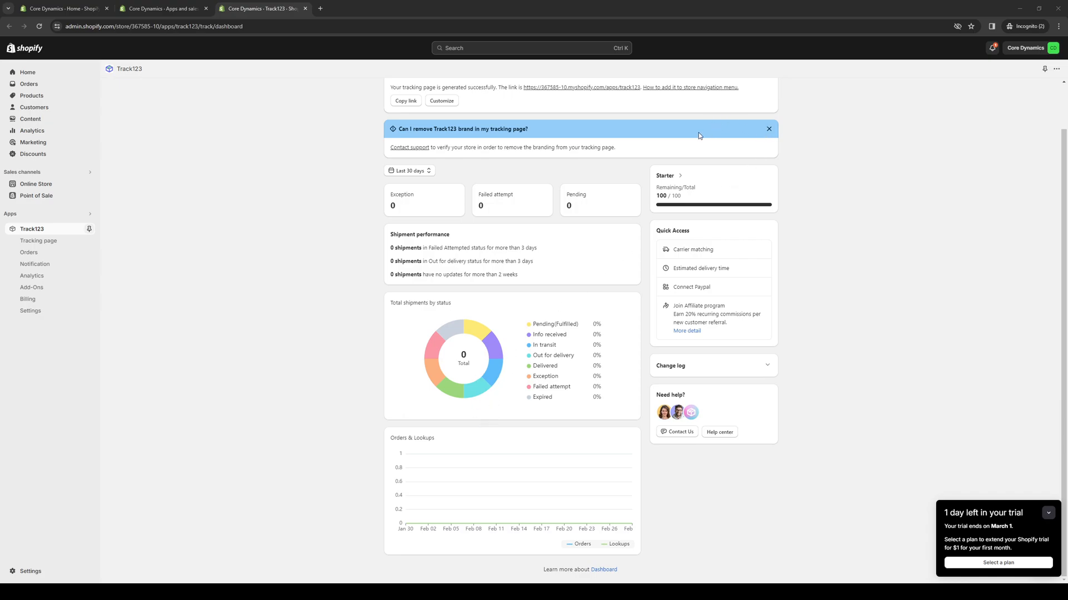
pyautogui.moveTo(484, 410)
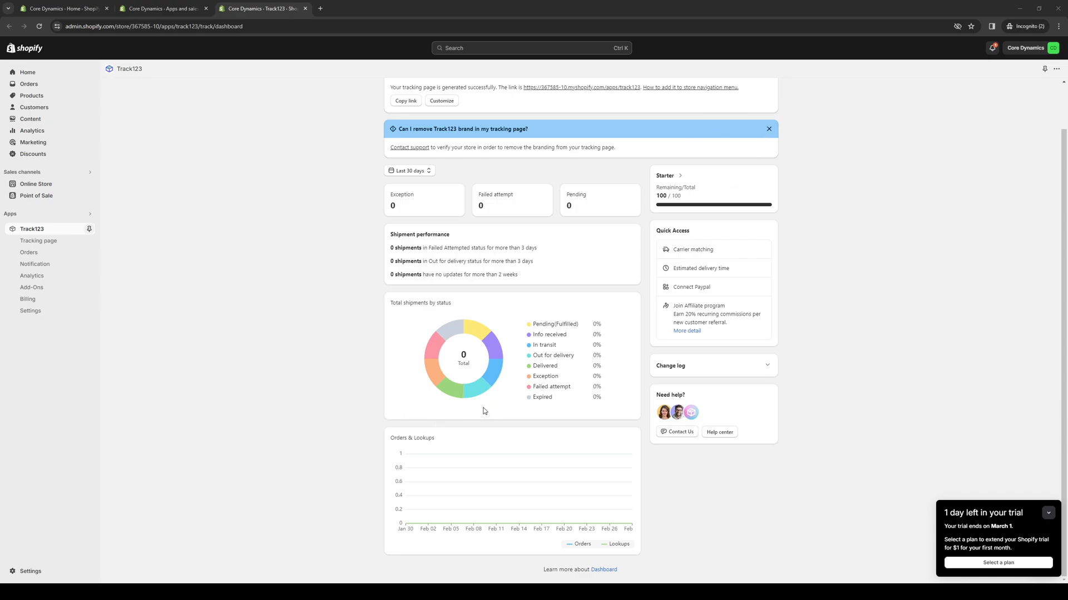
pyautogui.moveTo(447, 443)
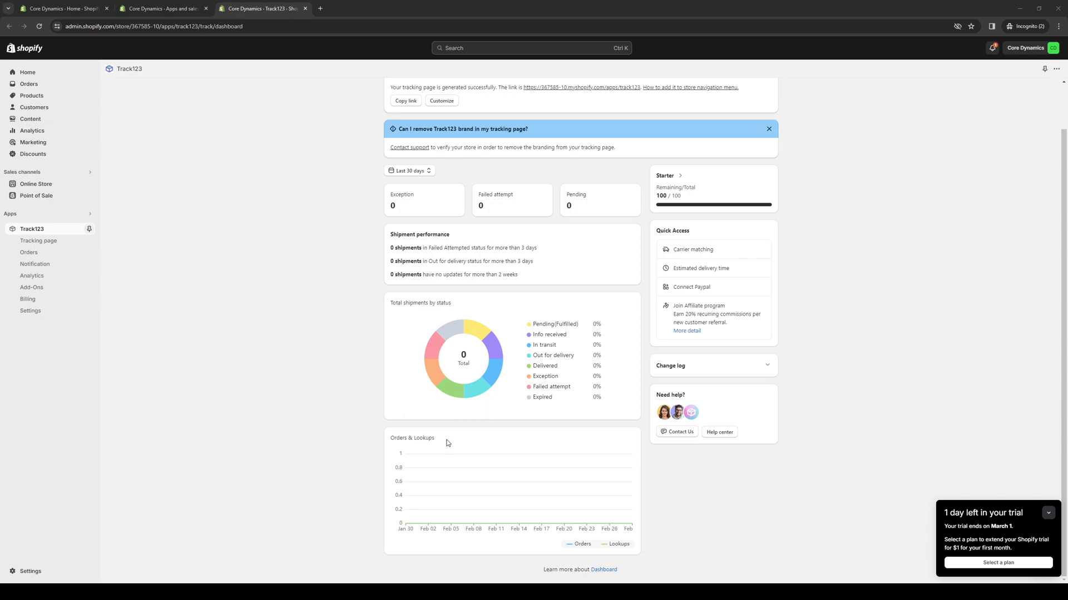
pyautogui.moveTo(712, 440)
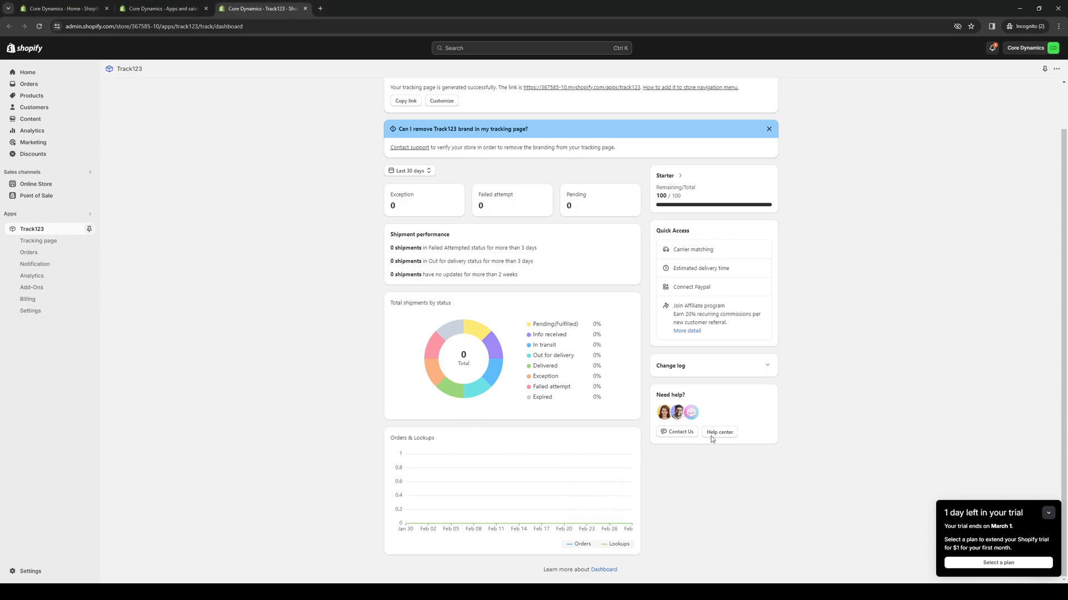
# Scroll the zero-shipment dashboard, then pick Tracking page under Track123 in the sidebar
pyautogui.scroll(3)
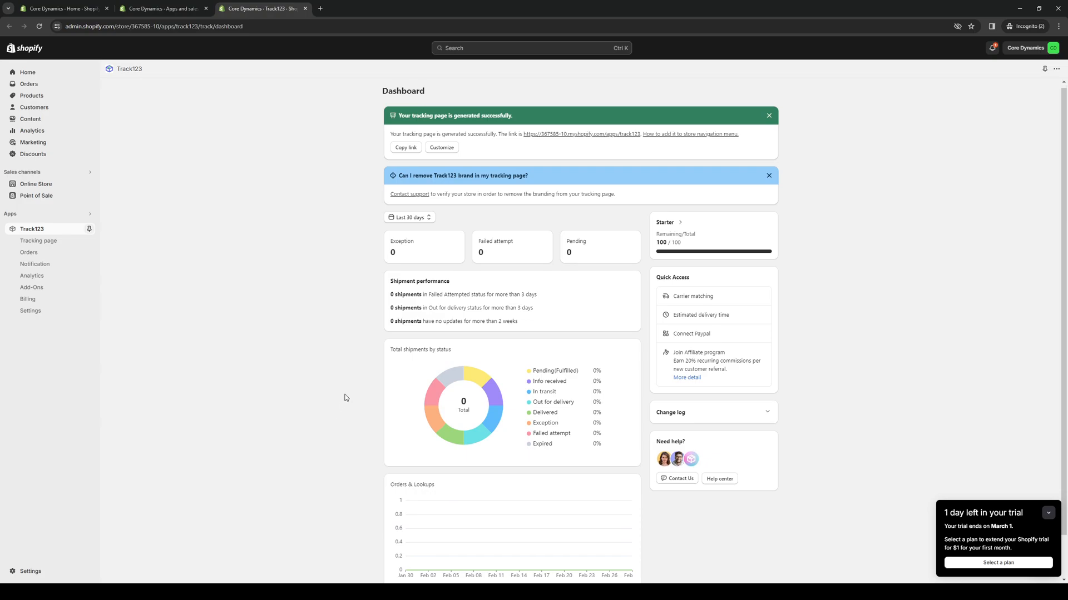
pyautogui.scroll(-3)
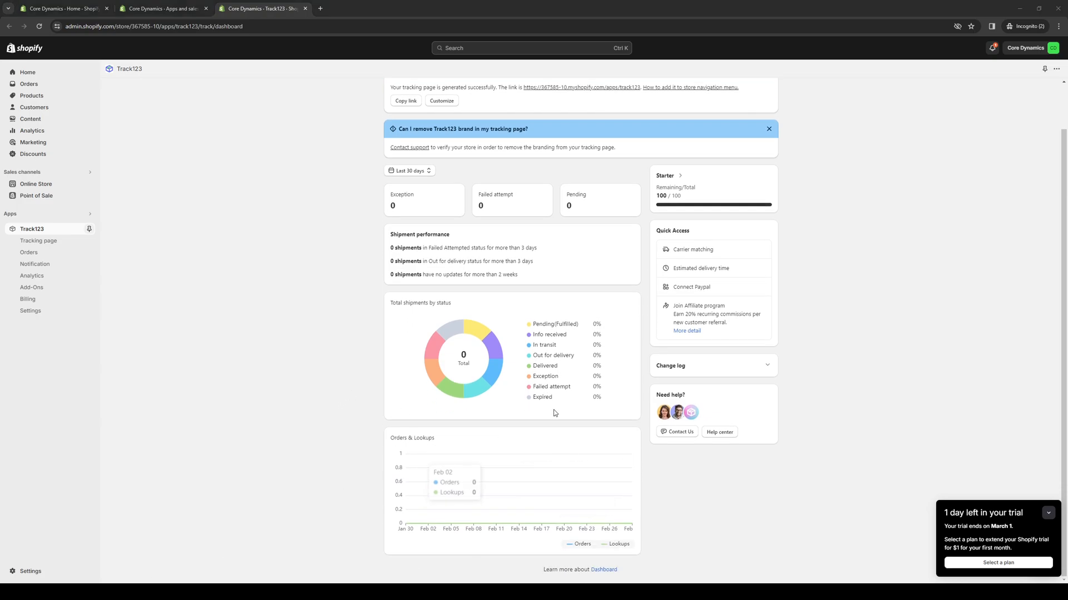
pyautogui.moveTo(706, 134)
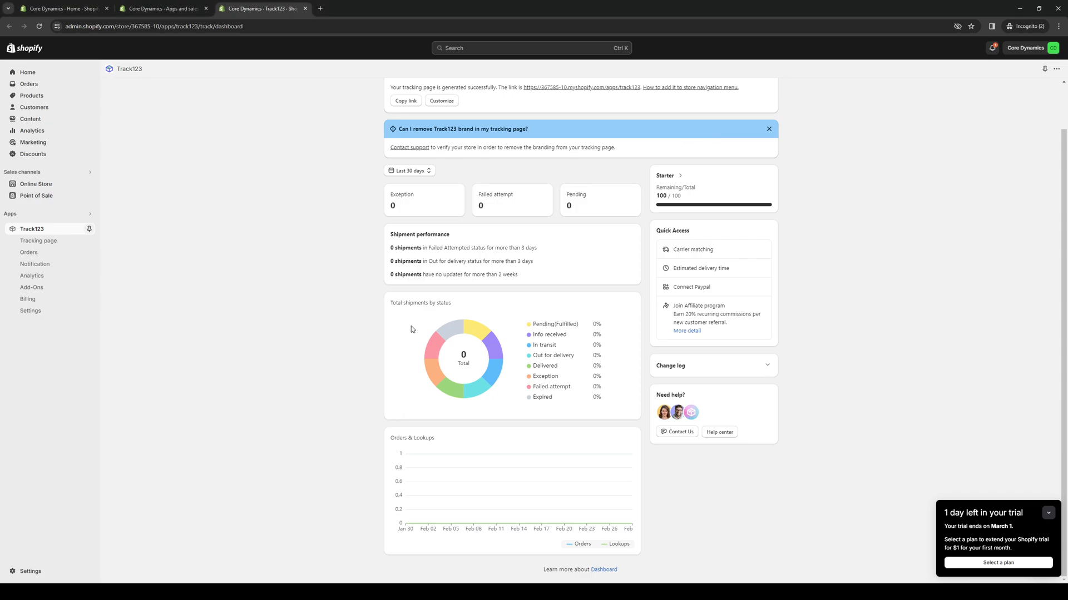
pyautogui.moveTo(218, 212)
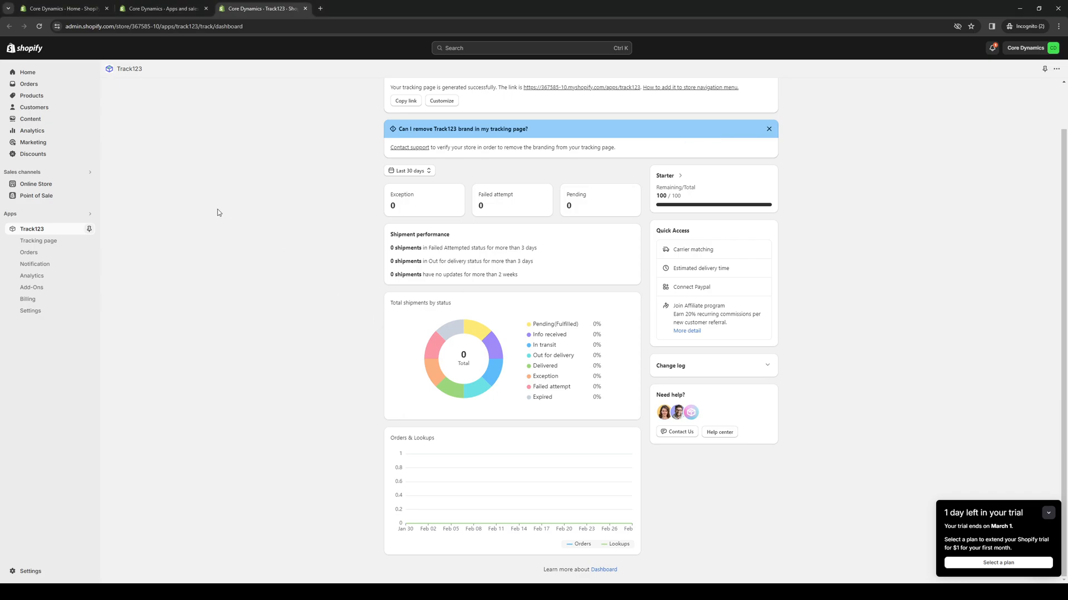
pyautogui.click(38, 241)
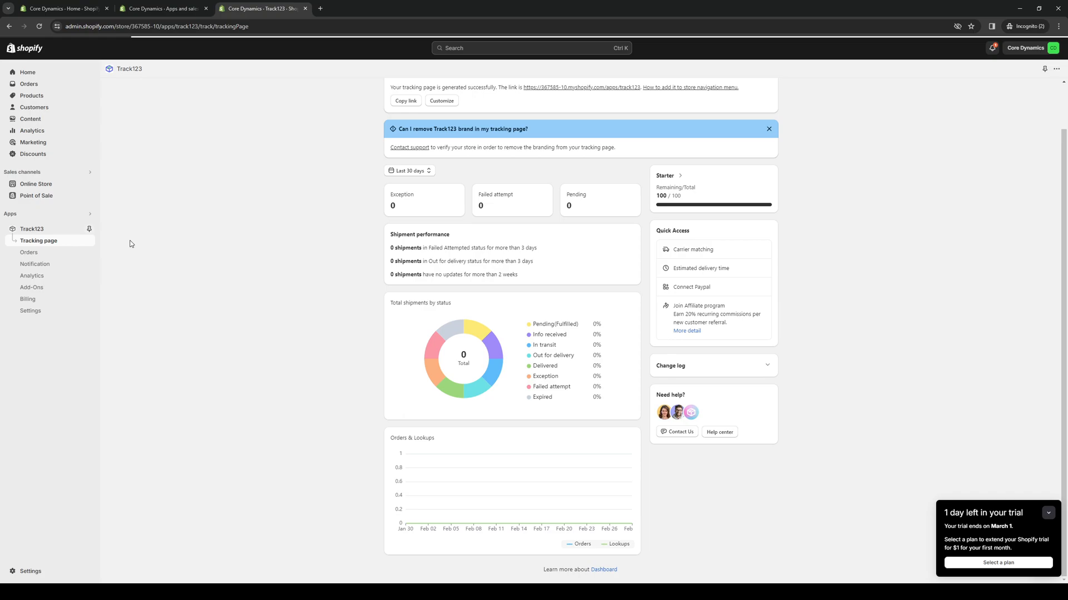
# View the default Track order status page, then return to the Track123 dashboard
pyautogui.click(39, 240)
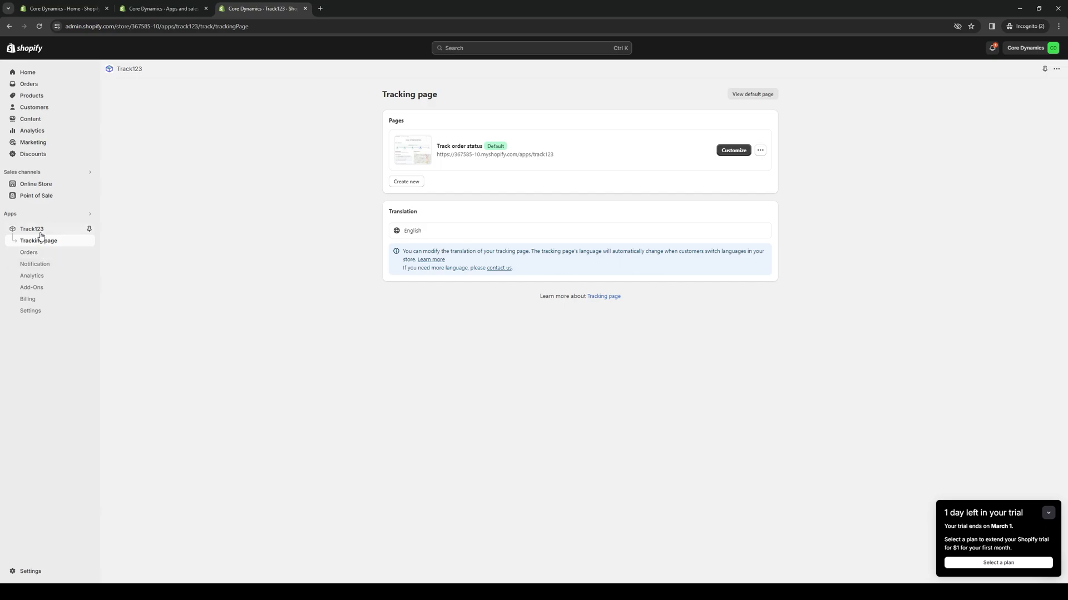
pyautogui.click(31, 229)
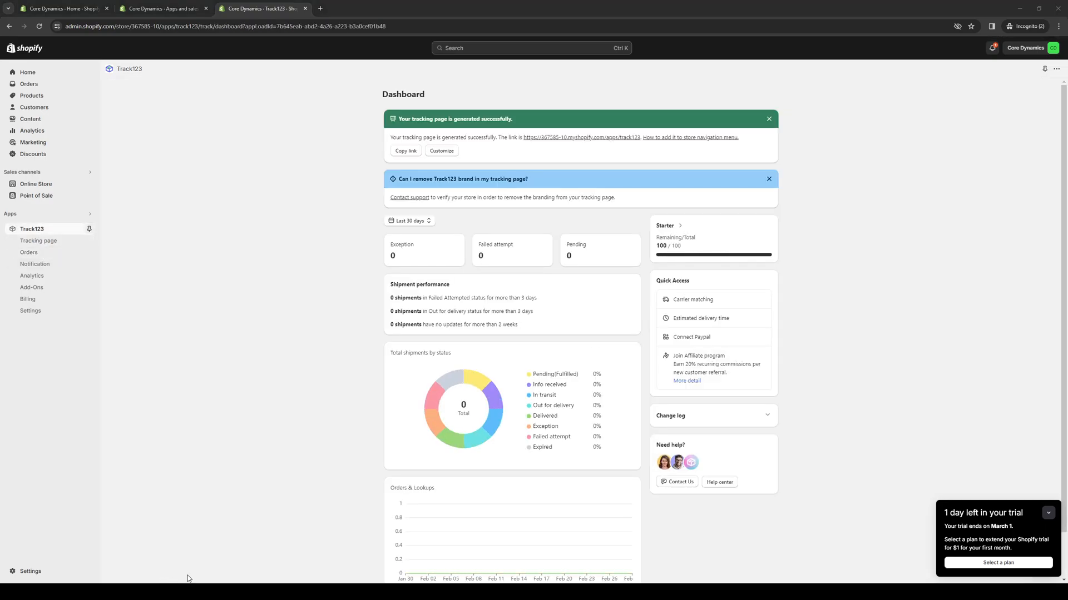
pyautogui.moveTo(260, 370)
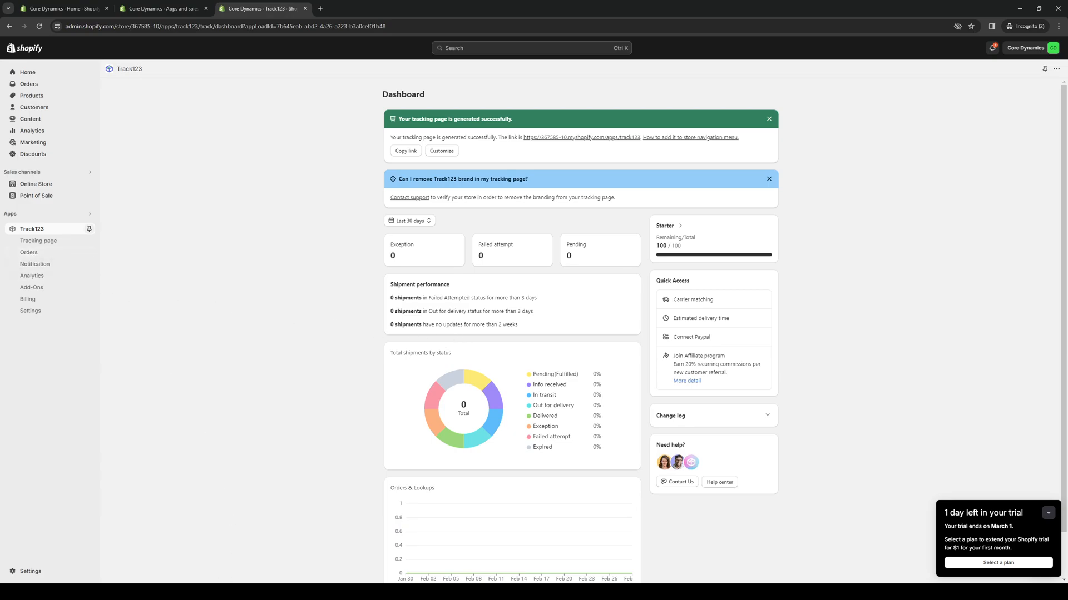
pyautogui.moveTo(623, 404)
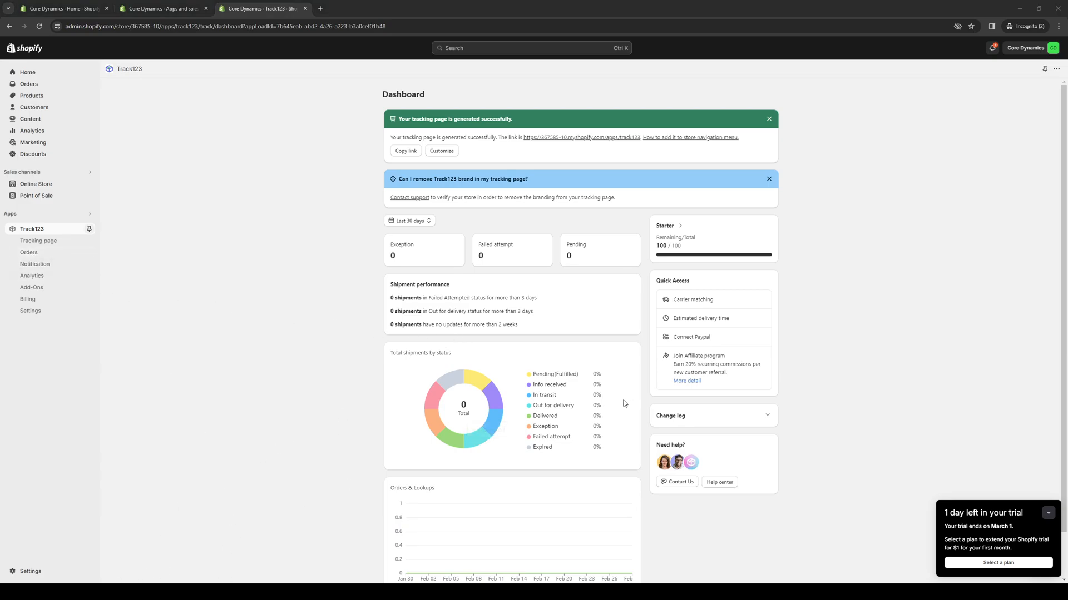